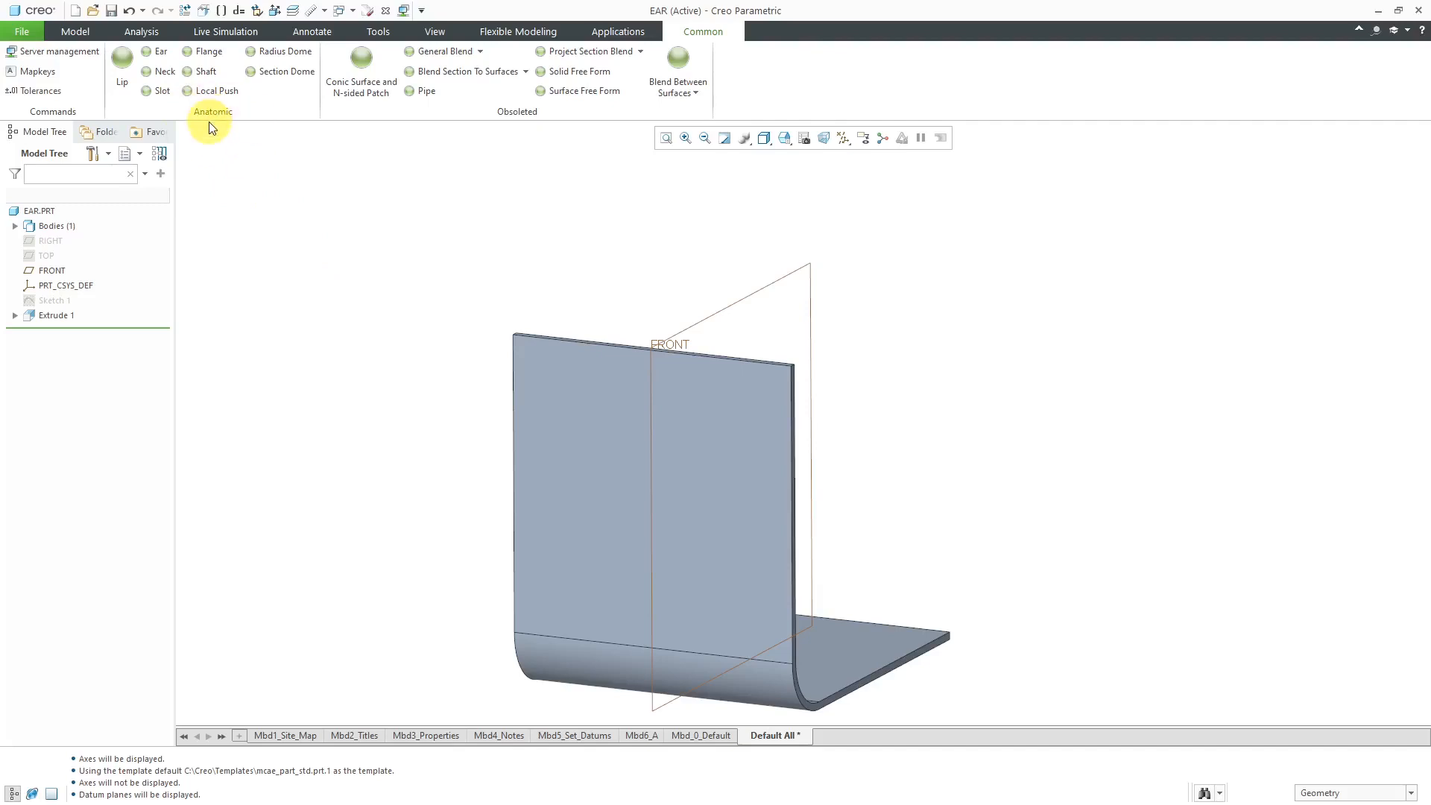
Check the allow_anatomic_features configuration setting and close the options unchanged.
{"action": "left_click", "coordinate": [21, 29]}
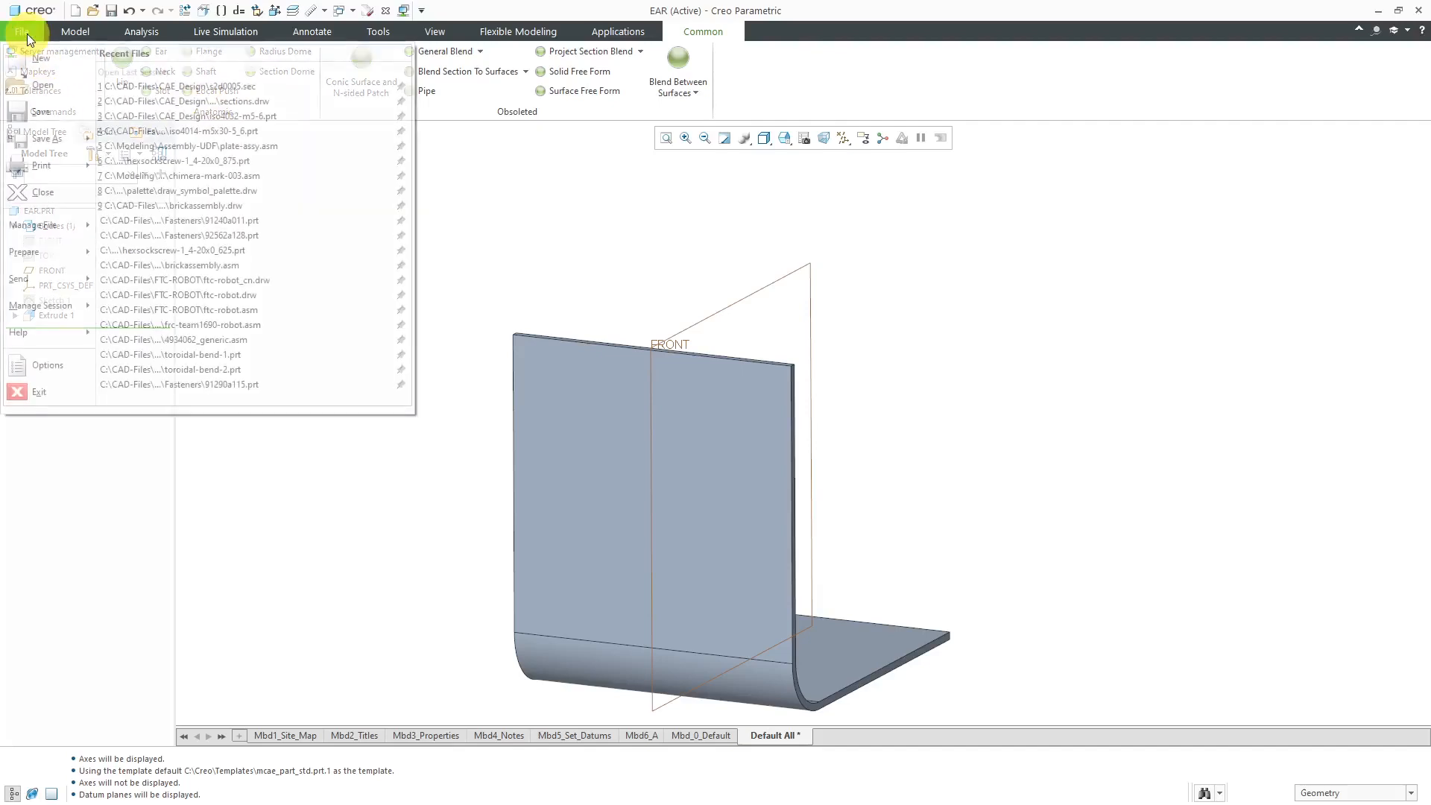
{"action": "left_click", "coordinate": [21, 31]}
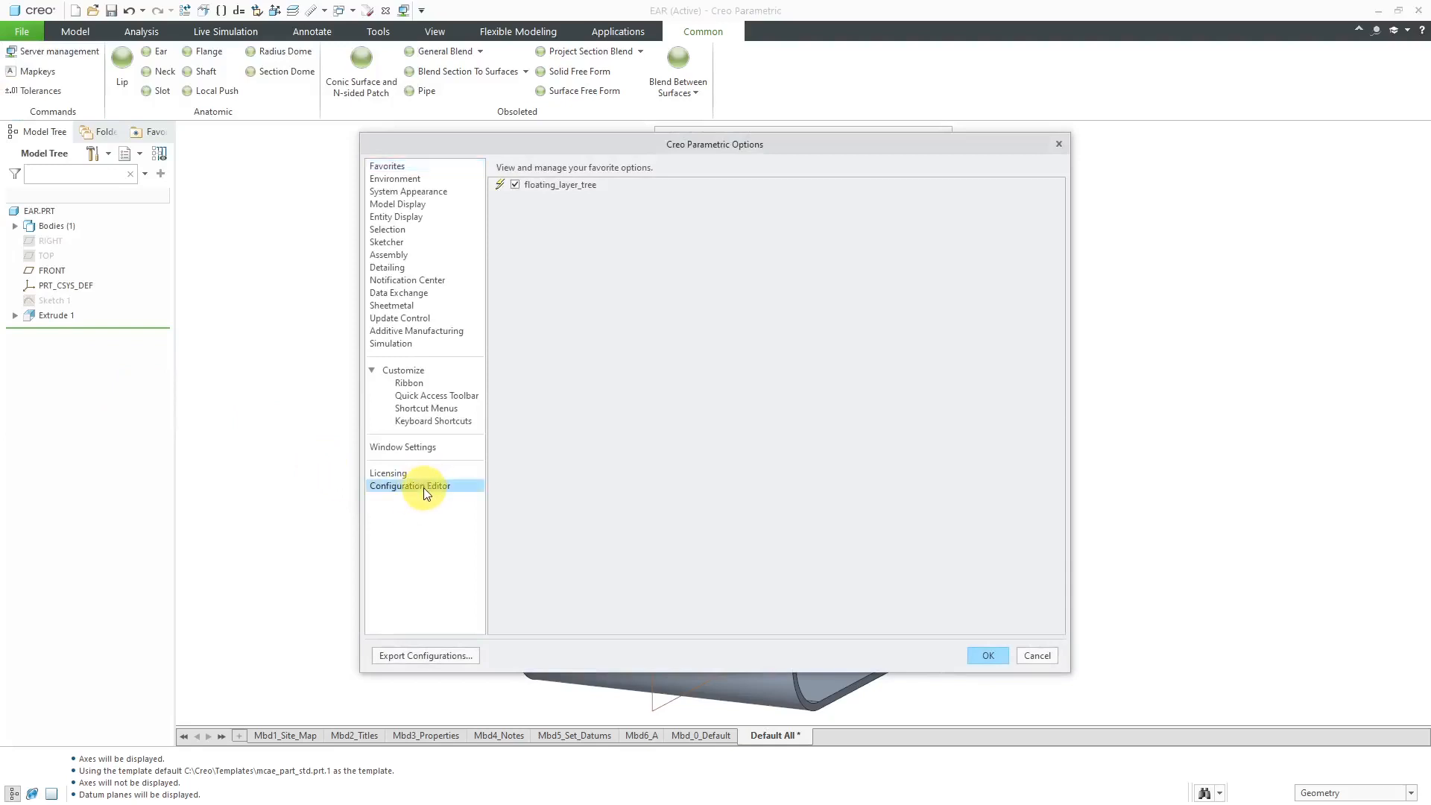
{"action": "left_click", "coordinate": [410, 486]}
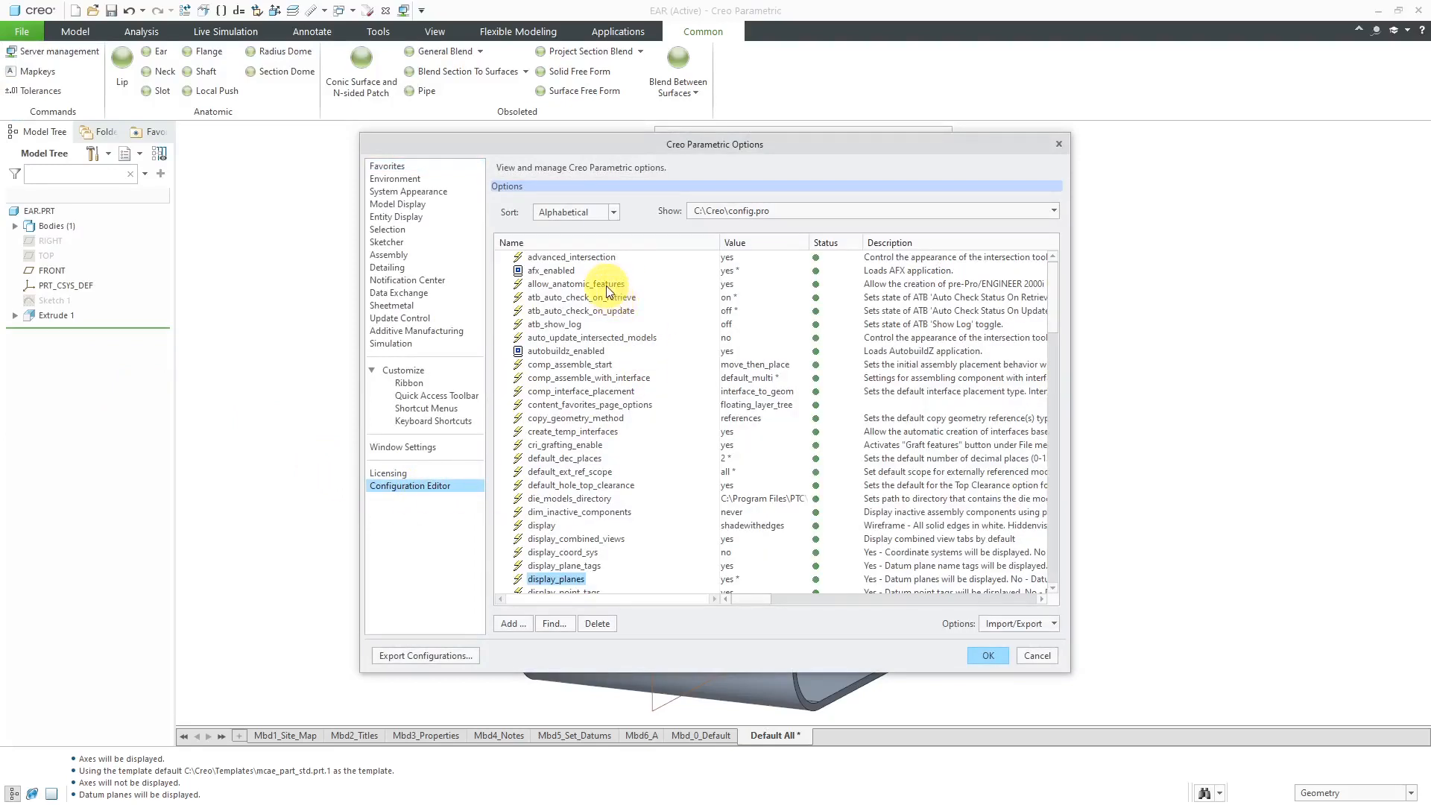
{"action": "left_click", "coordinate": [575, 283]}
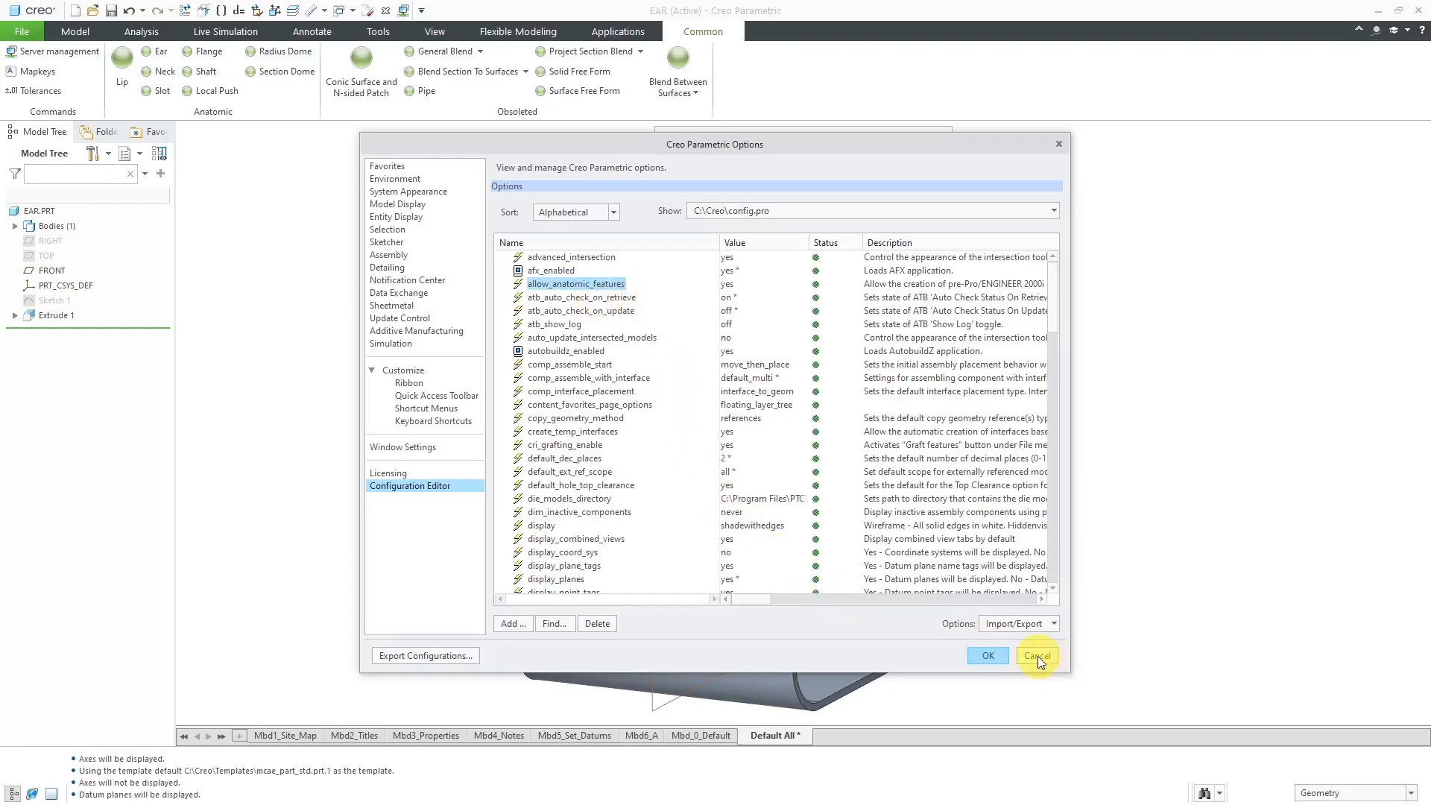
{"action": "left_click", "coordinate": [1036, 656]}
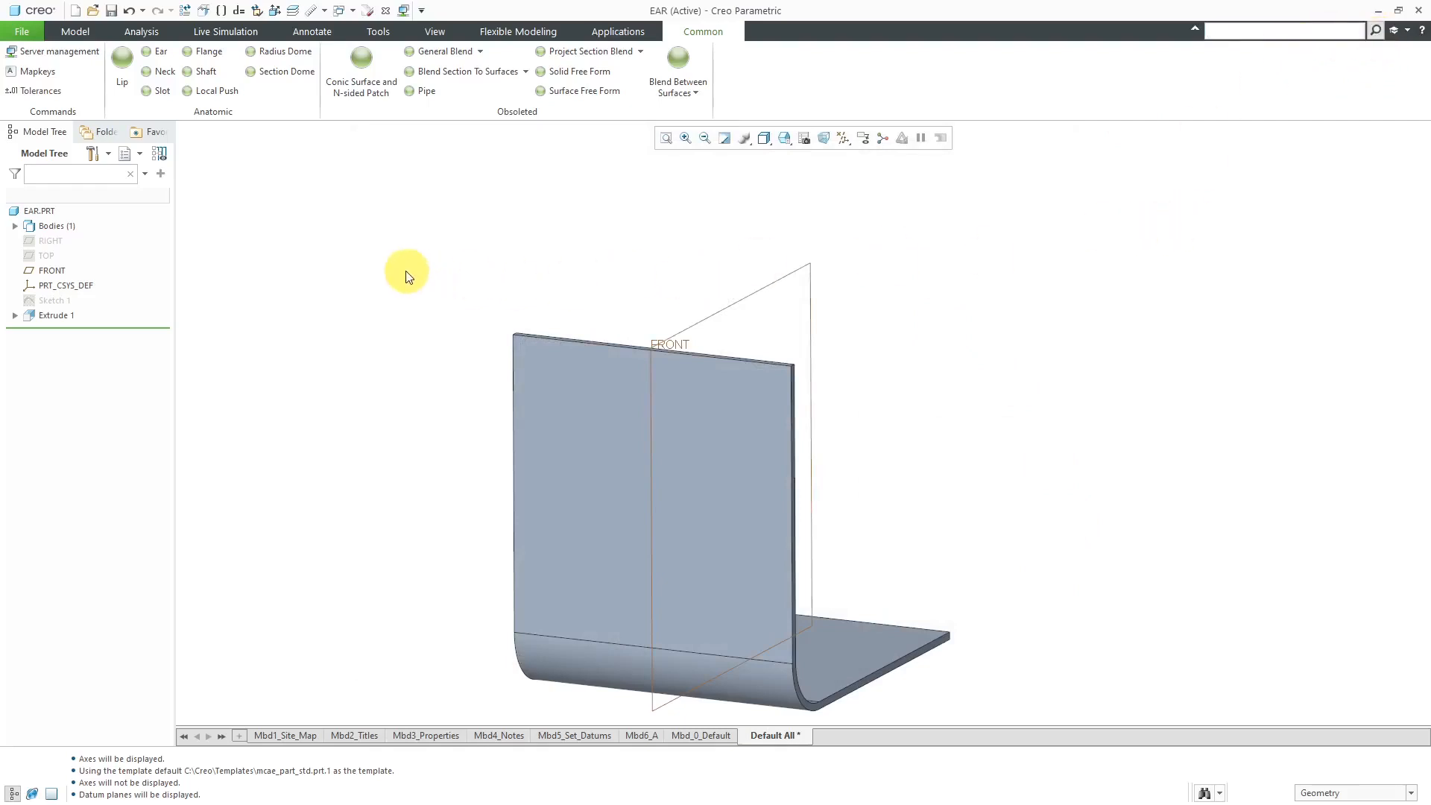
{"action": "mouse_move", "coordinate": [722, 266]}
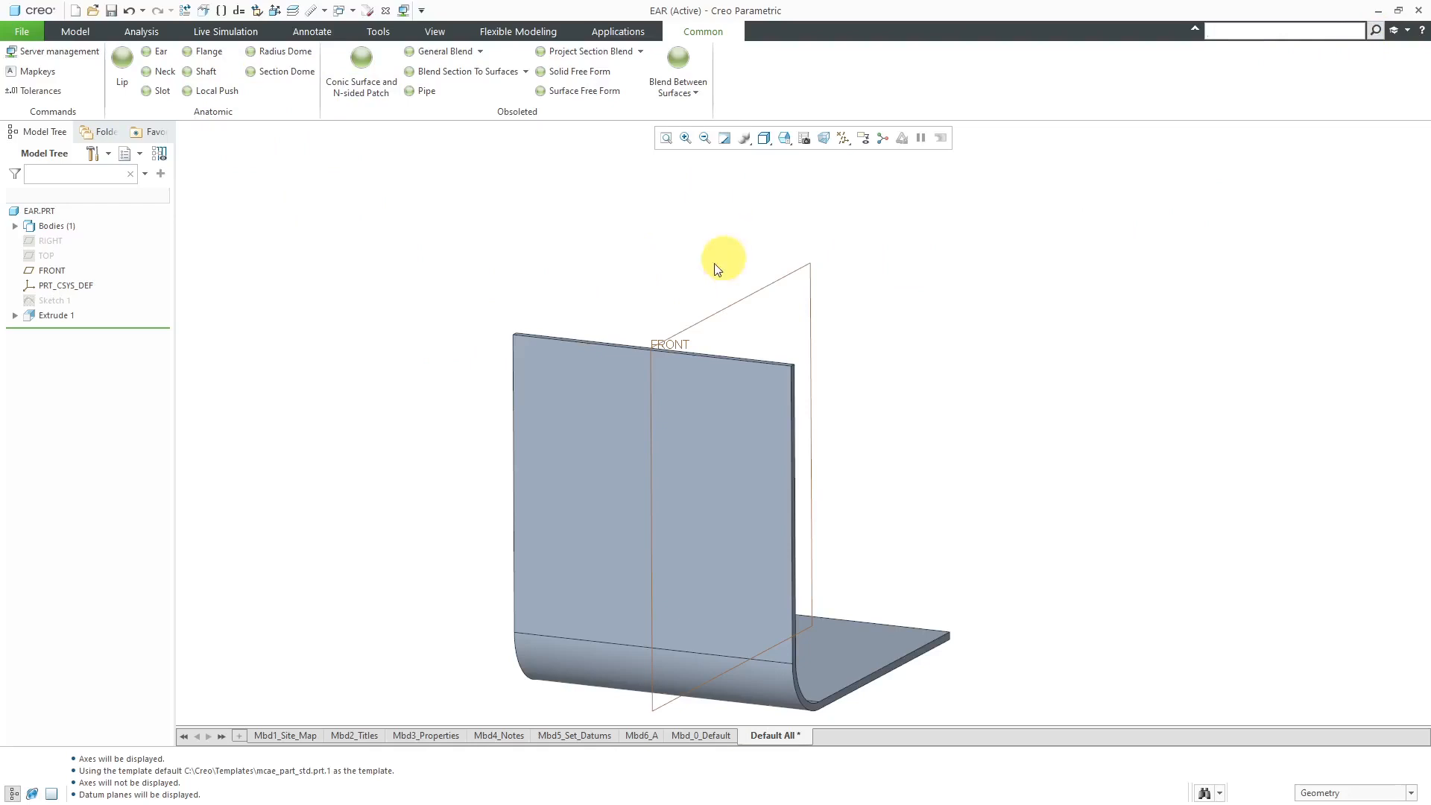
{"action": "mouse_move", "coordinate": [201, 222]}
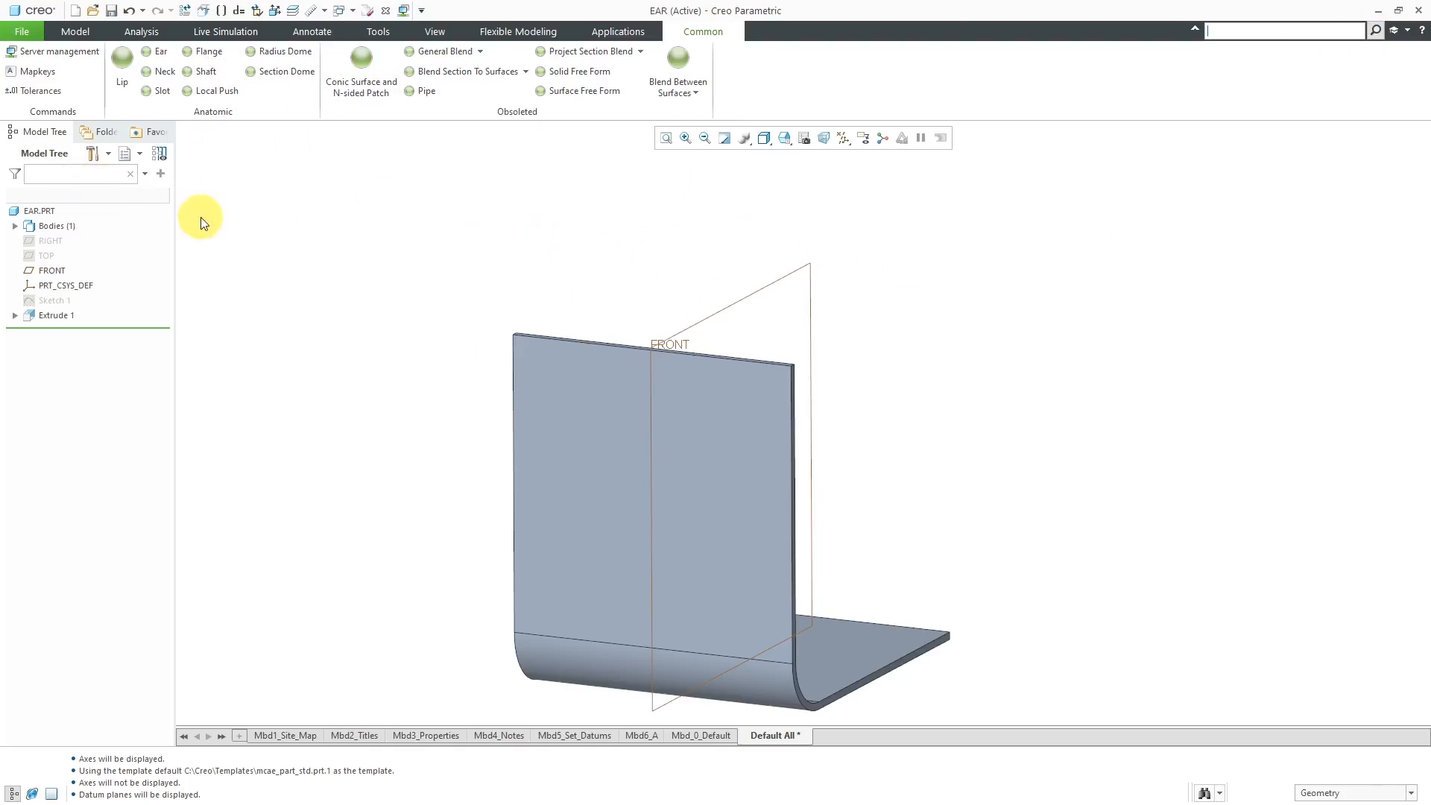
{"action": "mouse_move", "coordinate": [205, 225]}
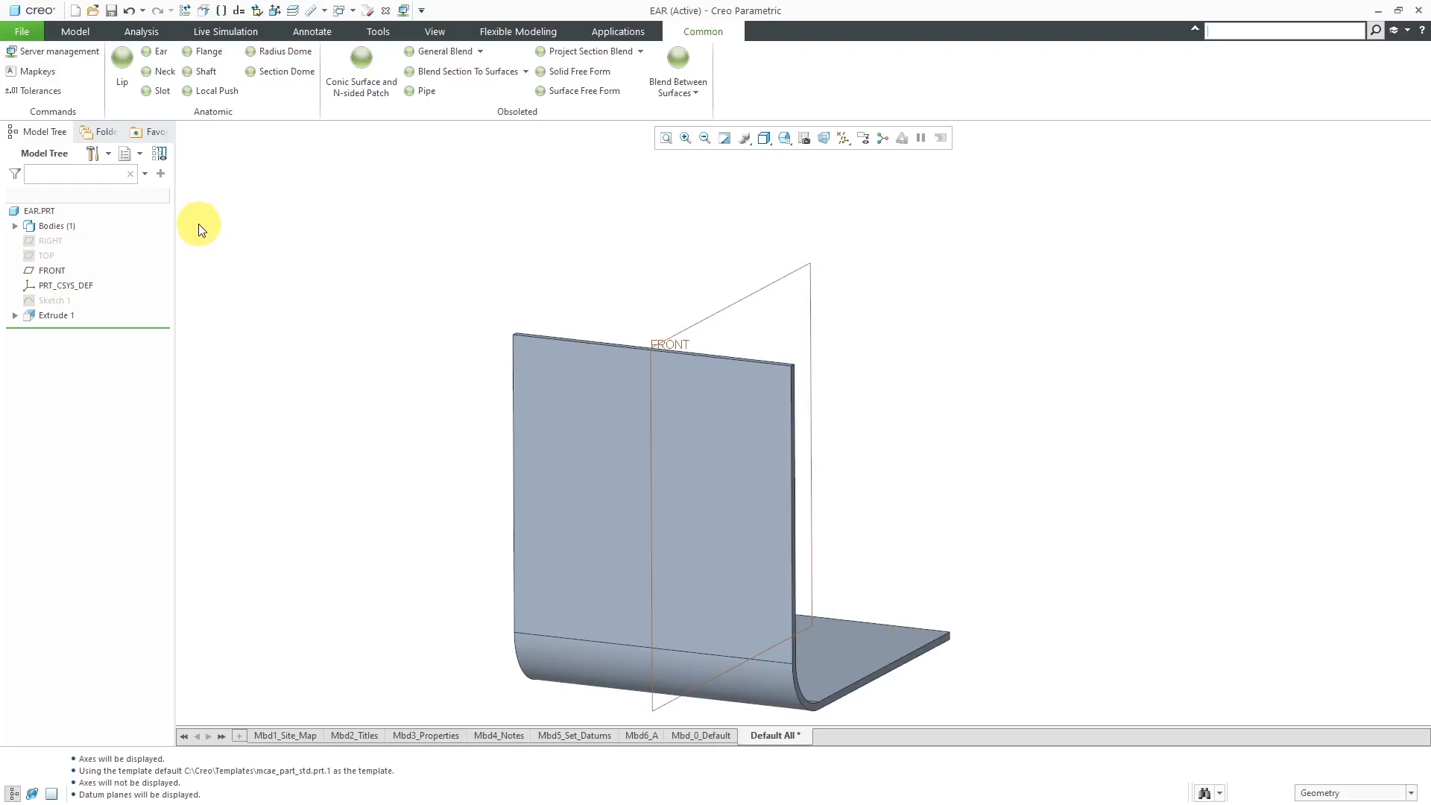
{"action": "mouse_move", "coordinate": [194, 212]}
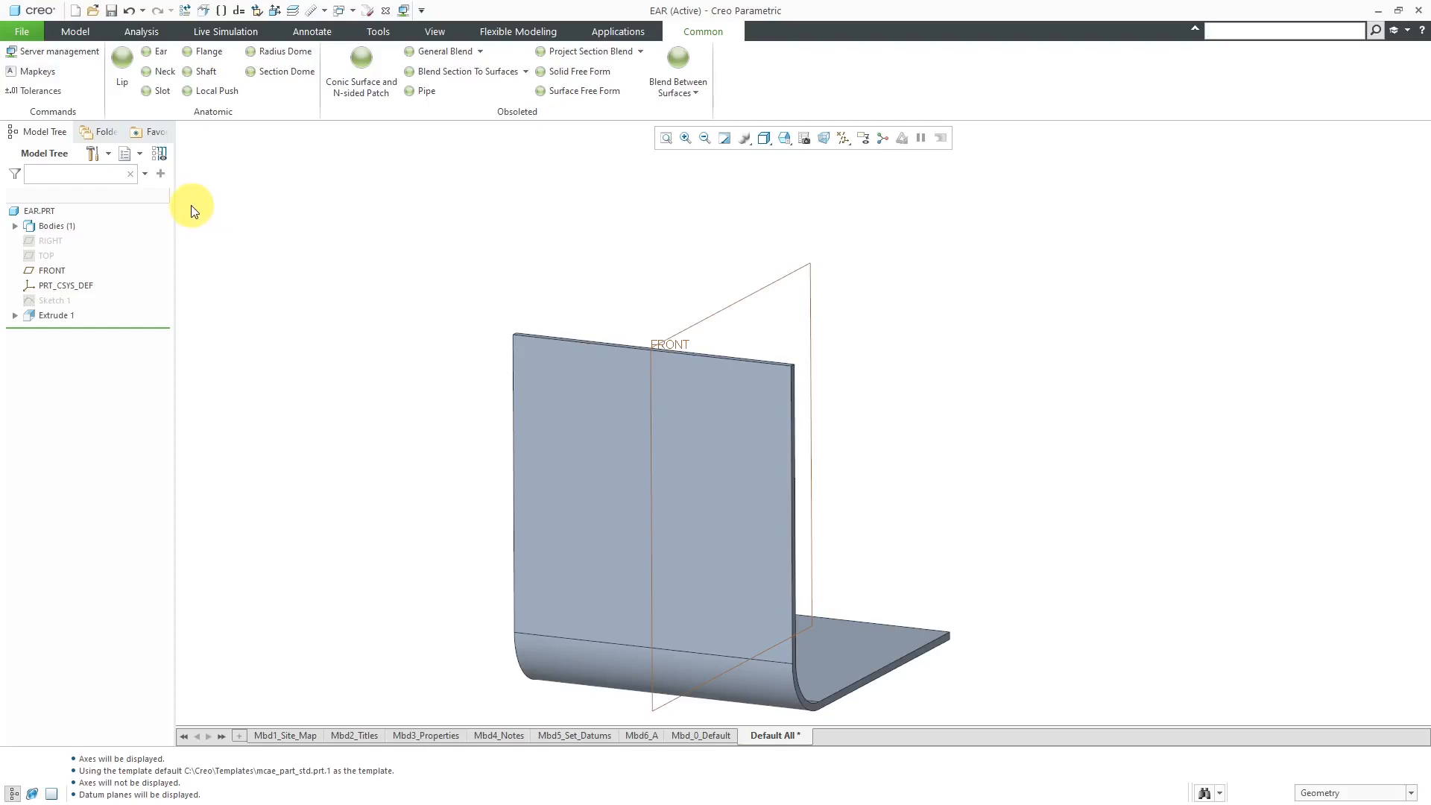
{"action": "mouse_move", "coordinate": [156, 52]}
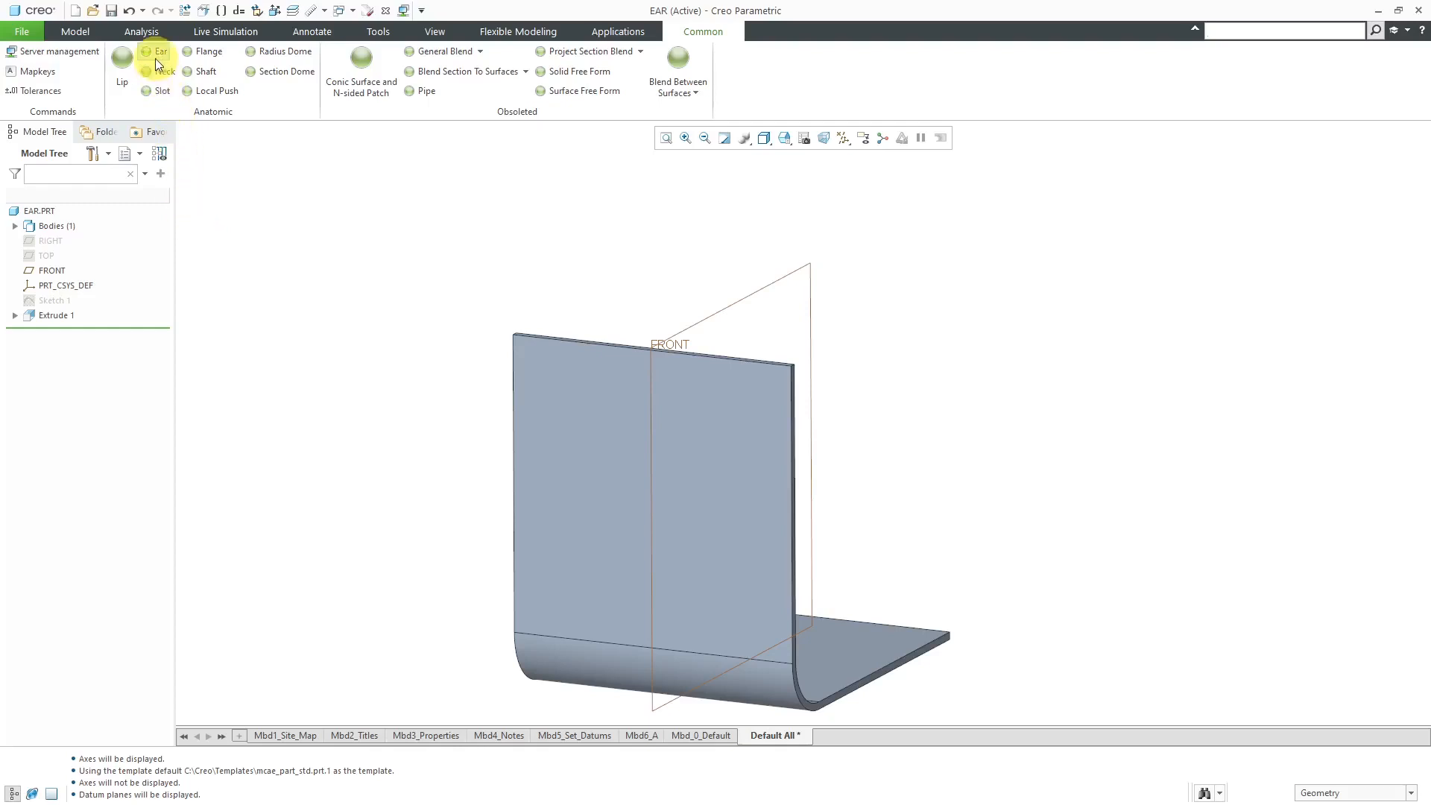
Start a new variable-angle Ear feature from the Anatomic commands.
{"action": "left_click", "coordinate": [160, 50]}
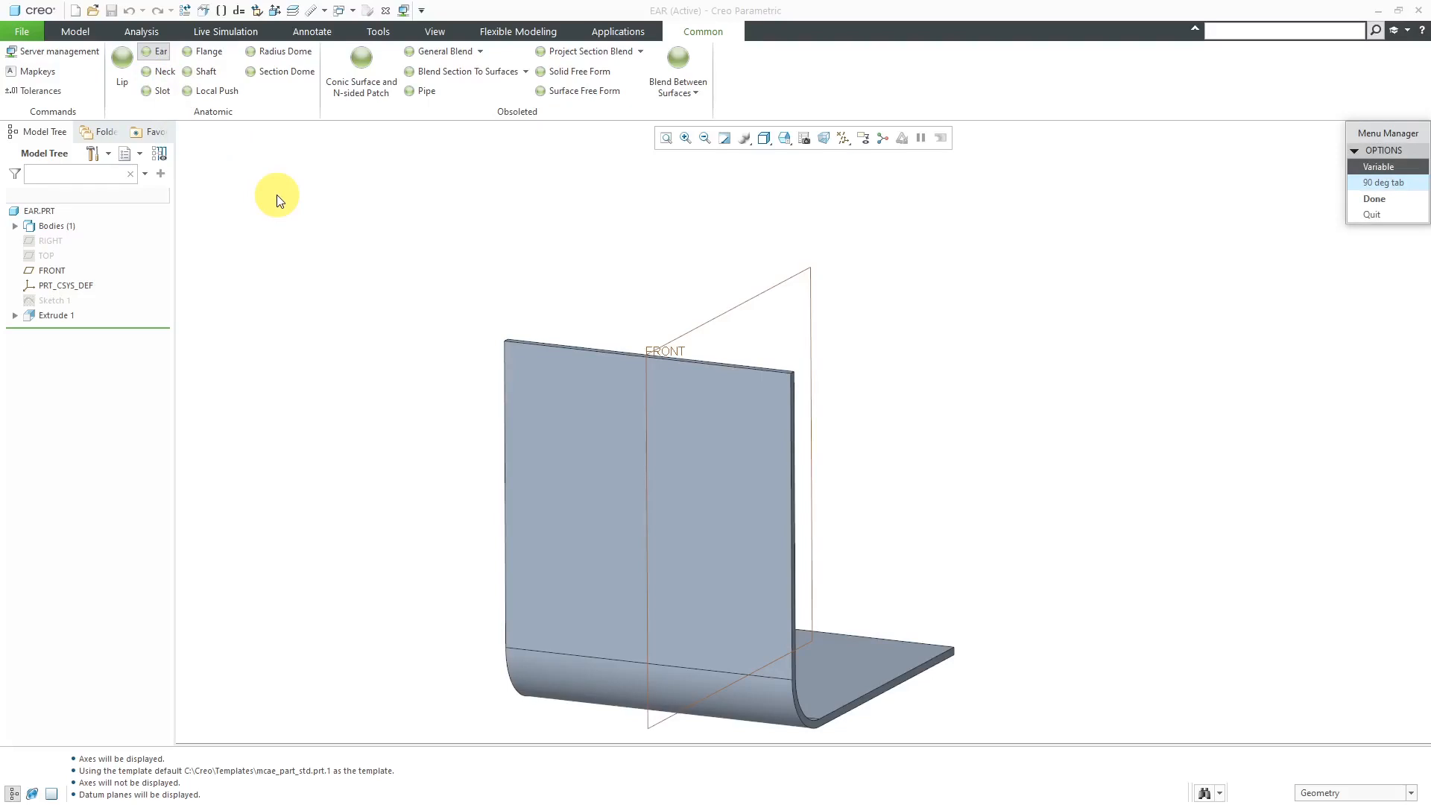
{"action": "mouse_move", "coordinate": [580, 208]}
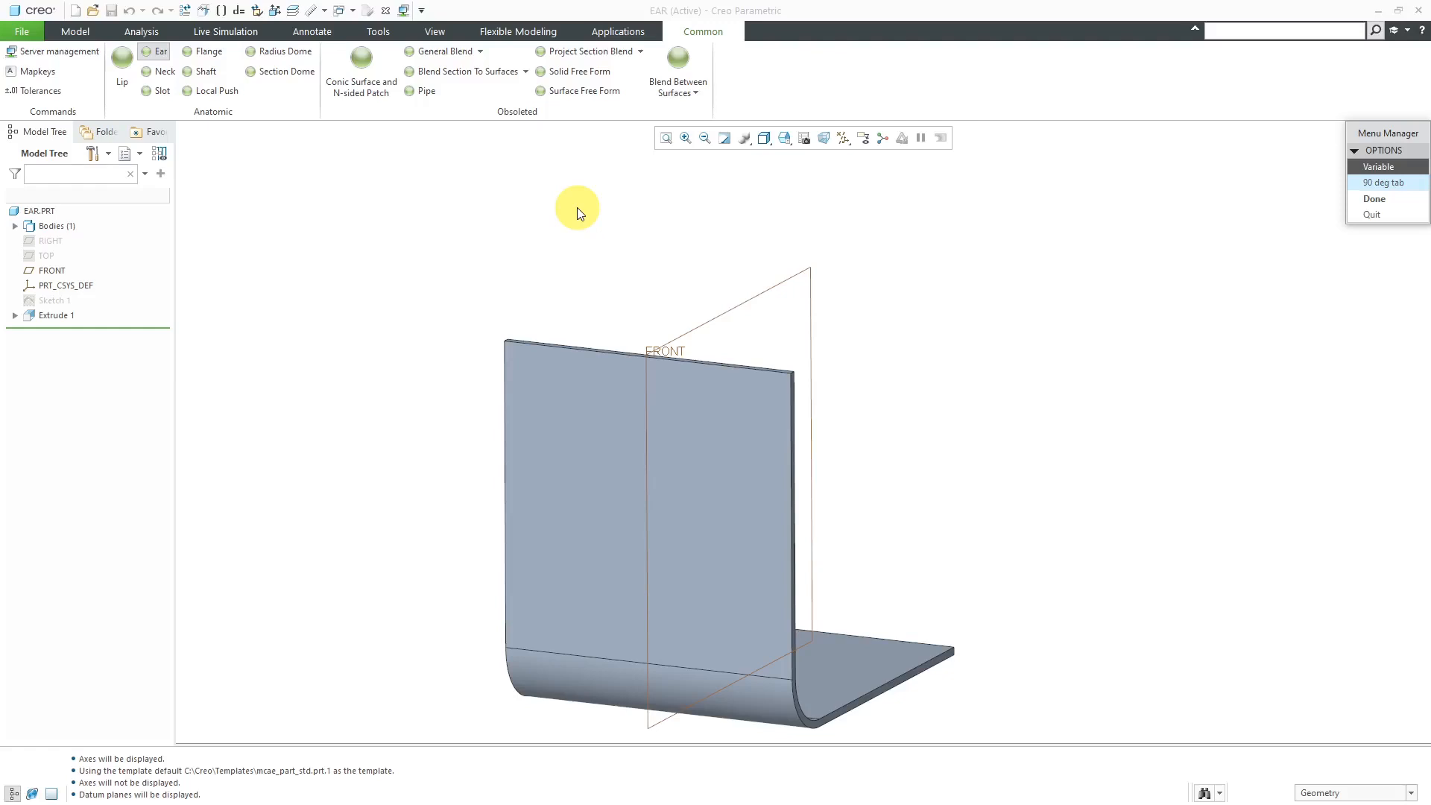
{"action": "mouse_move", "coordinate": [1166, 294]}
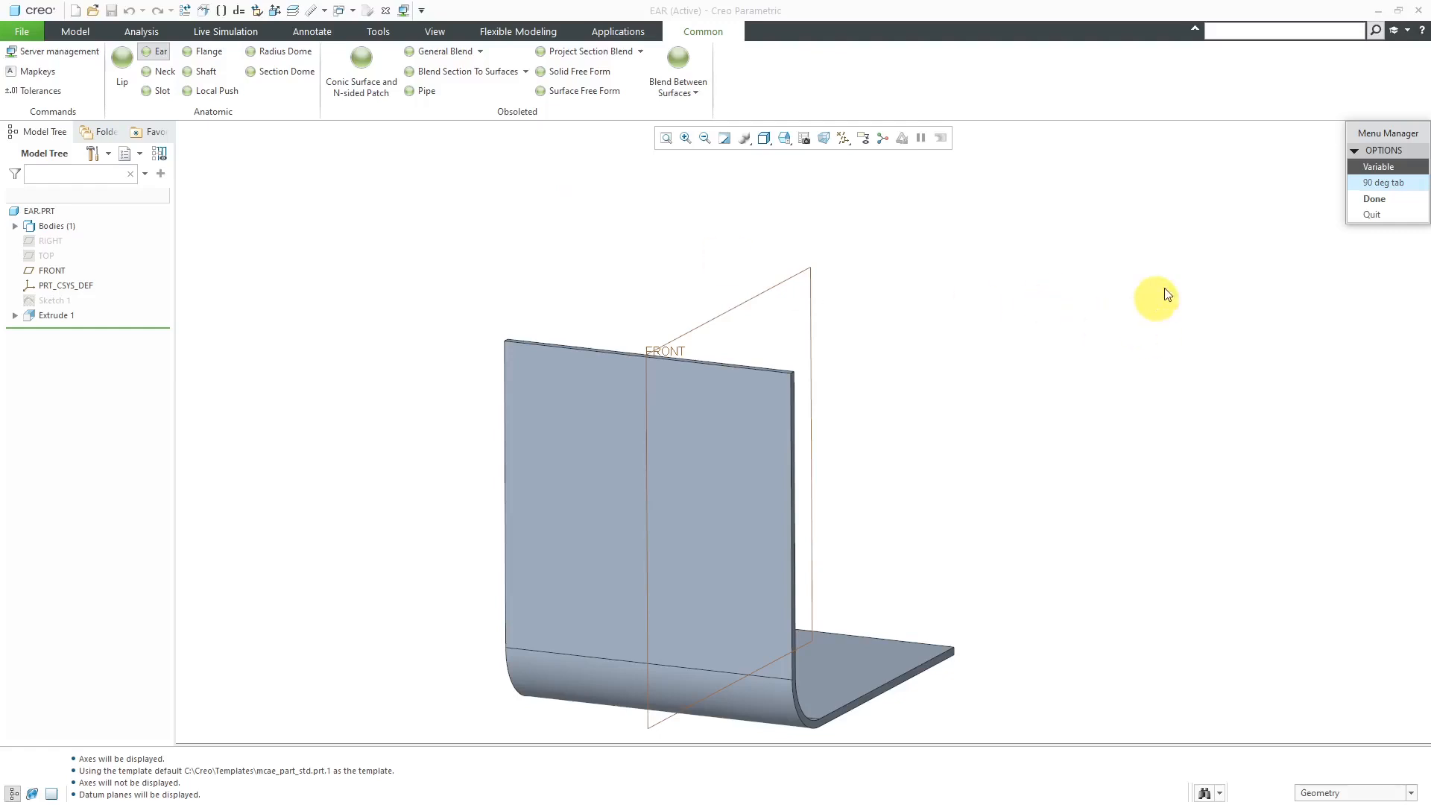
{"action": "mouse_move", "coordinate": [1298, 197]}
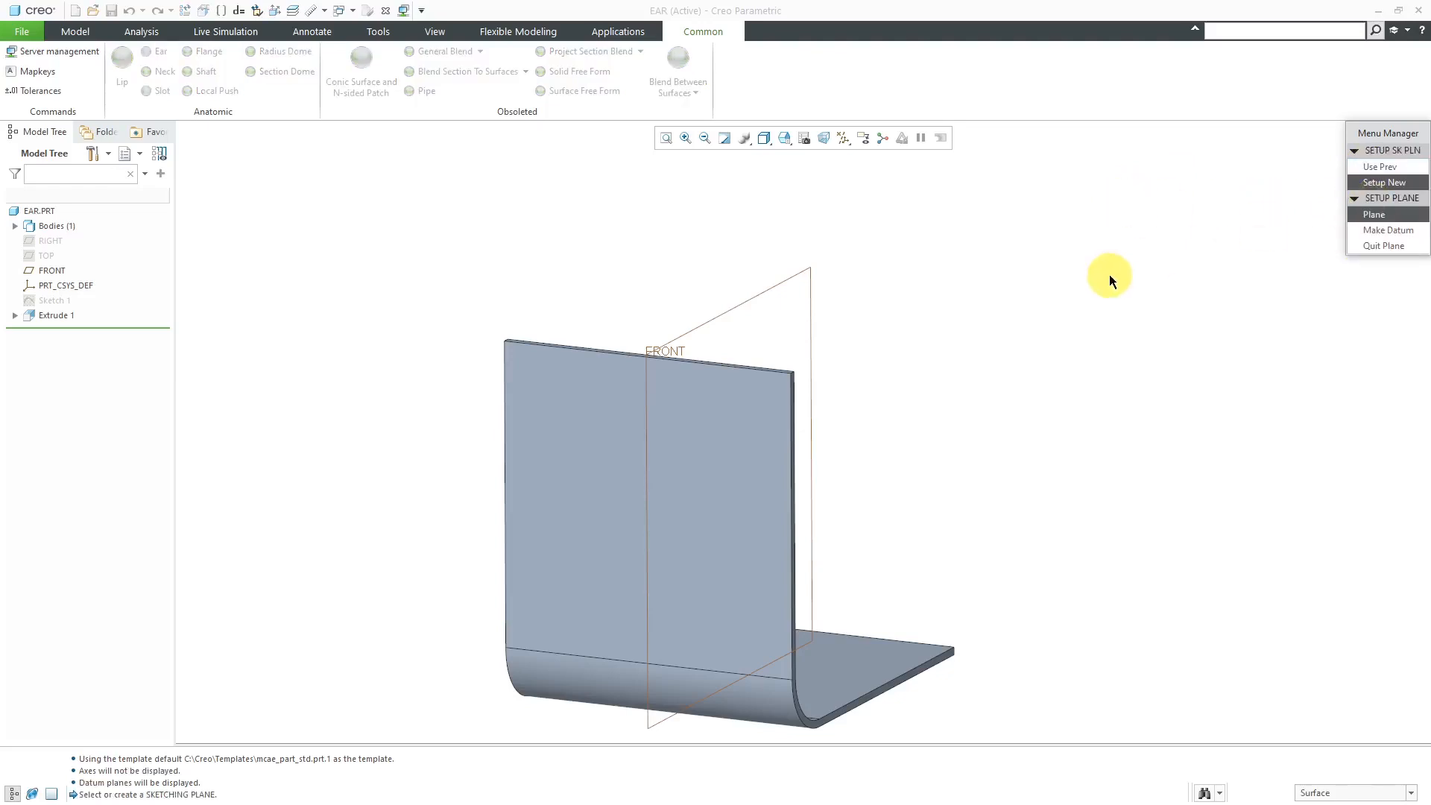
{"action": "mouse_move", "coordinate": [200, 774]}
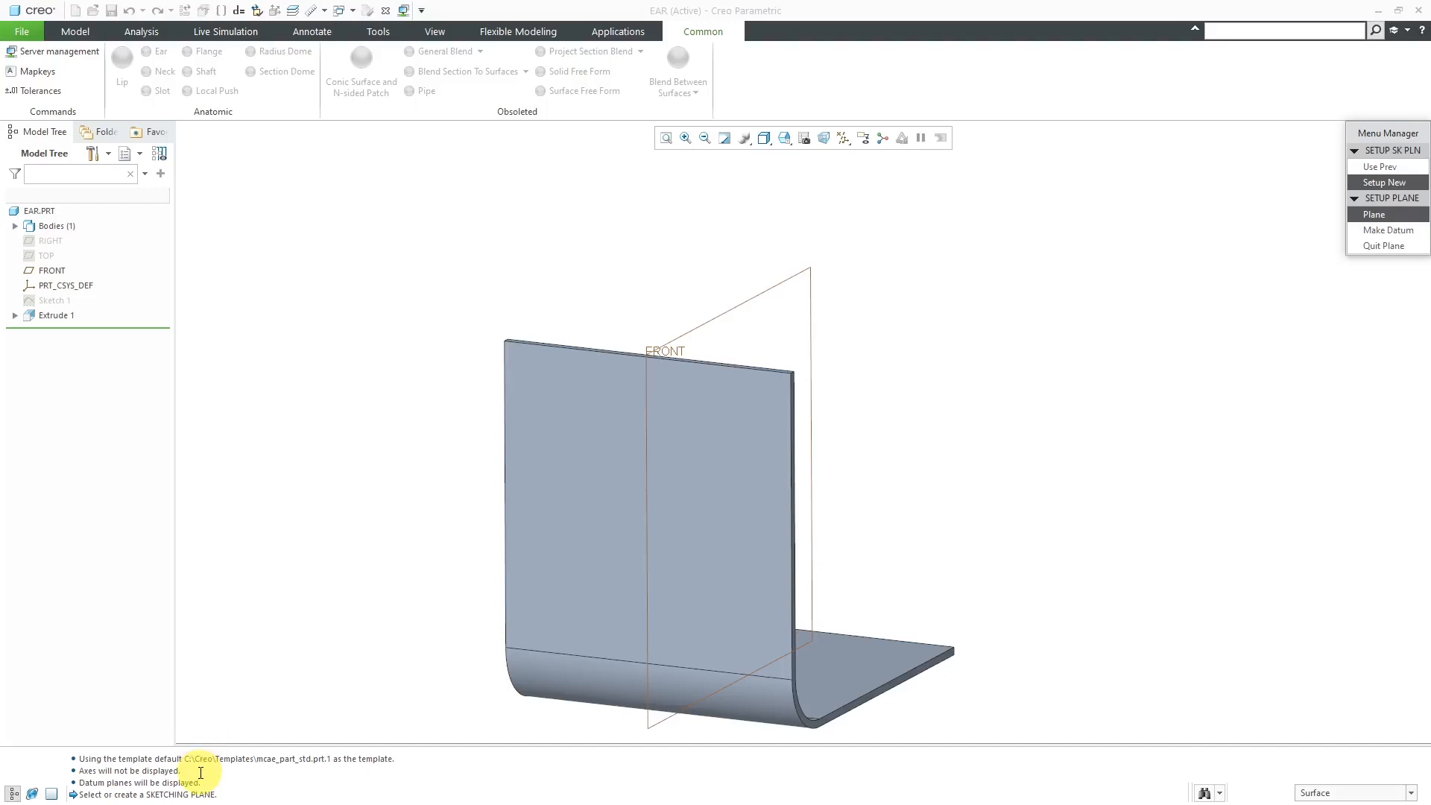
Use the tall wall as the Ear's sketching plane with a Top orientation reference.
{"action": "left_click", "coordinate": [690, 443]}
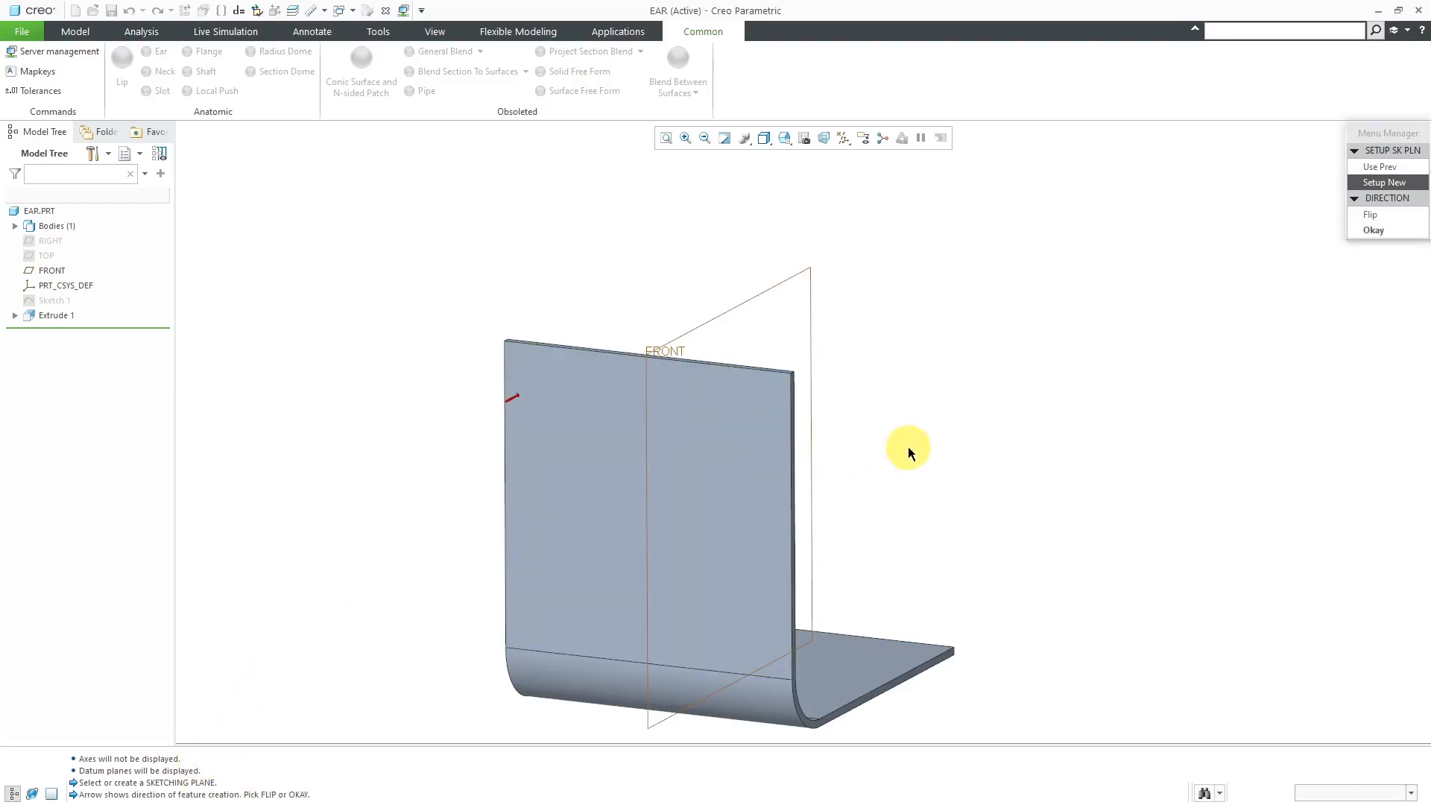
{"action": "mouse_move", "coordinate": [514, 401]}
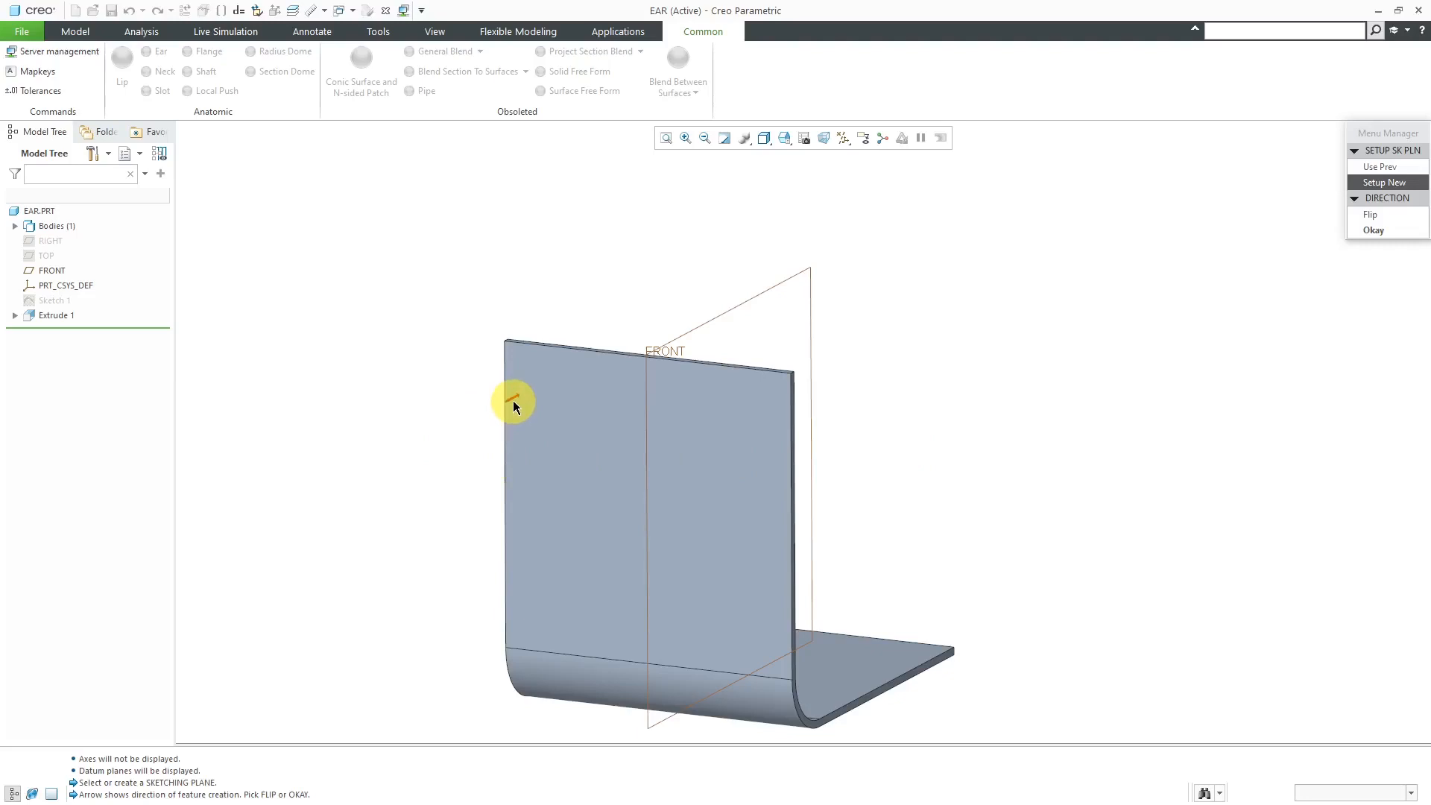
{"action": "mouse_move", "coordinate": [516, 406]}
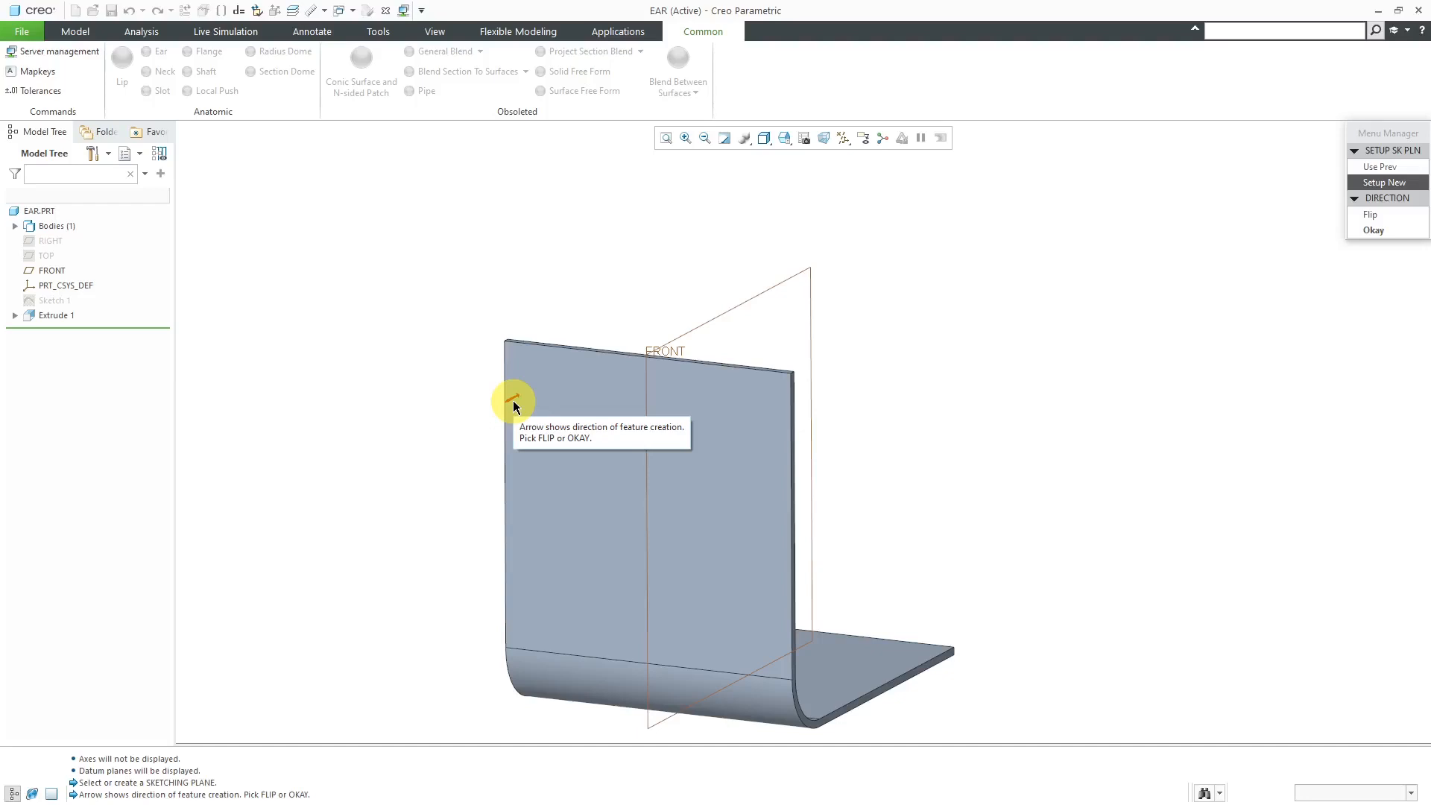
{"action": "mouse_move", "coordinate": [1360, 328]}
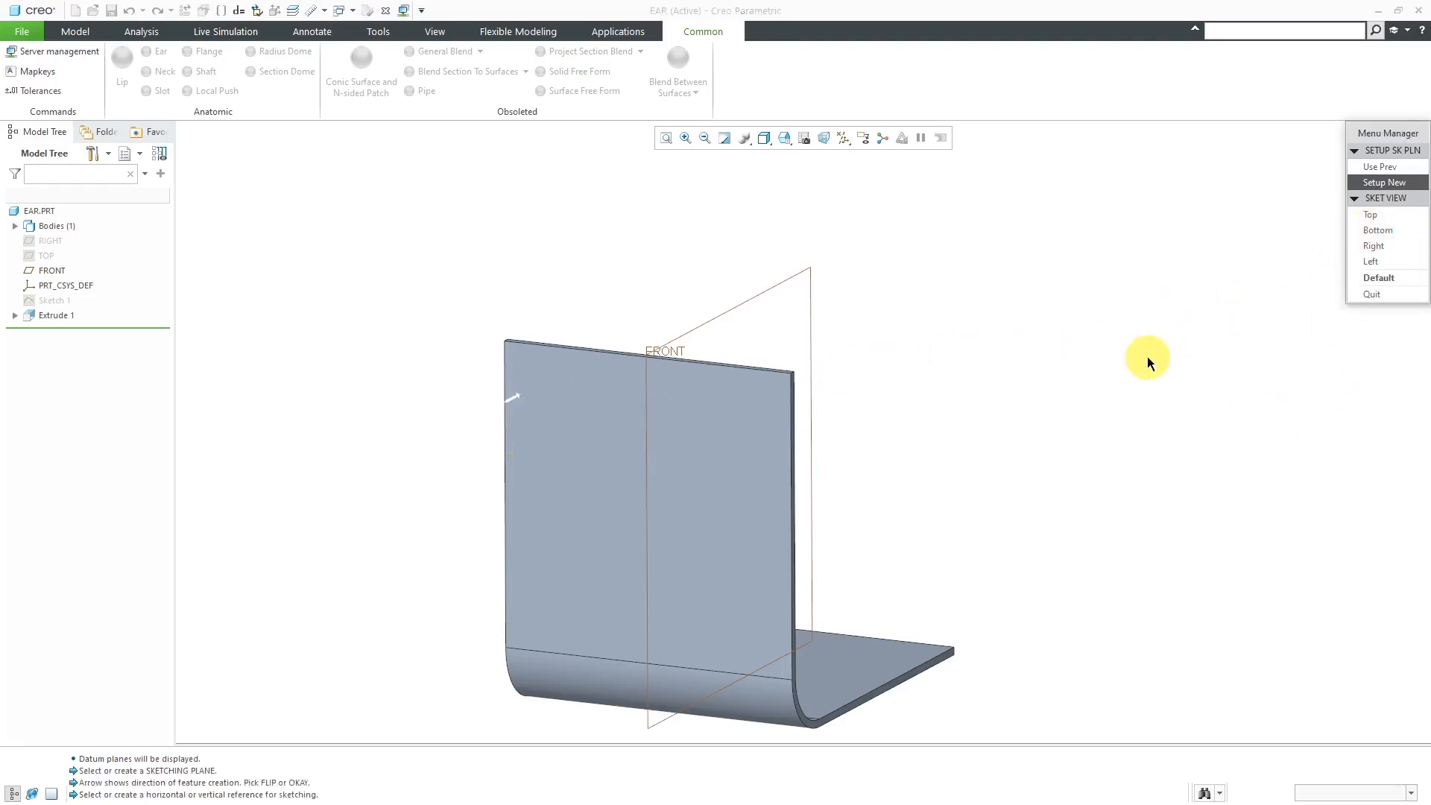
{"action": "mouse_move", "coordinate": [1337, 228]}
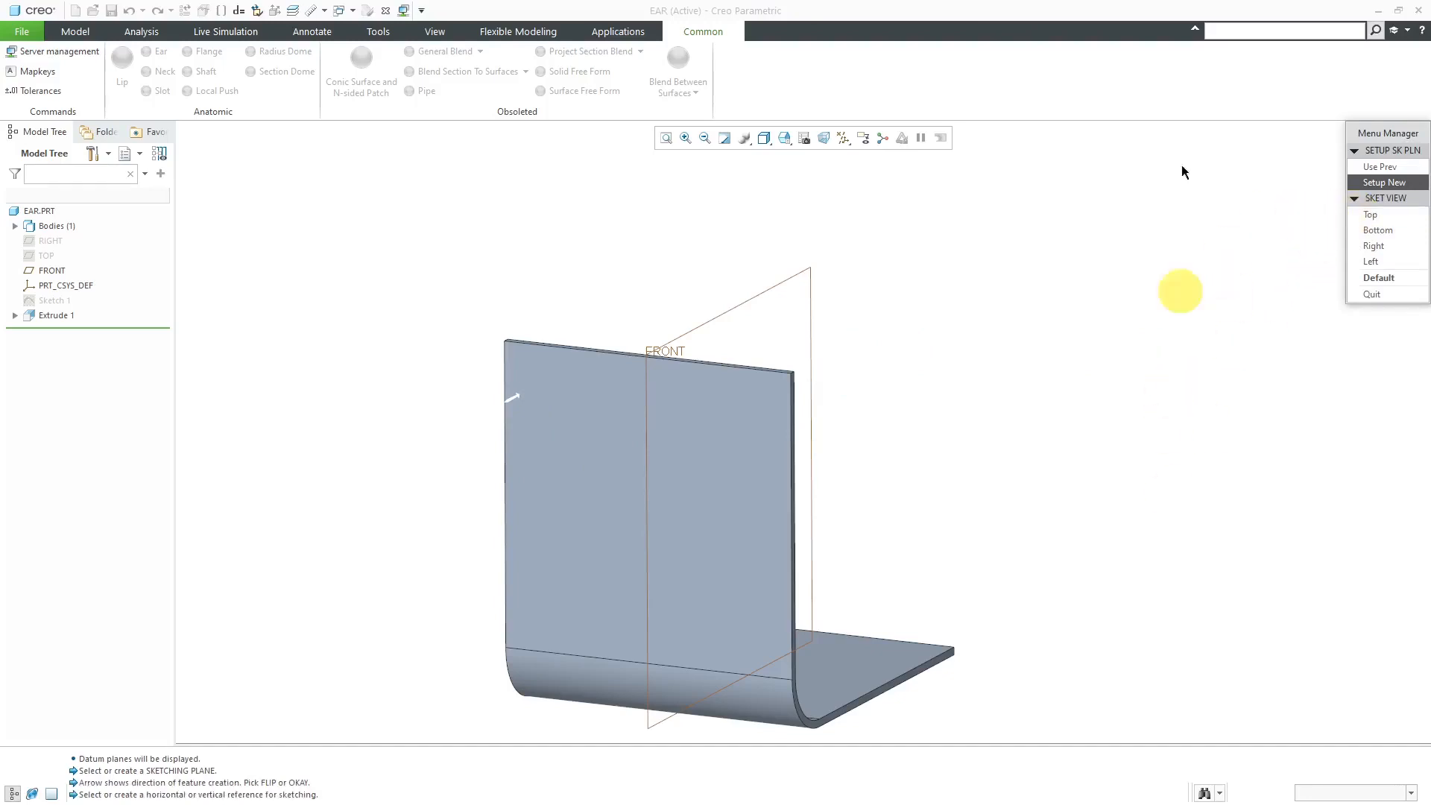
{"action": "mouse_move", "coordinate": [296, 456]}
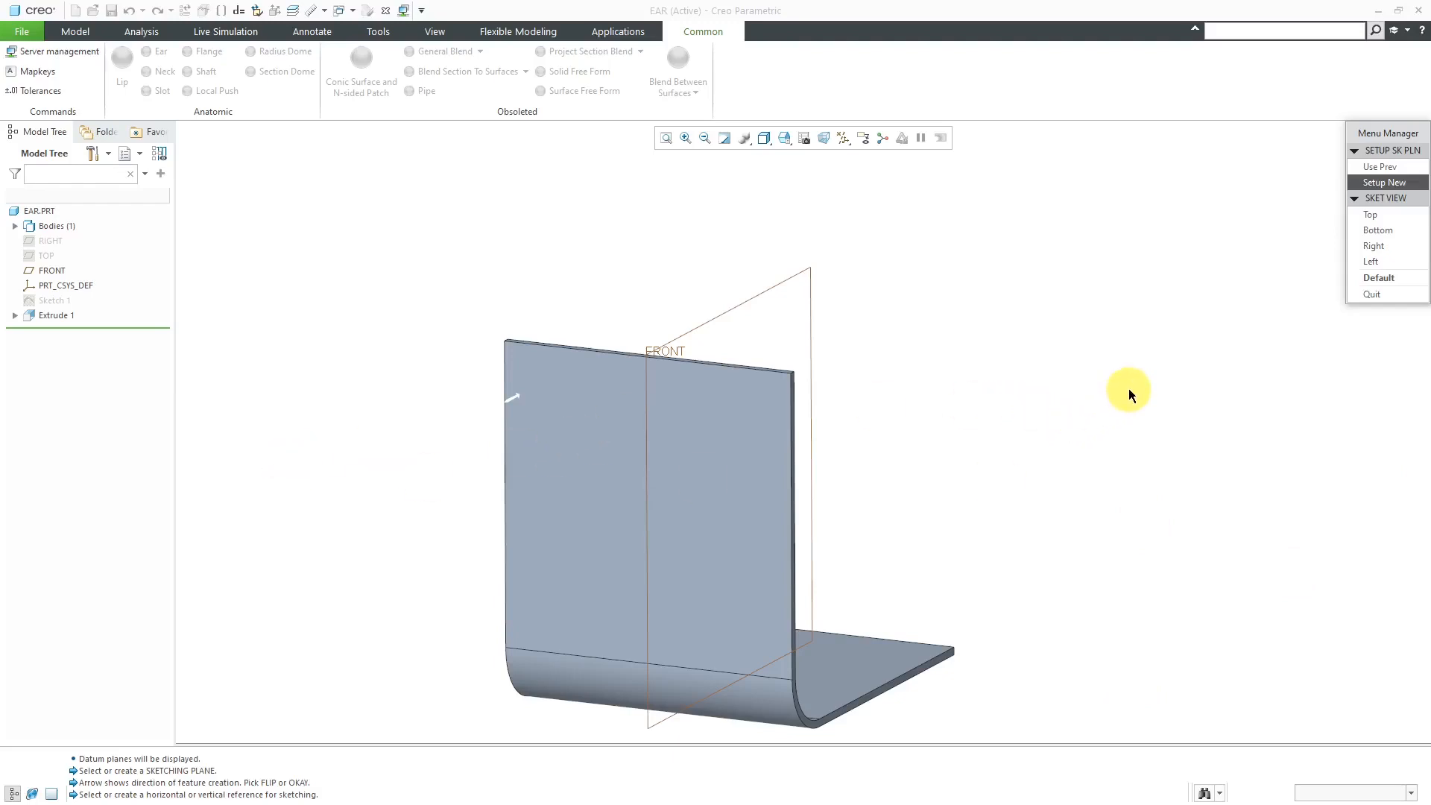
{"action": "left_click", "coordinate": [1370, 215]}
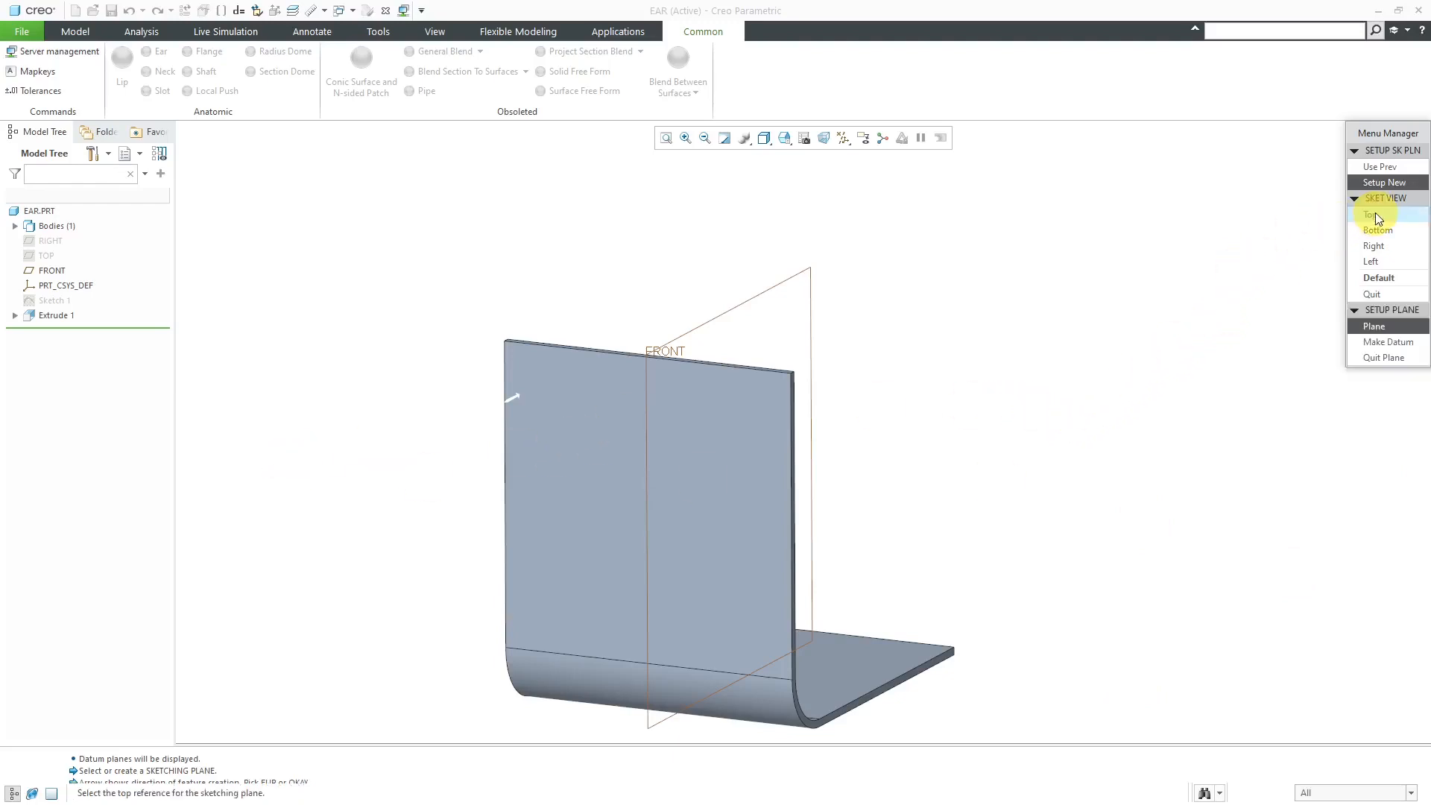
{"action": "left_click", "coordinate": [1370, 213]}
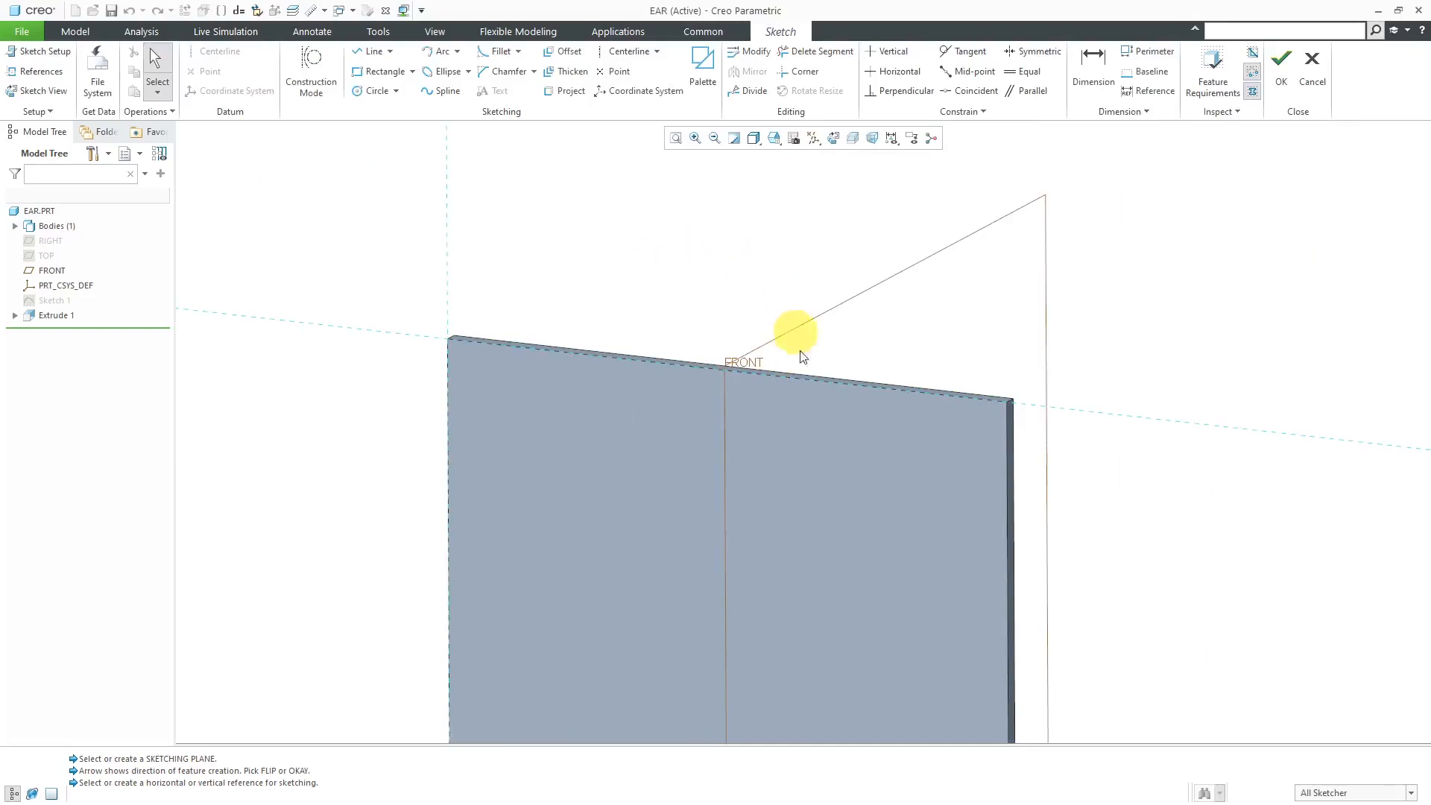
{"action": "mouse_move", "coordinate": [698, 232]}
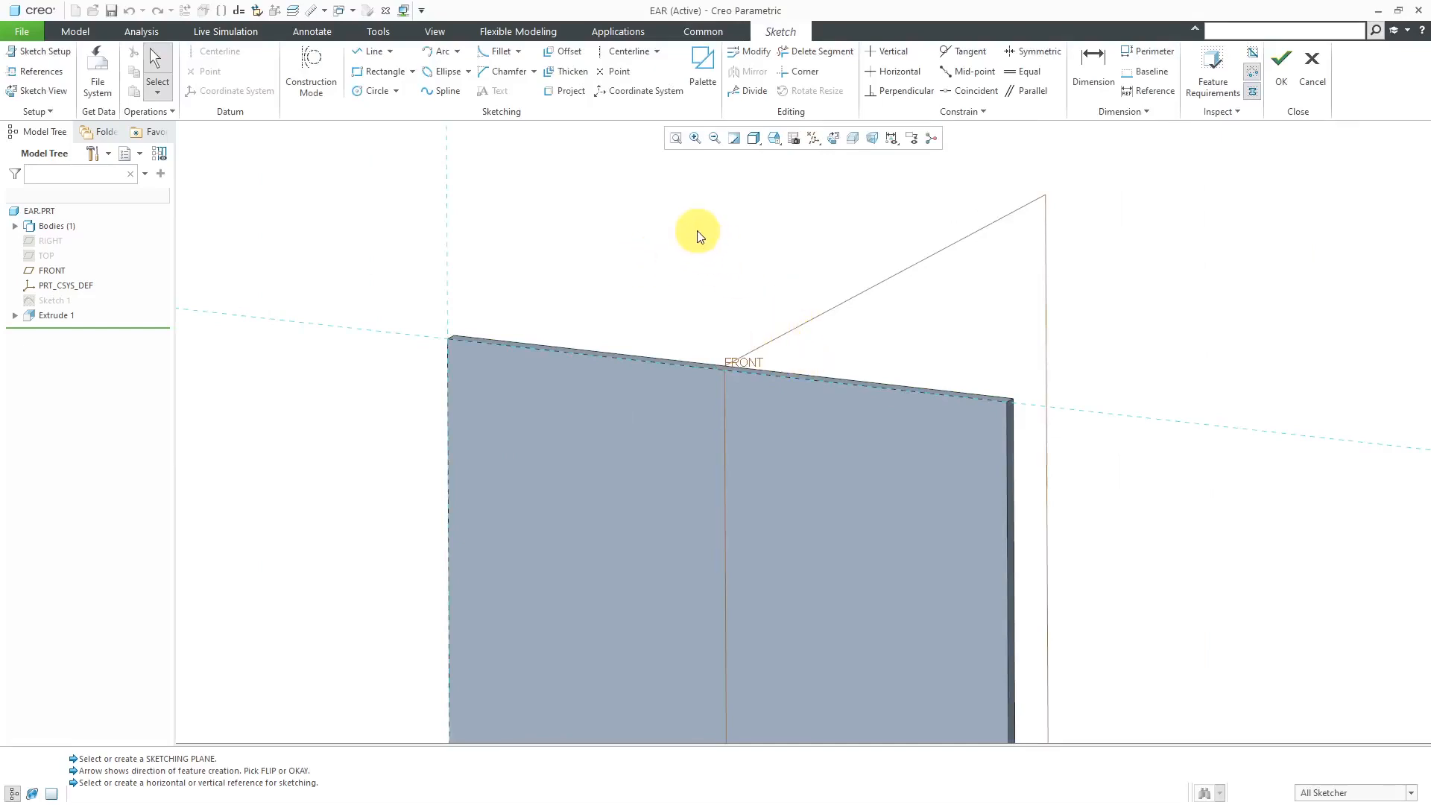
Set the sketch references, face the sketch to the screen and hide datum planes.
{"action": "right_click", "coordinate": [697, 233]}
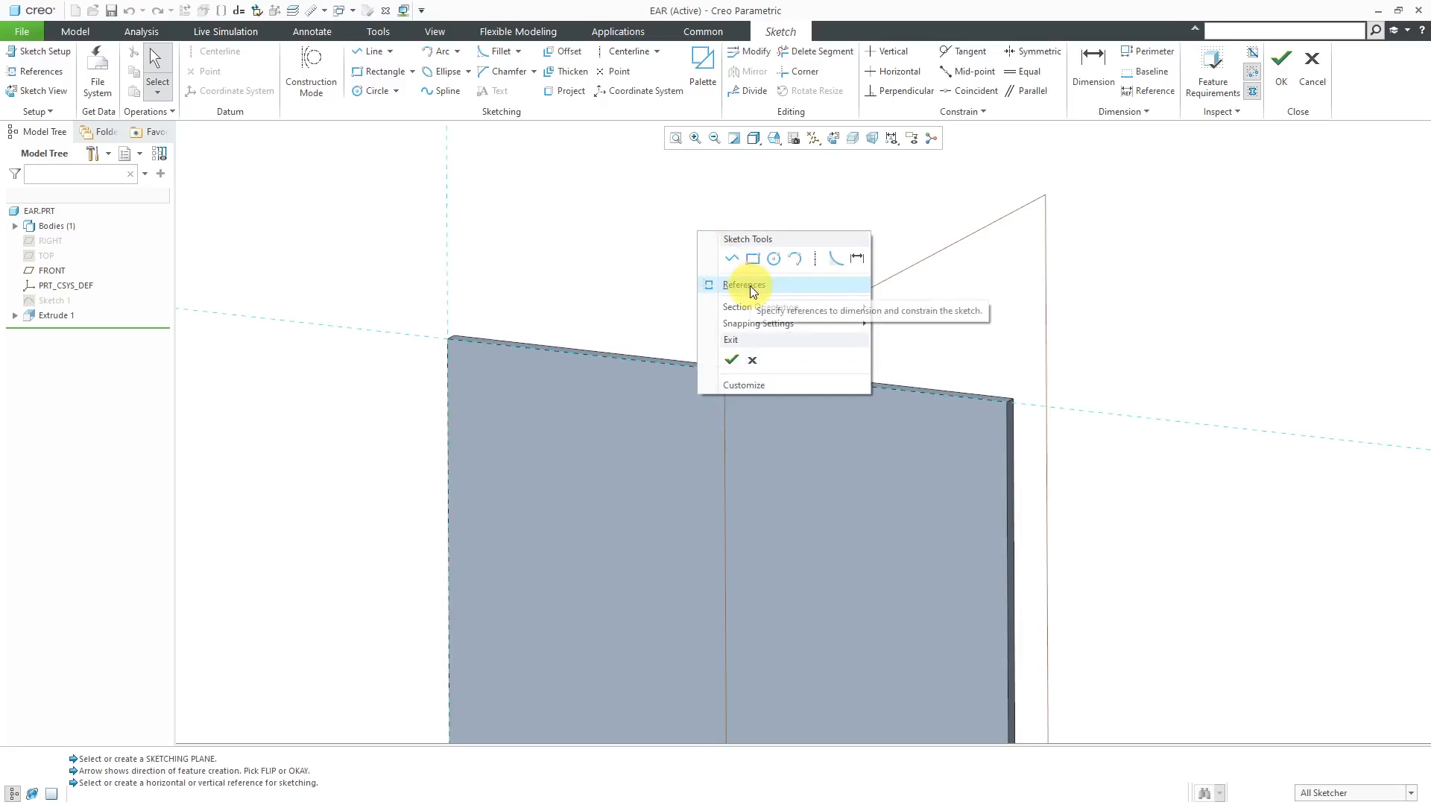
{"action": "left_click", "coordinate": [744, 285]}
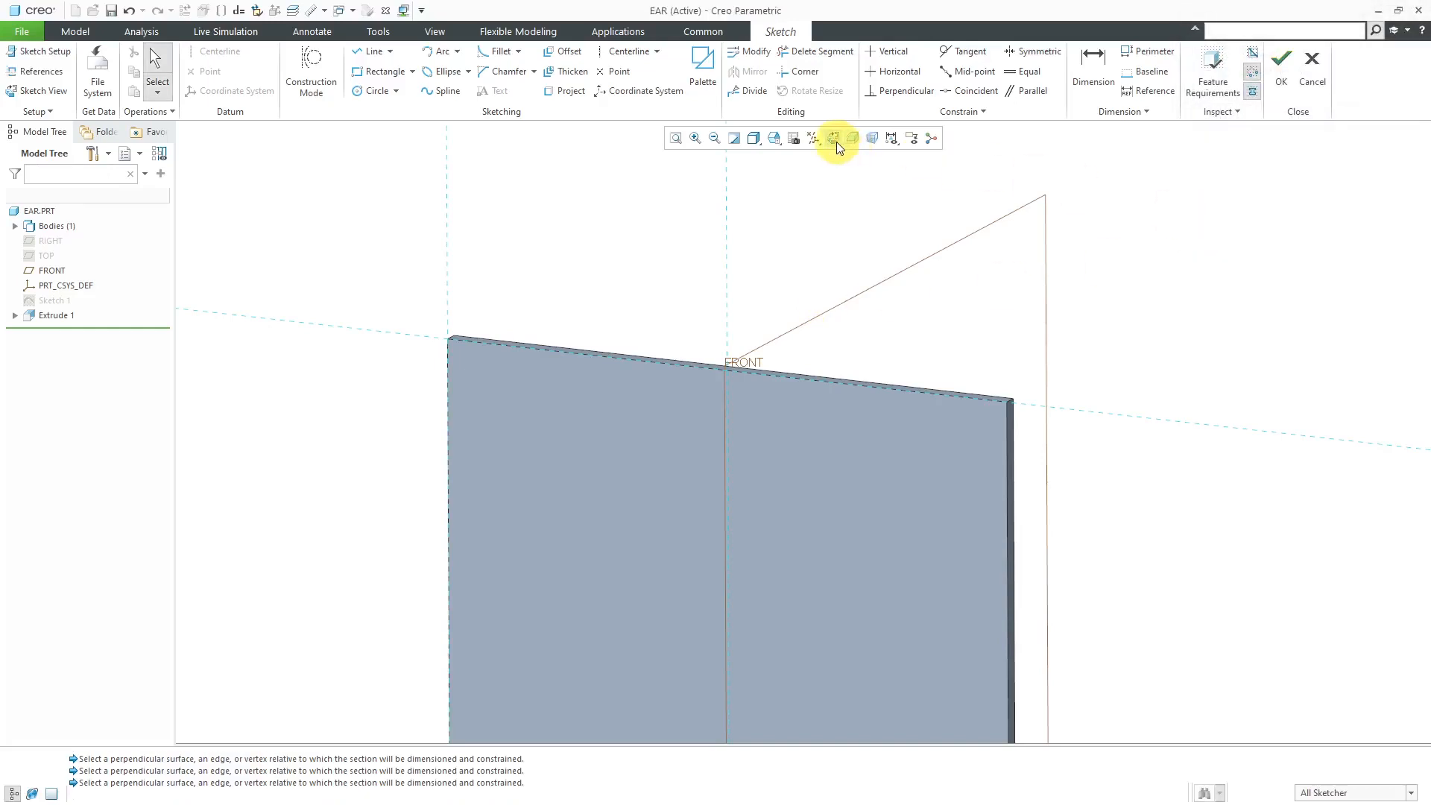
{"action": "left_click", "coordinate": [831, 137]}
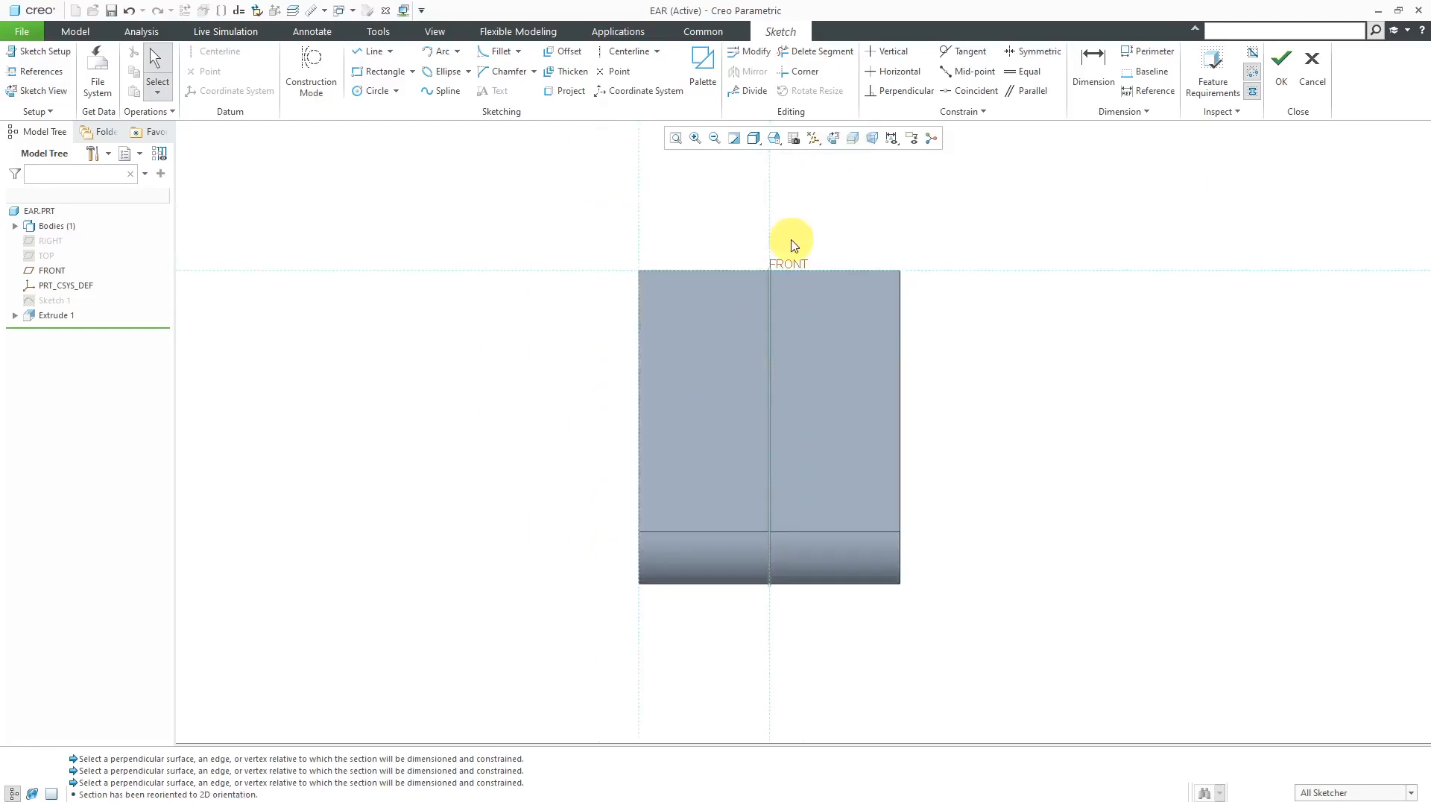
{"action": "left_click", "coordinate": [812, 137]}
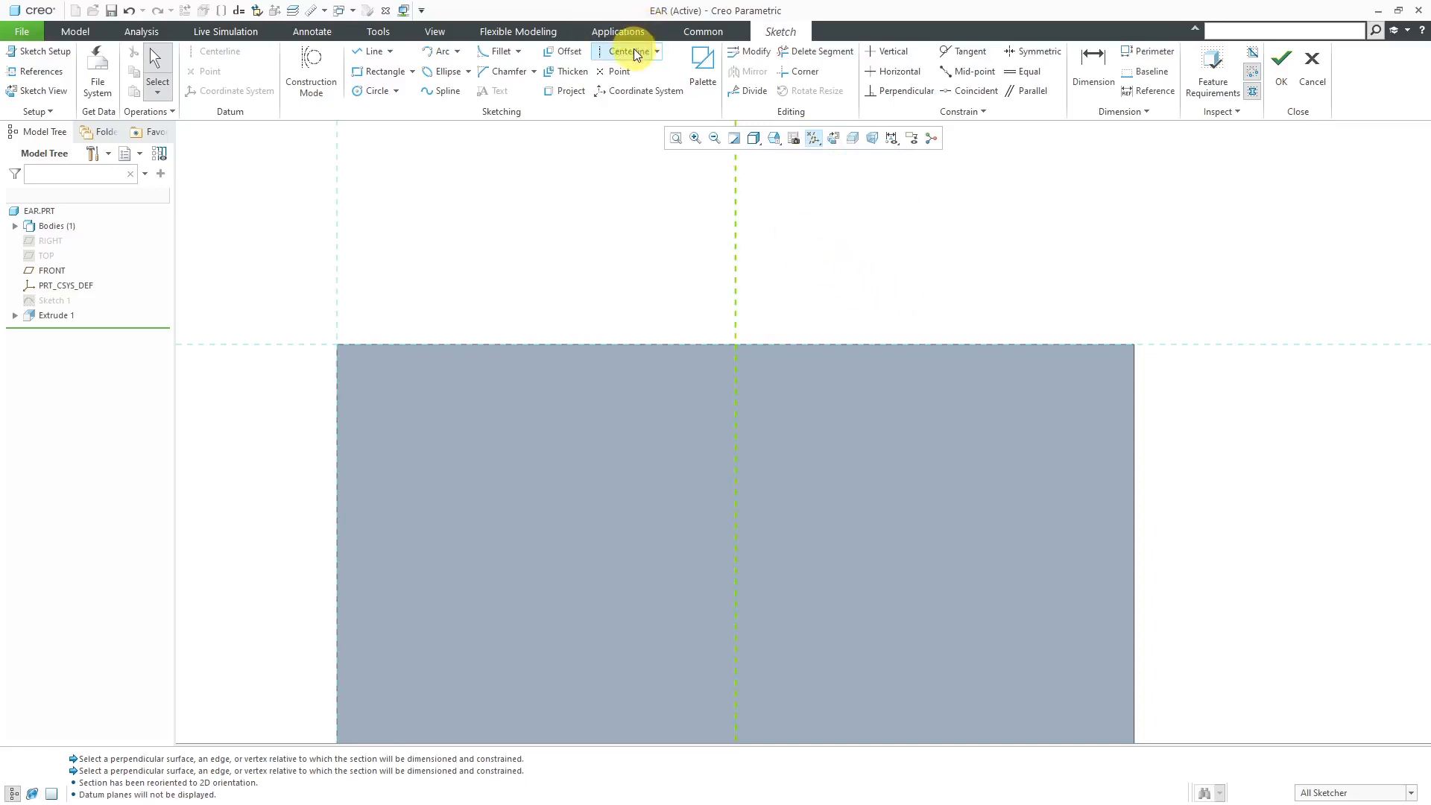
Draw a vertical centerline through the part and a small rectangle on its top edge.
{"action": "left_click", "coordinate": [625, 50]}
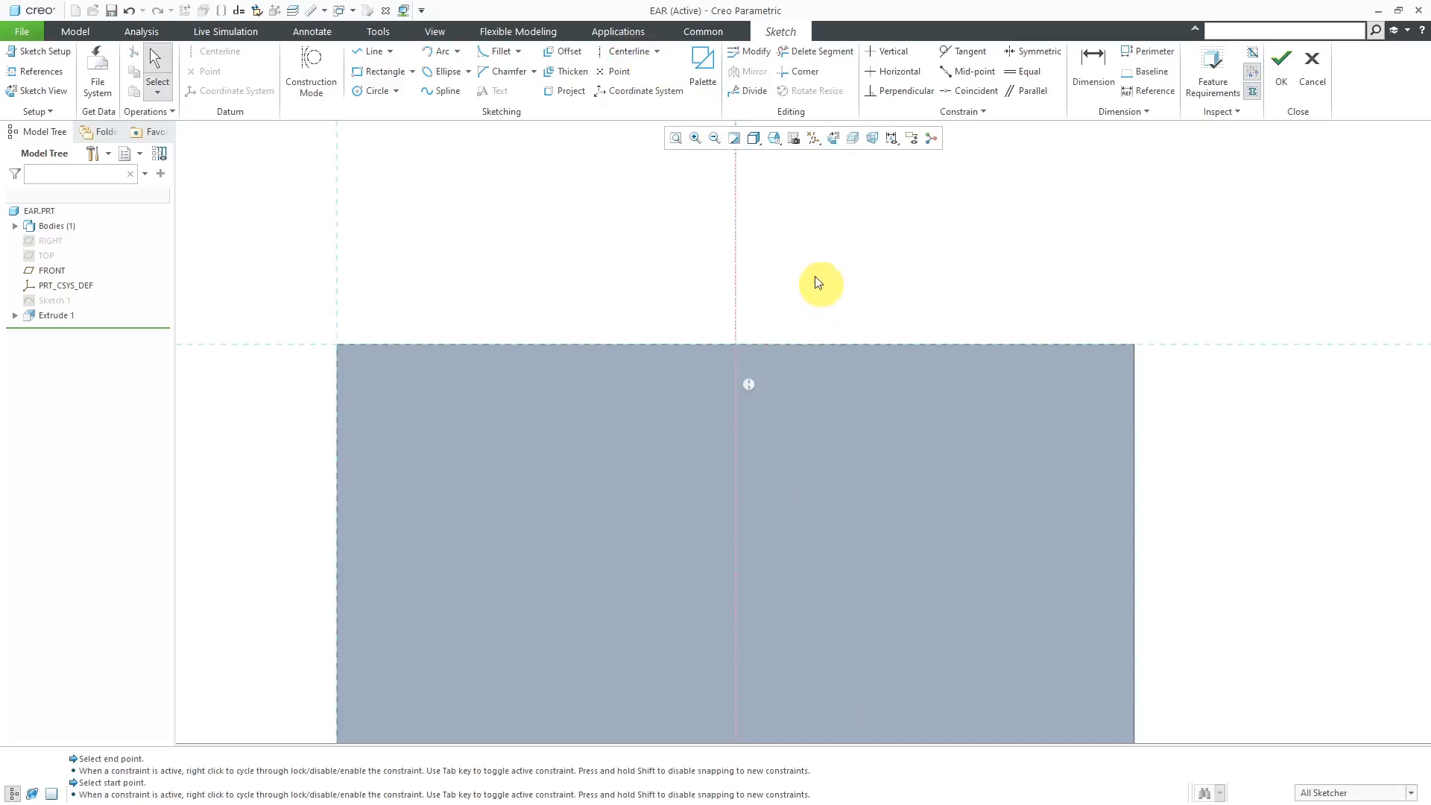
{"action": "left_click", "coordinate": [383, 71]}
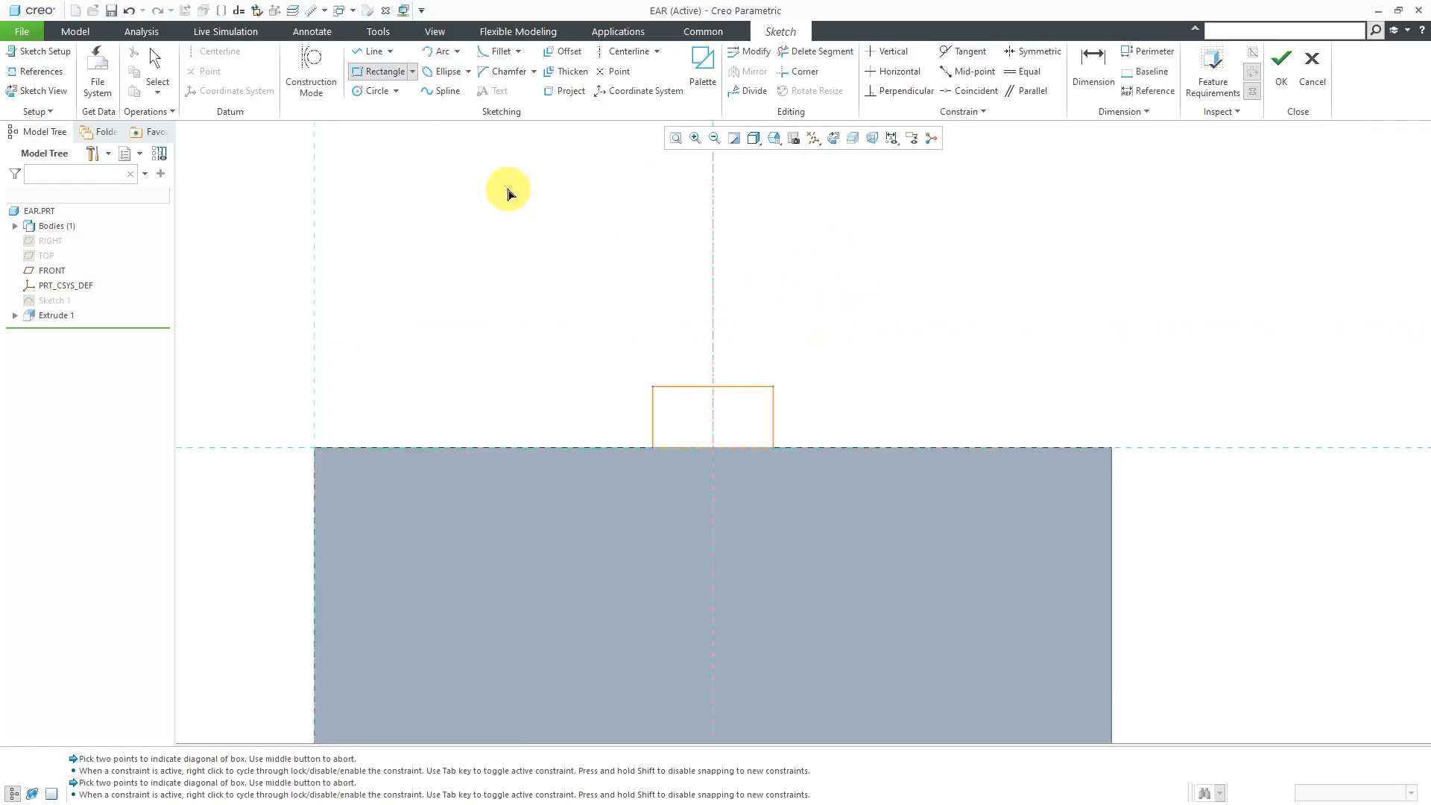
{"action": "left_click_drag", "start_coordinate": [507, 193], "coordinate": [858, 383]}
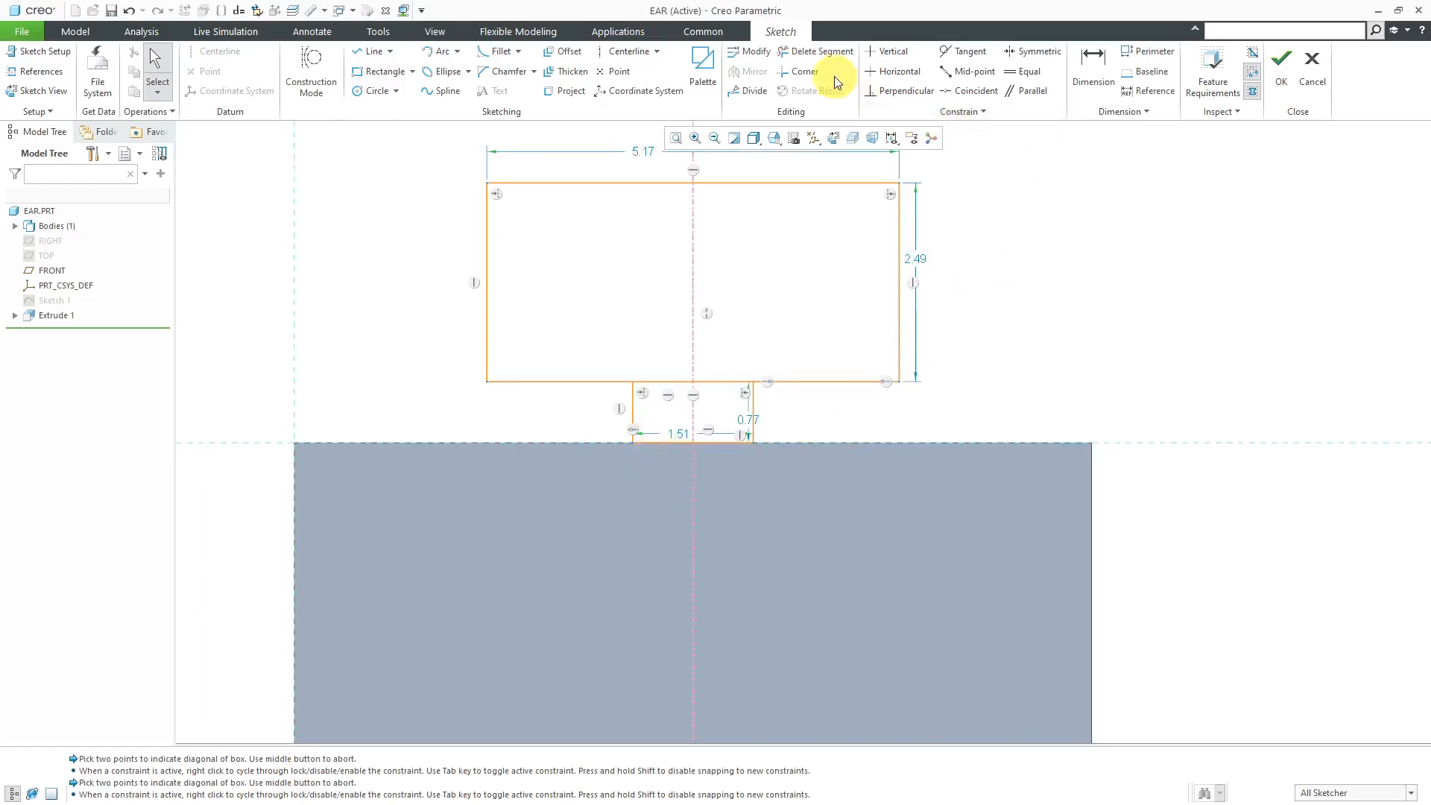
Trim the overlapping lines between the rectangles into one open T-shaped outline.
{"action": "left_click", "coordinate": [819, 51]}
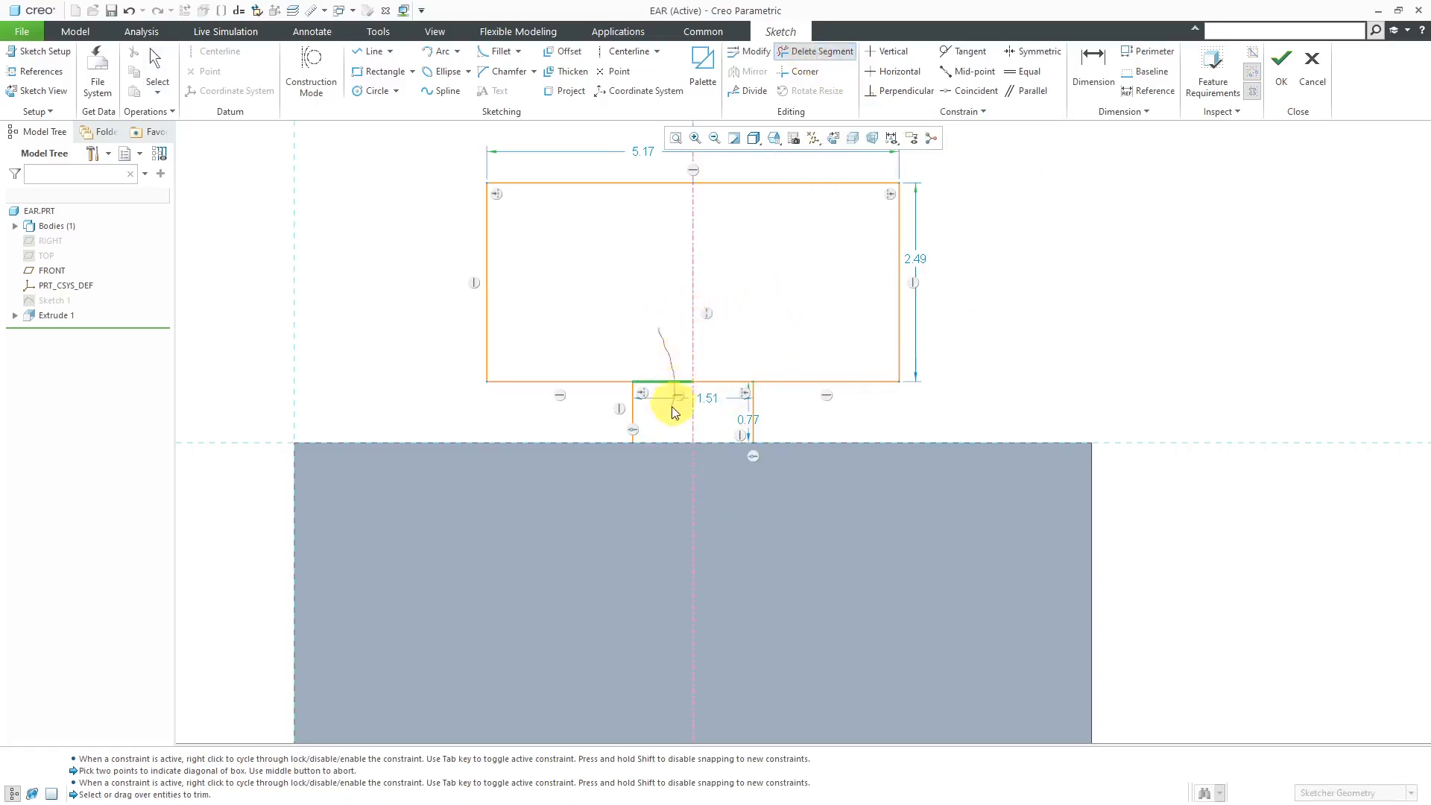
{"action": "left_click", "coordinate": [672, 393]}
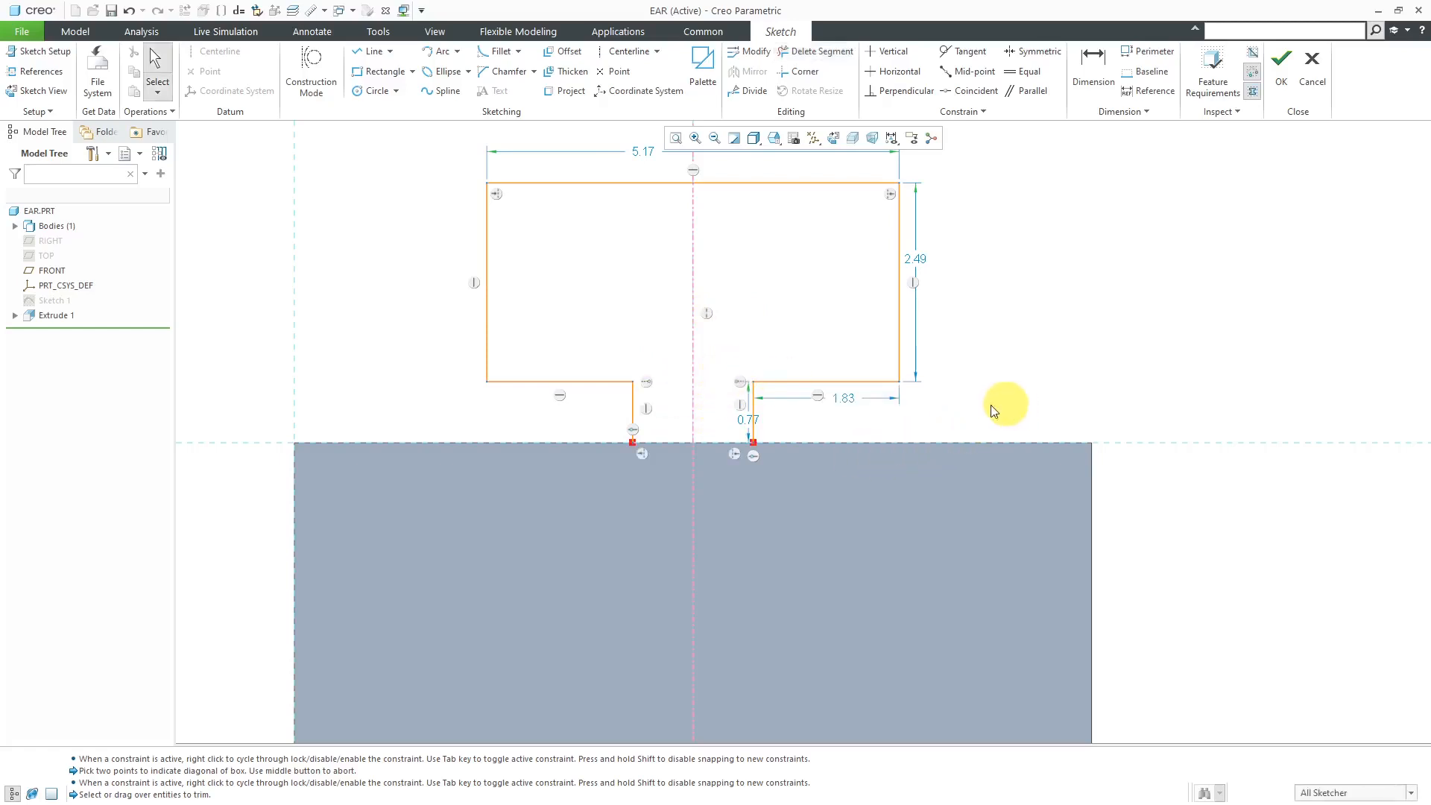
{"action": "mouse_move", "coordinate": [644, 481]}
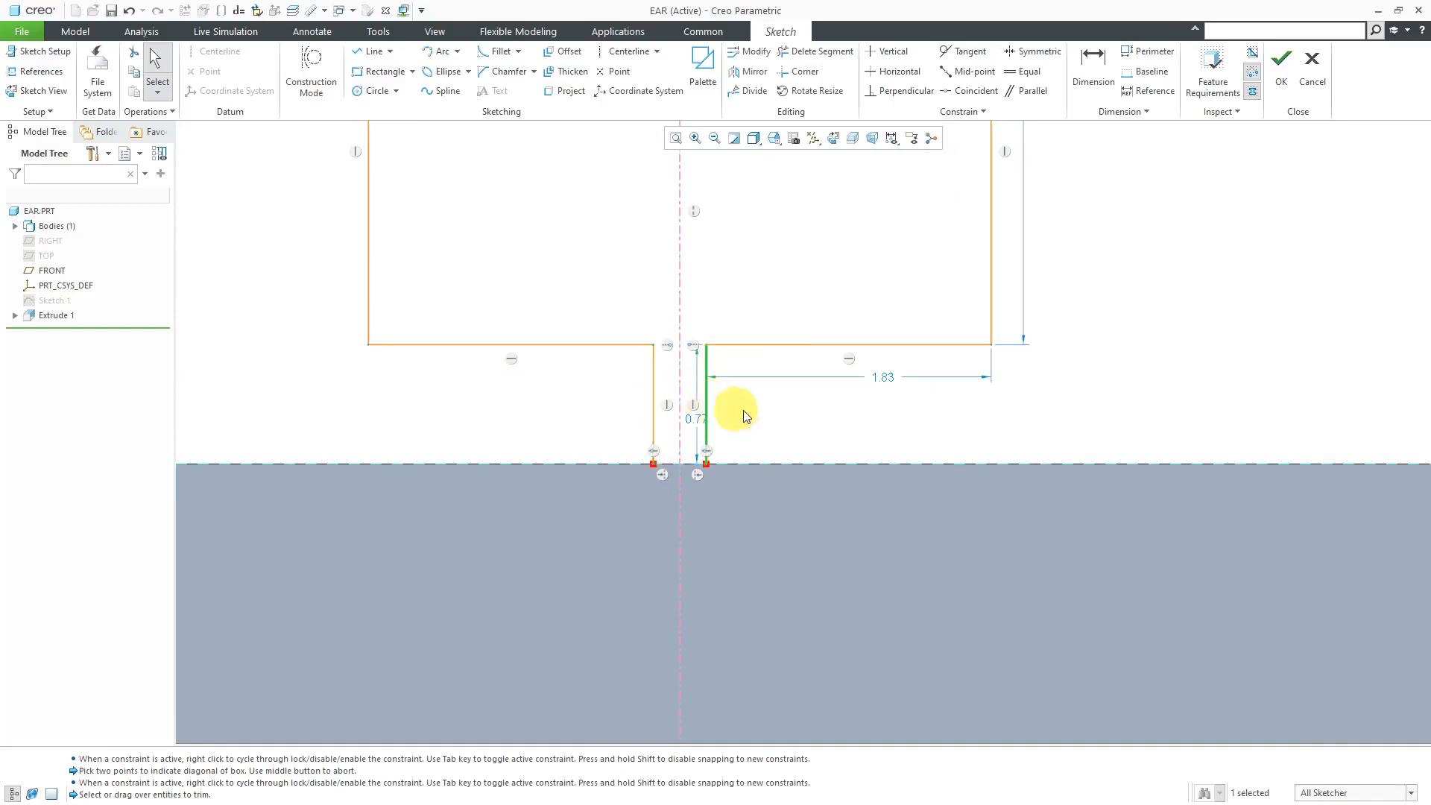
{"action": "mouse_move", "coordinate": [1076, 425]}
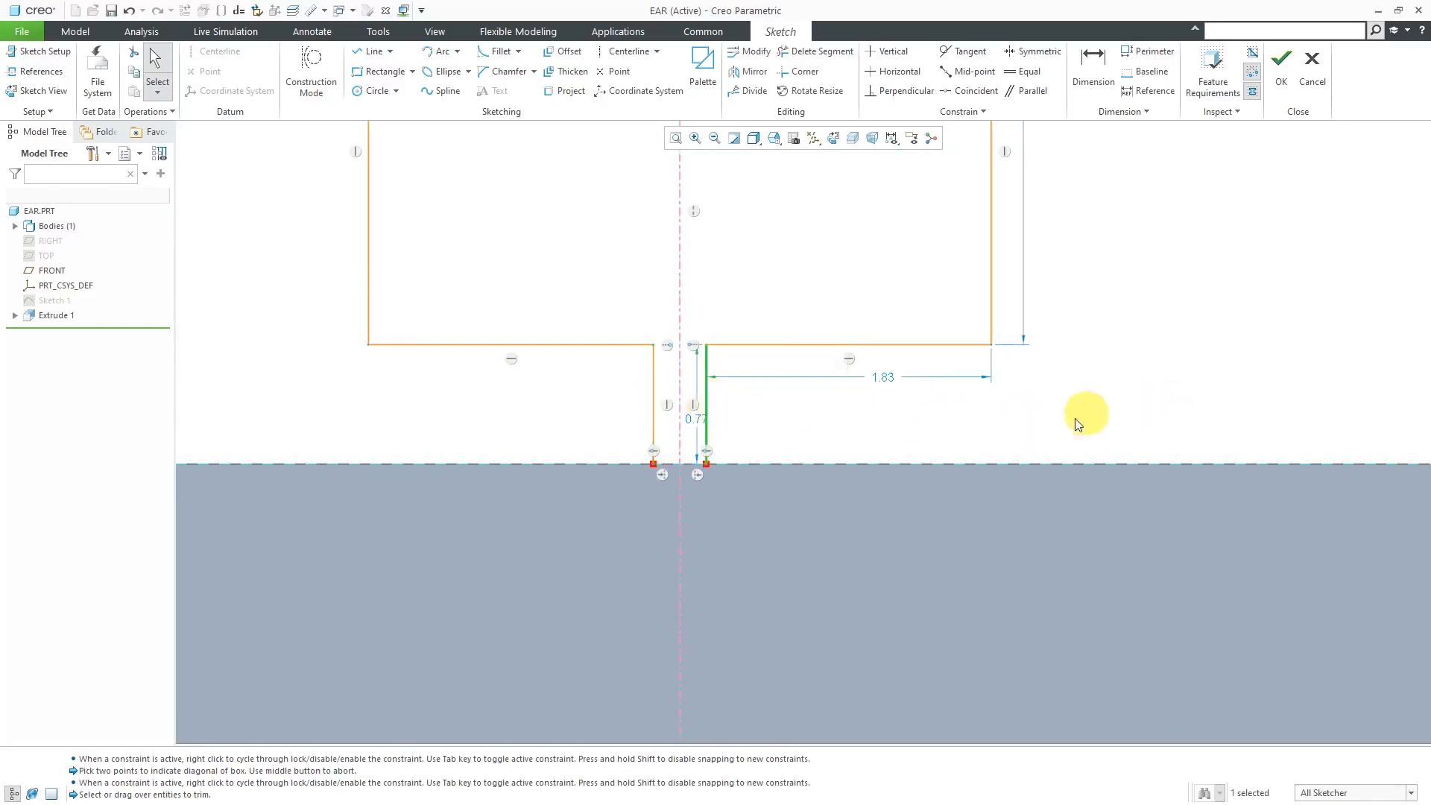
{"action": "mouse_move", "coordinate": [829, 406]}
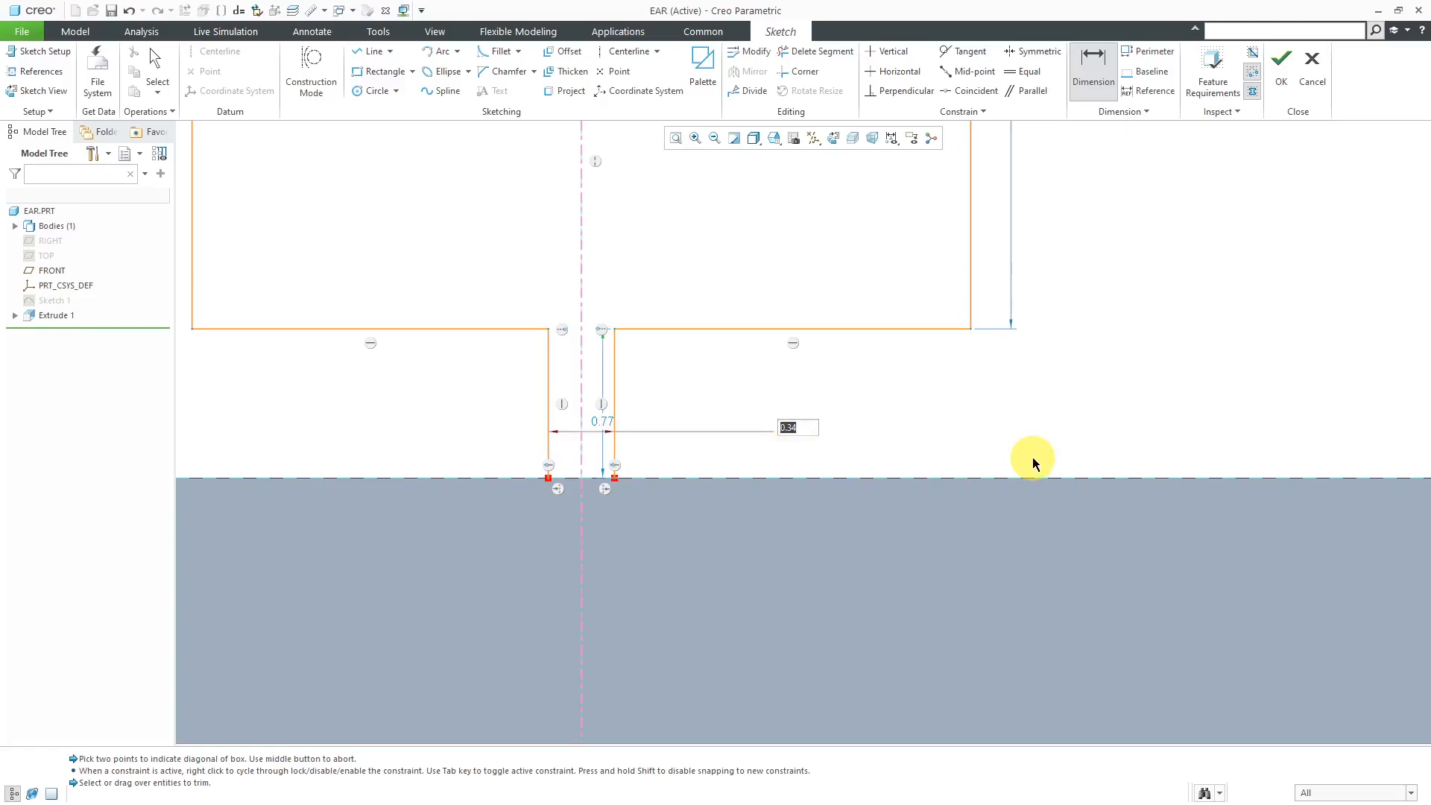
Enter 2 for the neck width dimension of the ear outline.
{"action": "type", "text": "2"}
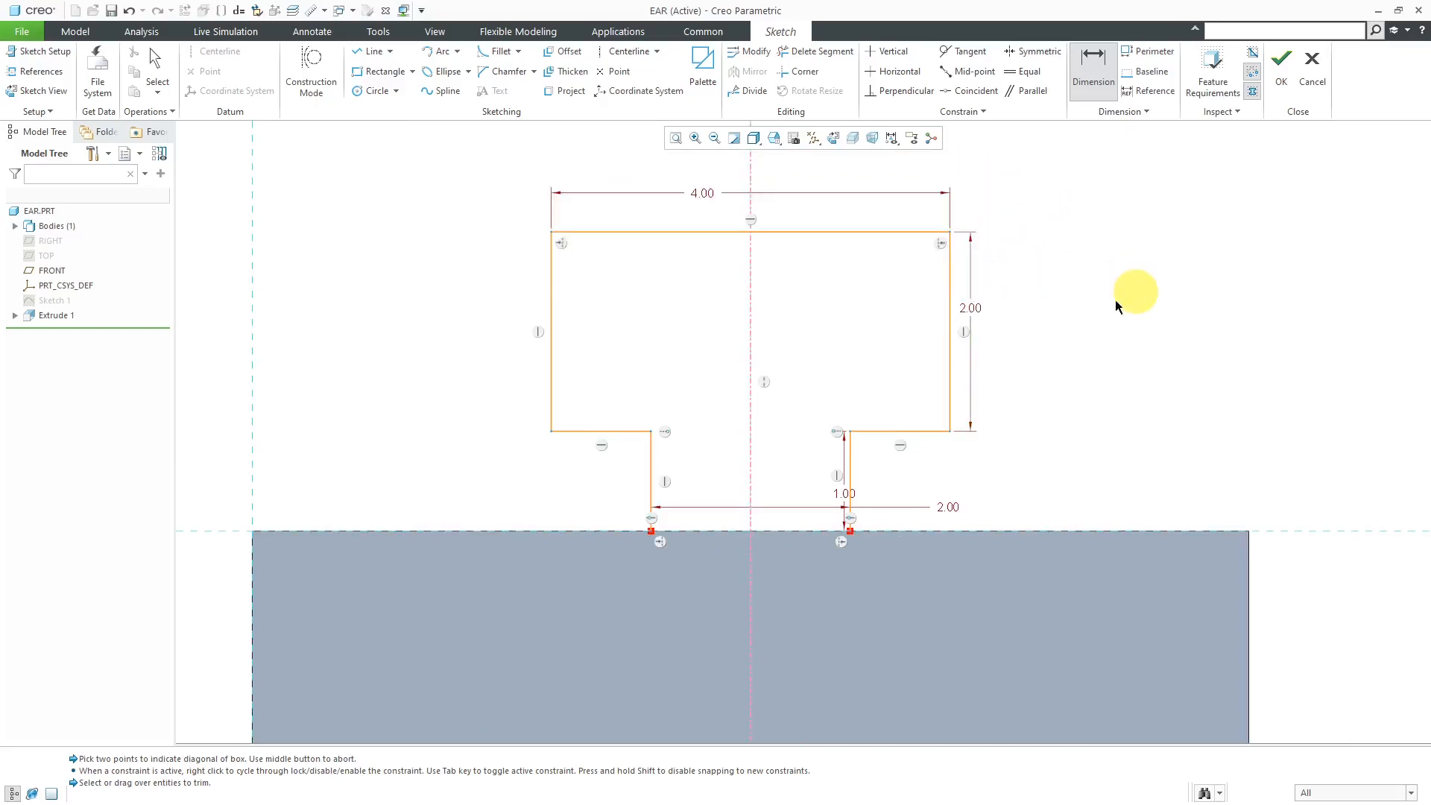
{"action": "mouse_move", "coordinate": [690, 406]}
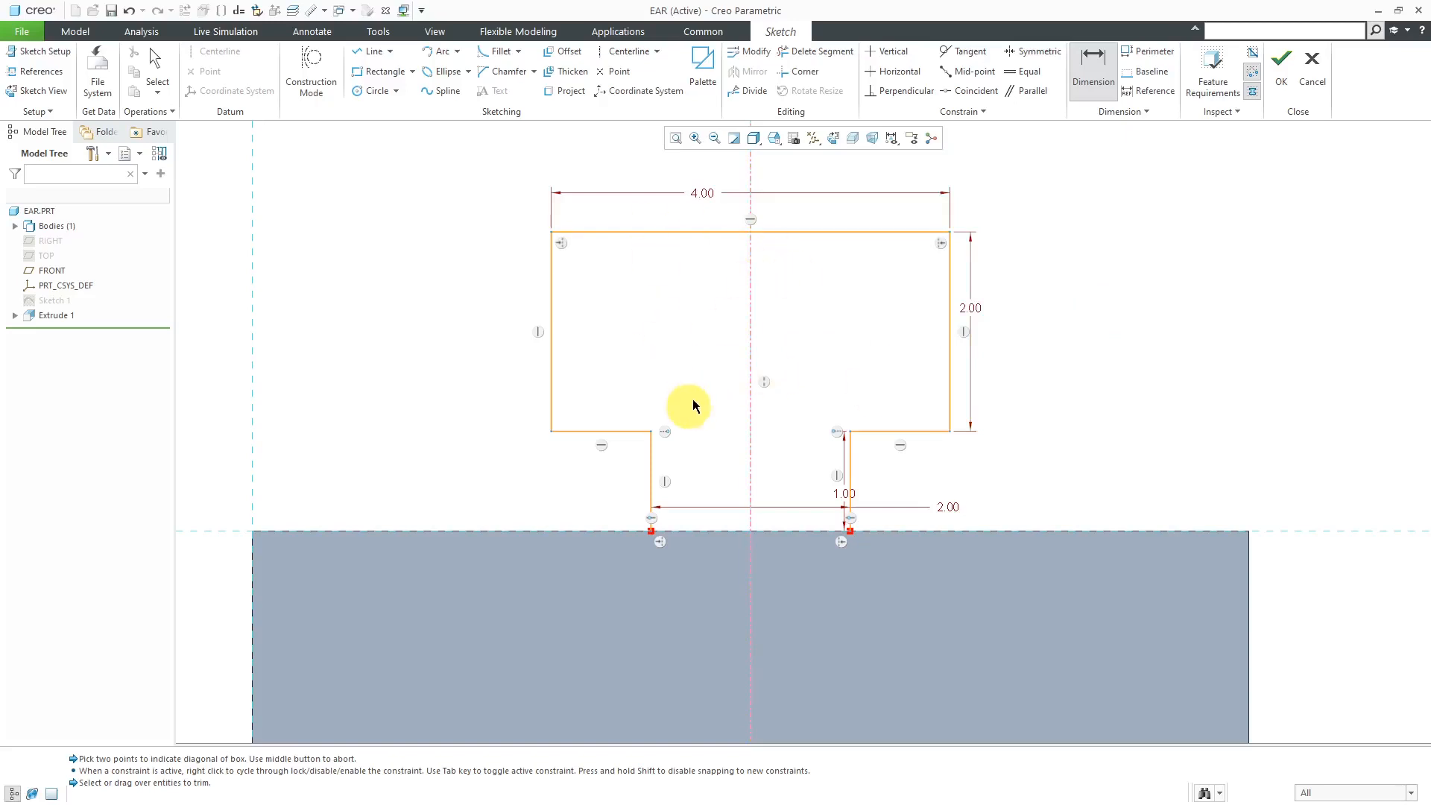
{"action": "mouse_move", "coordinate": [1276, 116]}
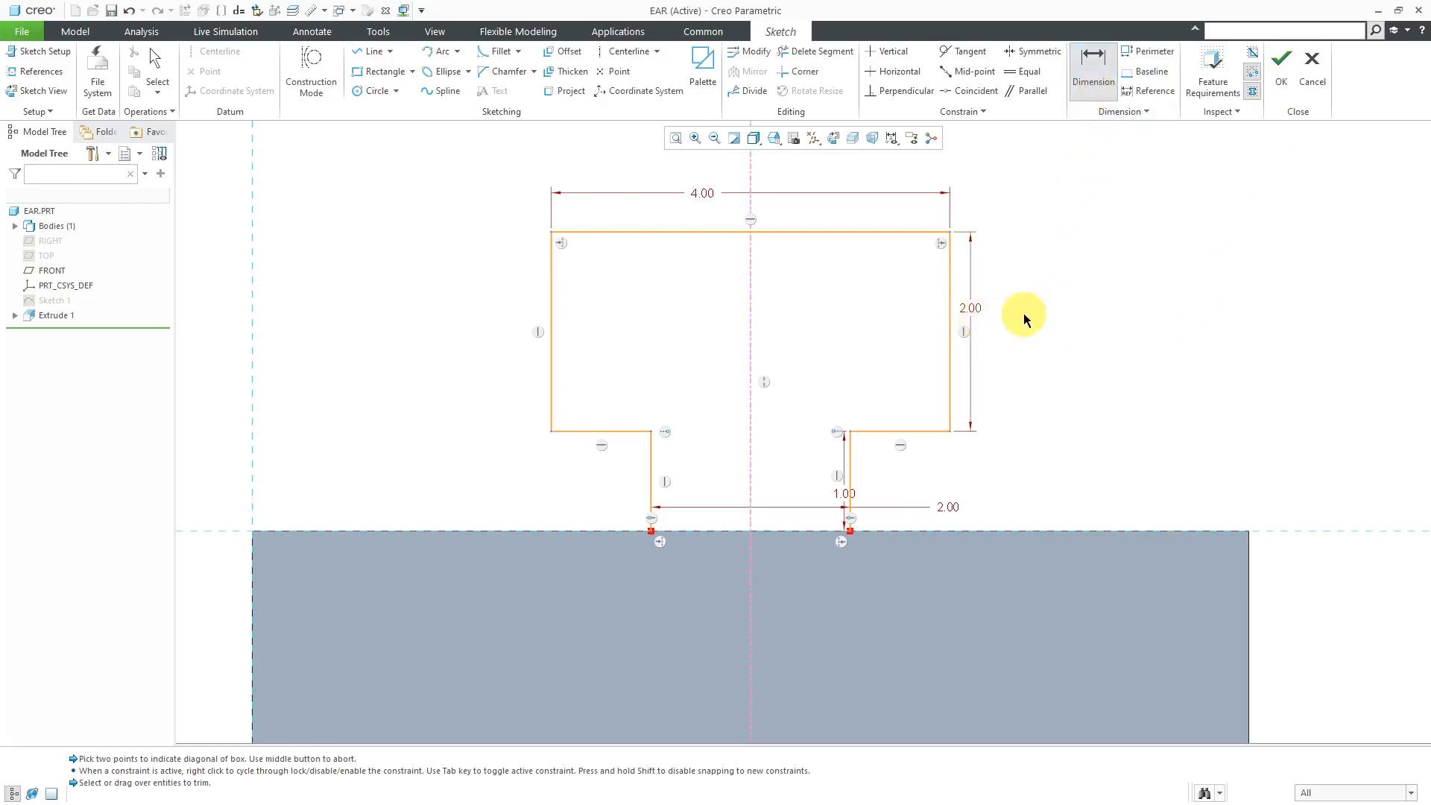
{"action": "mouse_move", "coordinate": [1281, 82]}
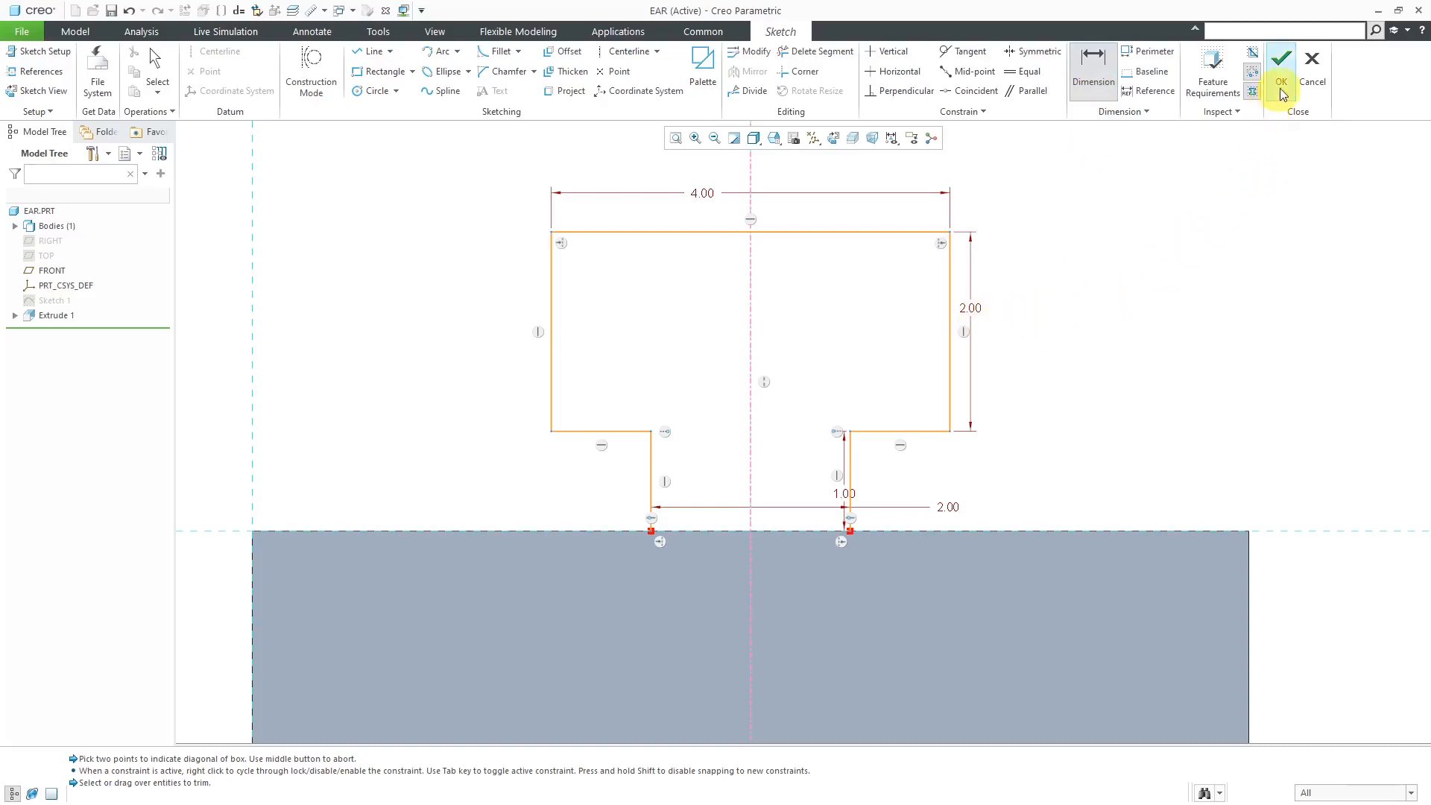
{"action": "mouse_move", "coordinate": [1280, 82]}
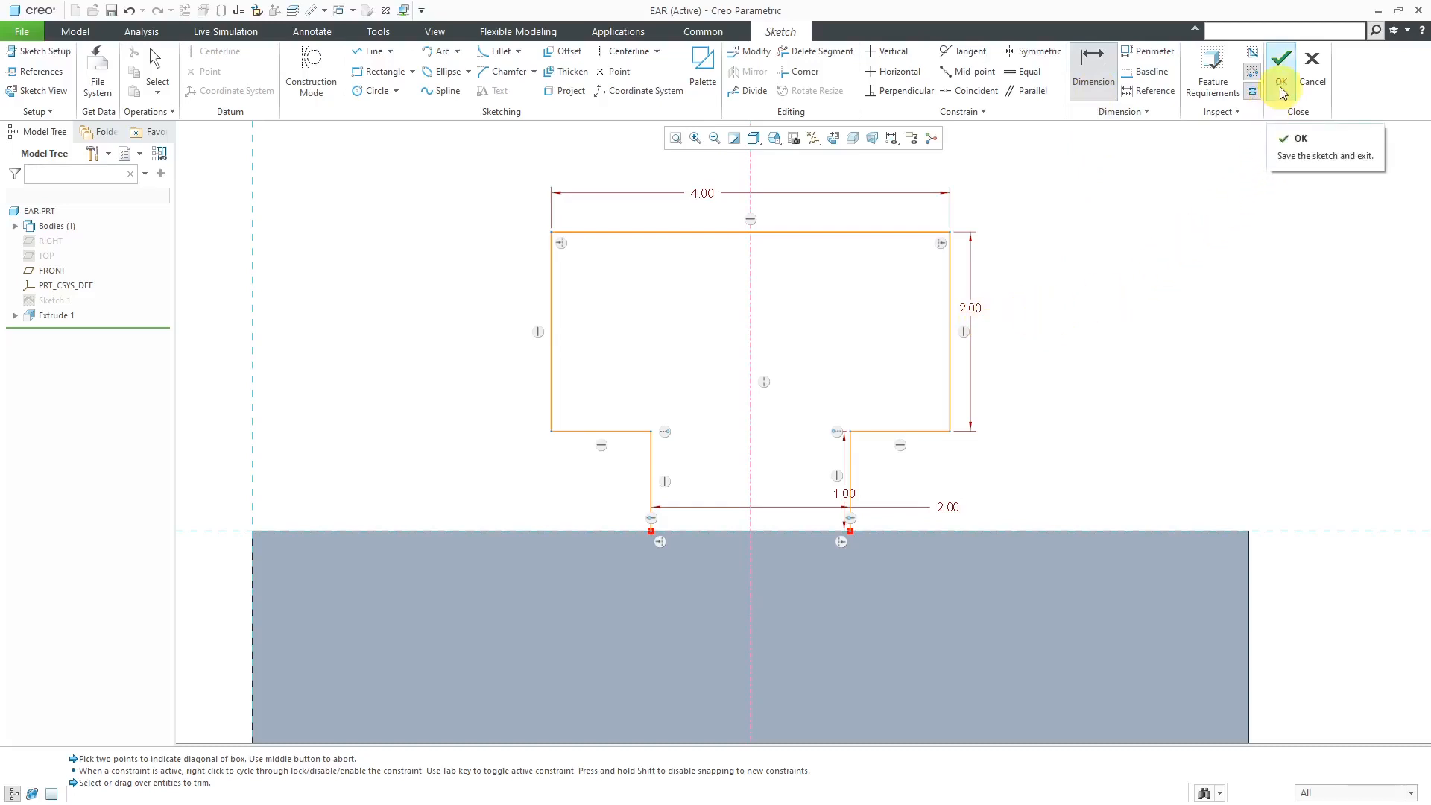
Exit the sketch and accept depth .5, bend radius .5 and the bend angle value.
{"action": "left_click", "coordinate": [1280, 82]}
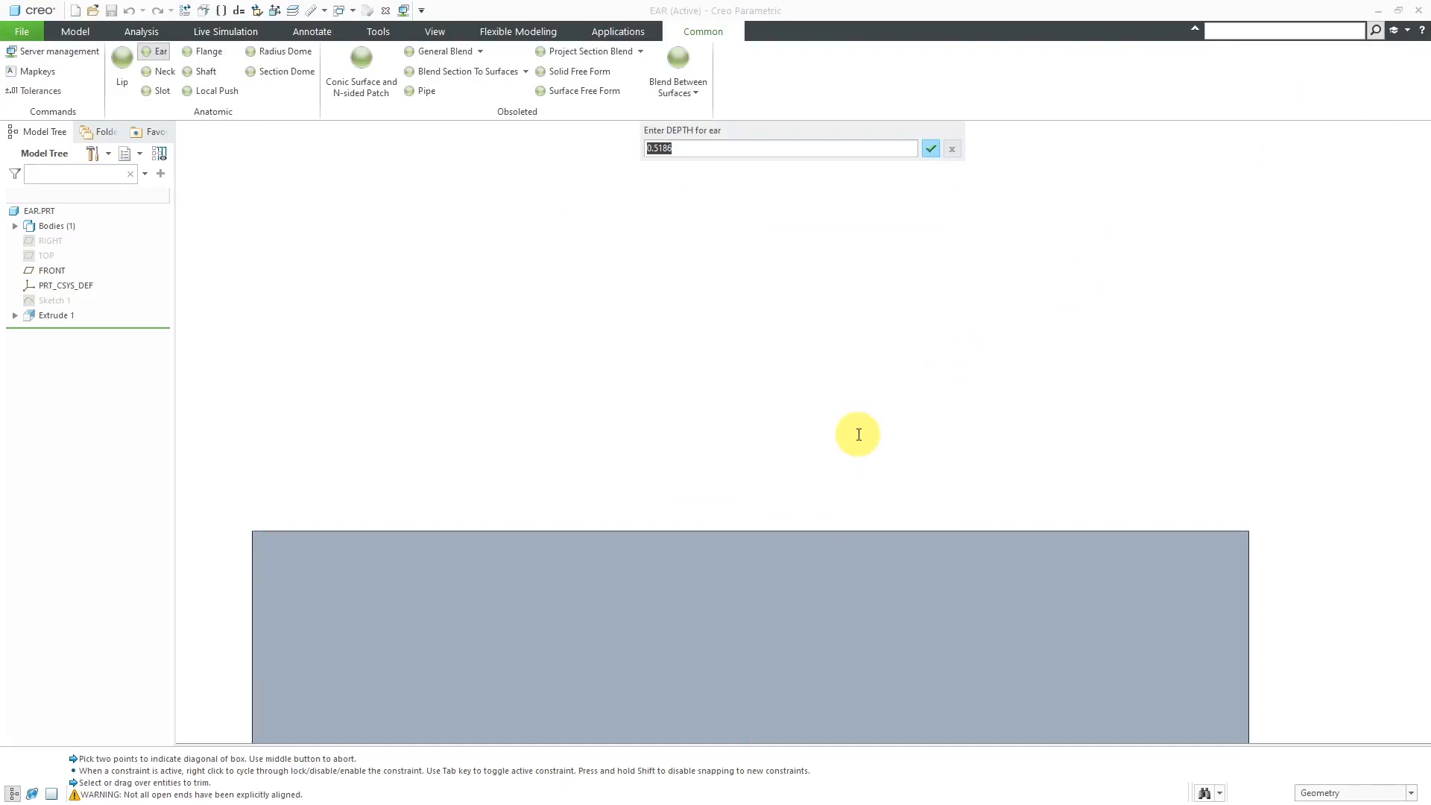
{"action": "mouse_move", "coordinate": [857, 397]}
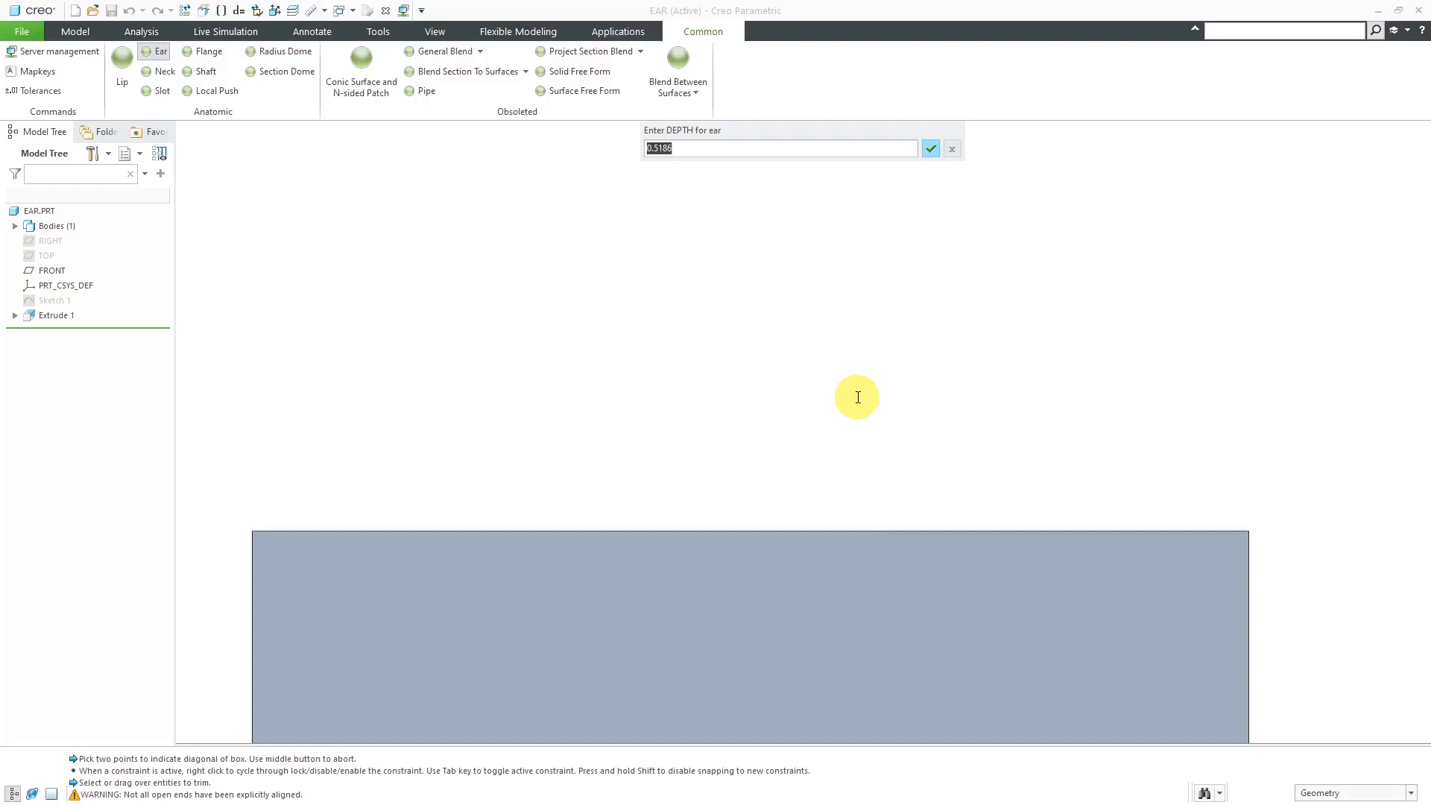
{"action": "left_click", "coordinate": [779, 148]}
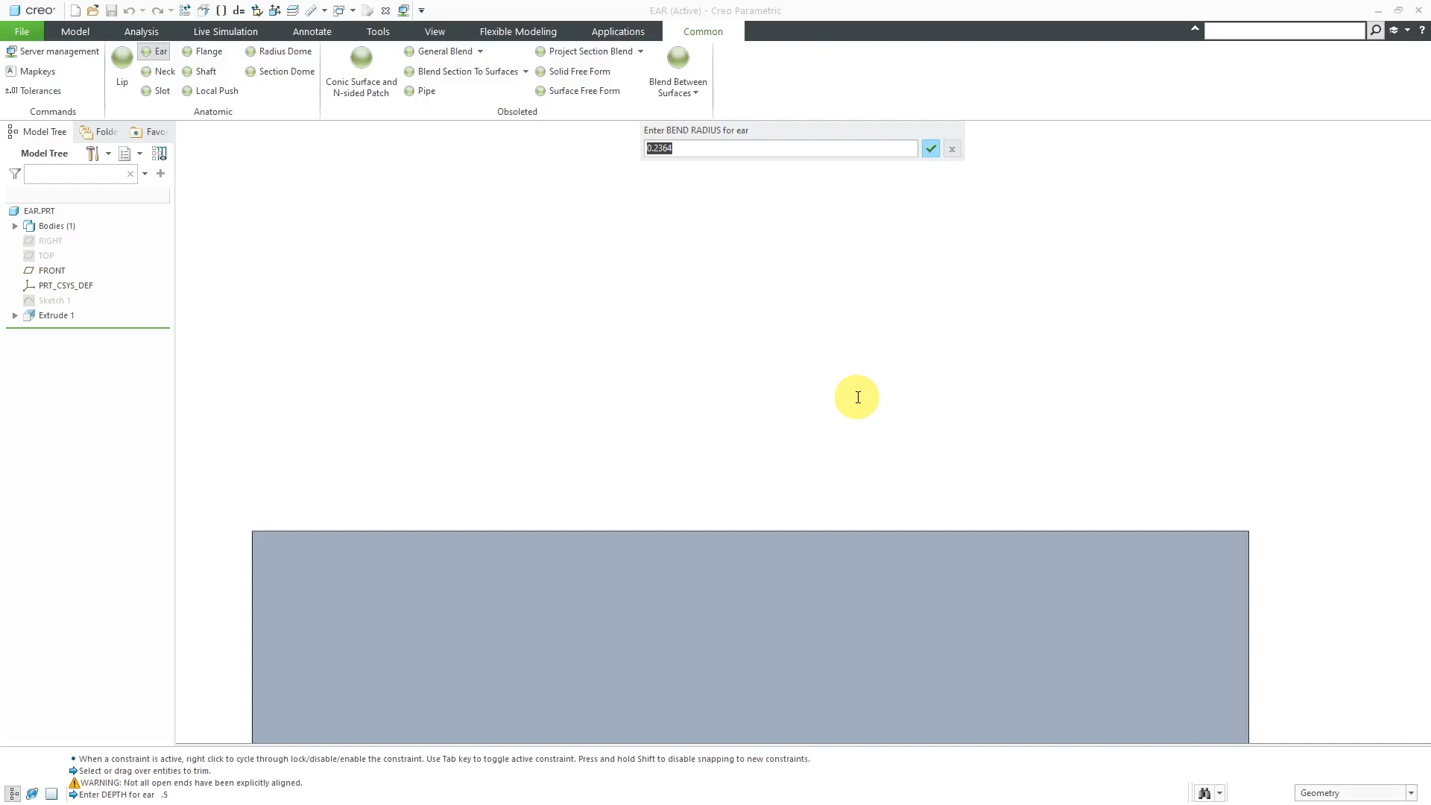
{"action": "type", "text": ".5"}
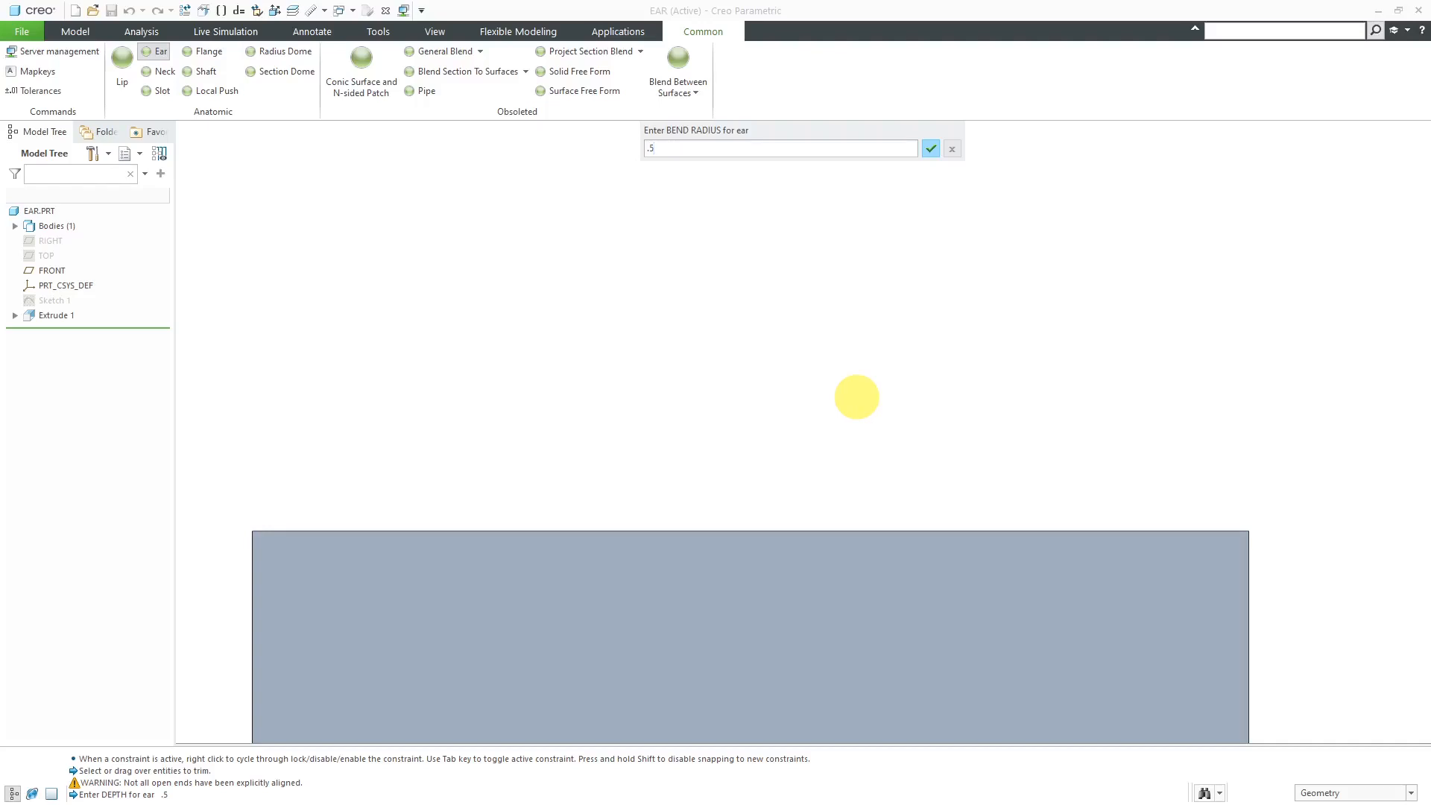
{"action": "left_click", "coordinate": [931, 147]}
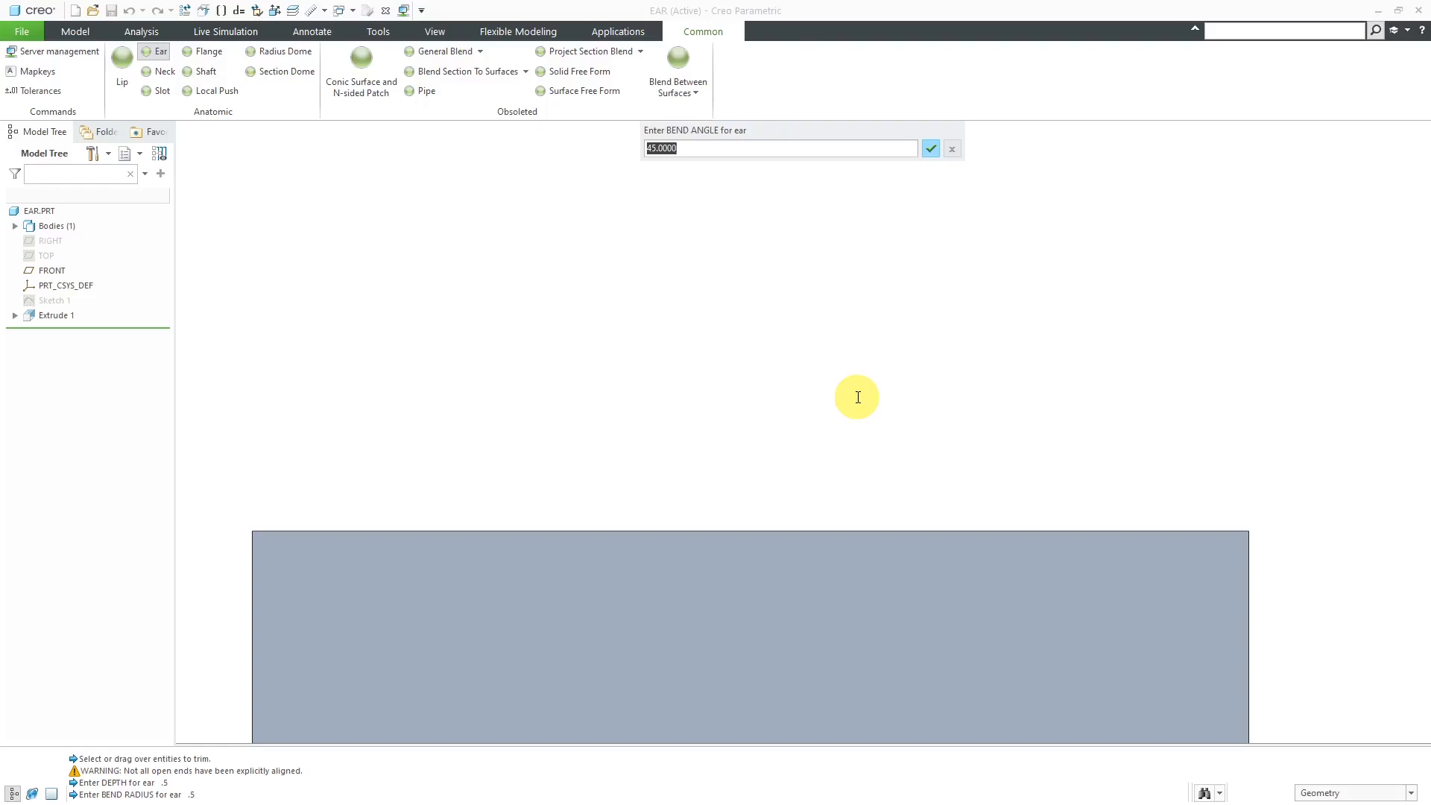
{"action": "type", "text": "6"}
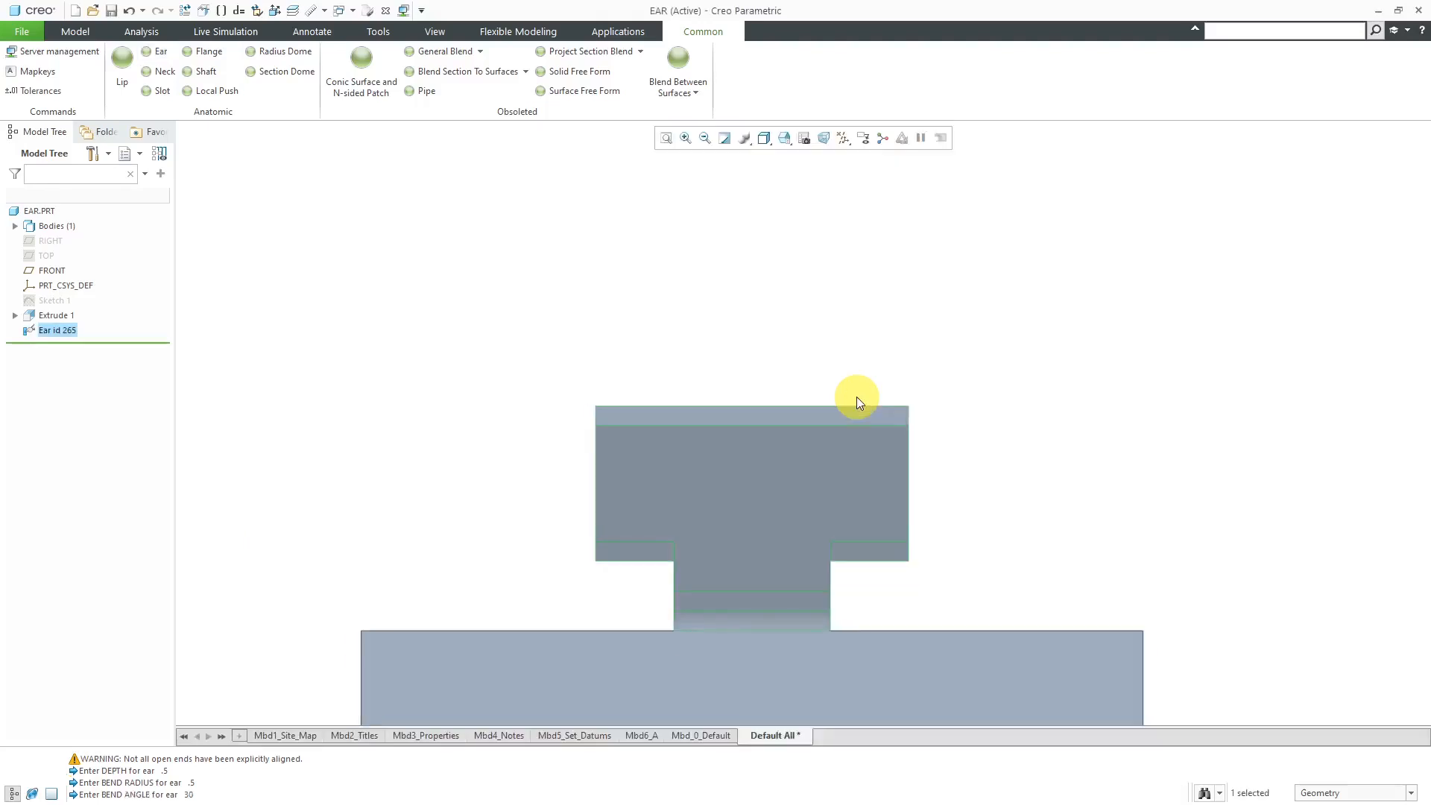
Orbit to view the bent ear's curve and select Ear id 265 in the Model Tree.
{"action": "left_click_drag", "start_coordinate": [855, 400], "coordinate": [826, 331]}
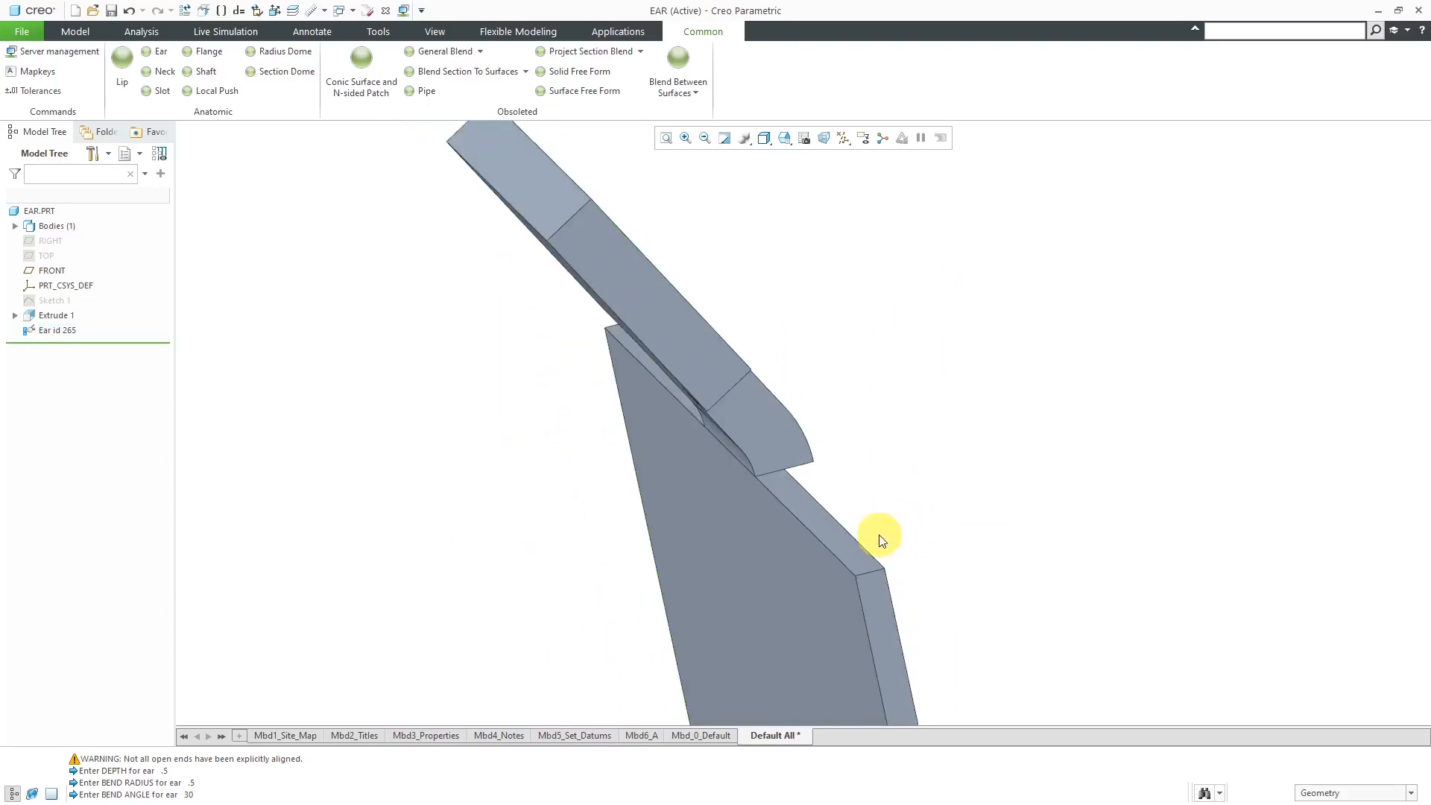
{"action": "left_click_drag", "start_coordinate": [881, 538], "coordinate": [835, 438]}
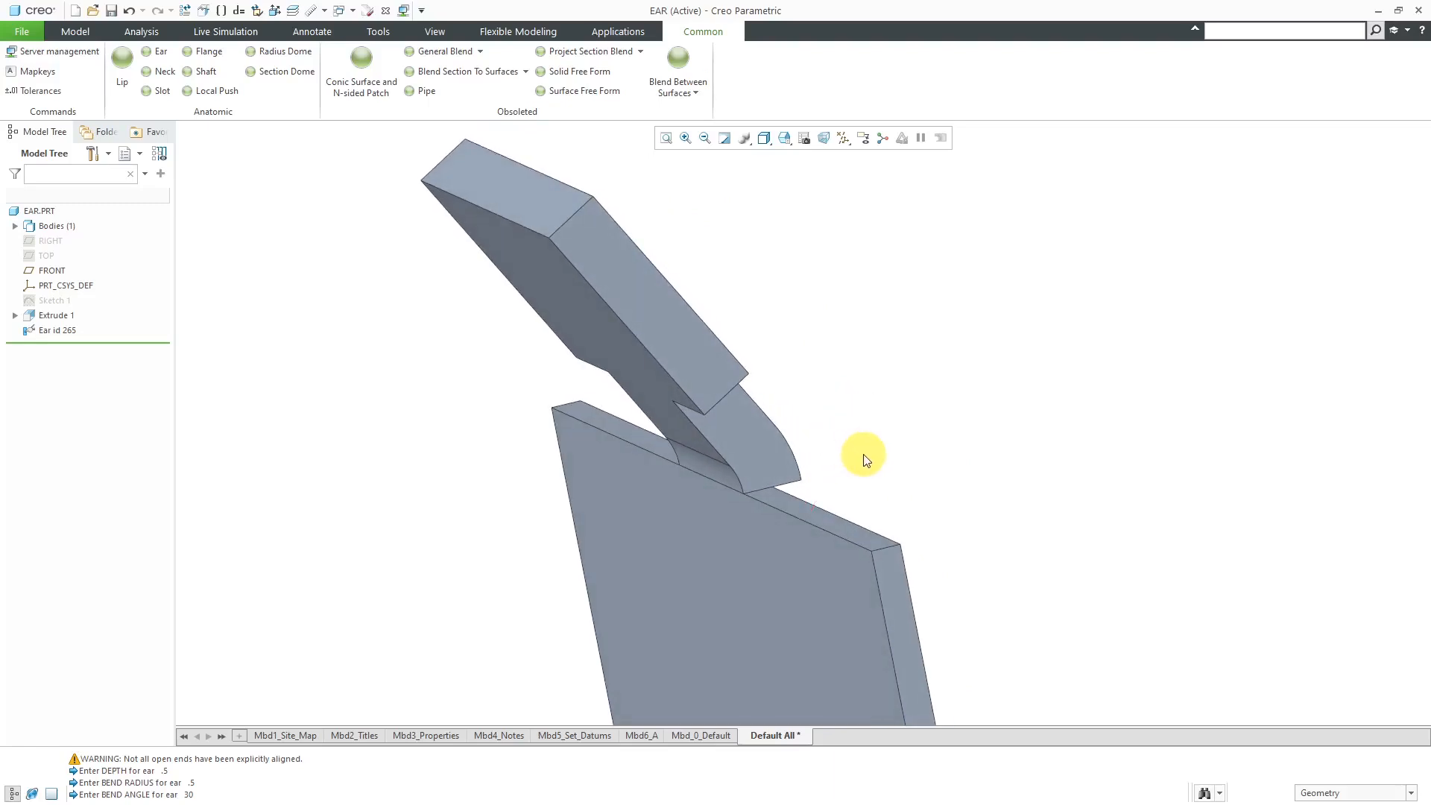
{"action": "mouse_move", "coordinate": [867, 471]}
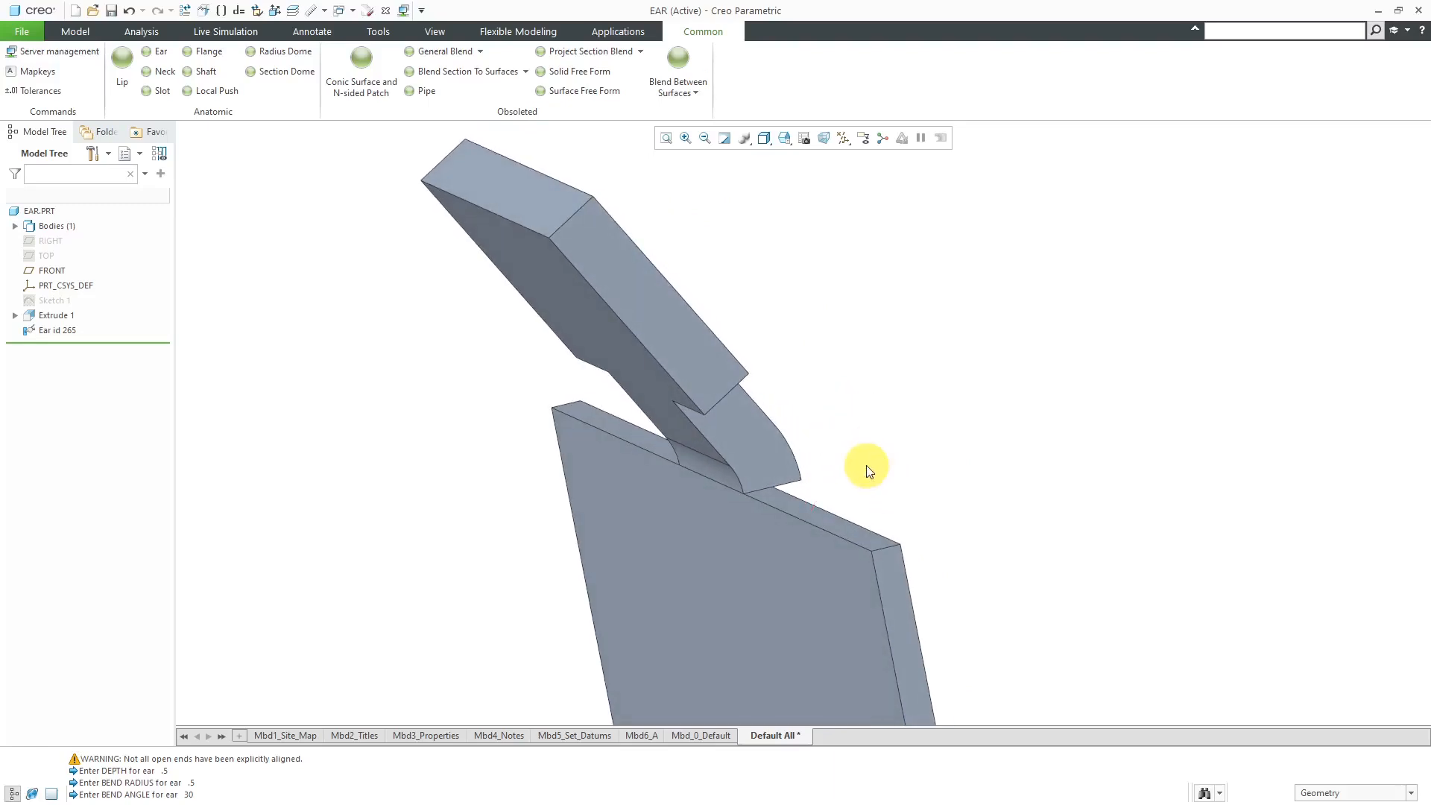
{"action": "left_click", "coordinate": [57, 330]}
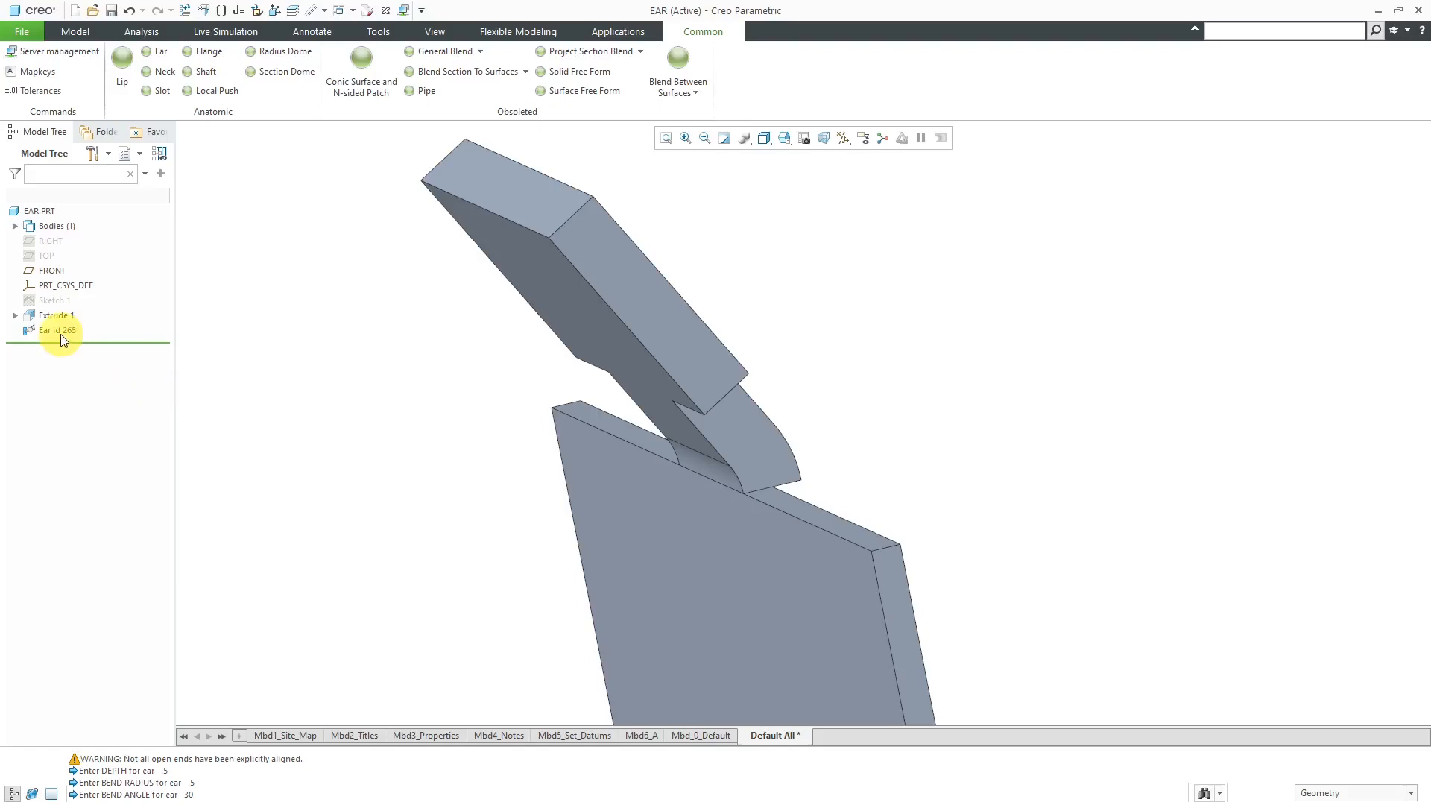
Redefine the Ear's attributes to a variable bend angle, which fails to regenerate.
{"action": "left_click", "coordinate": [57, 331]}
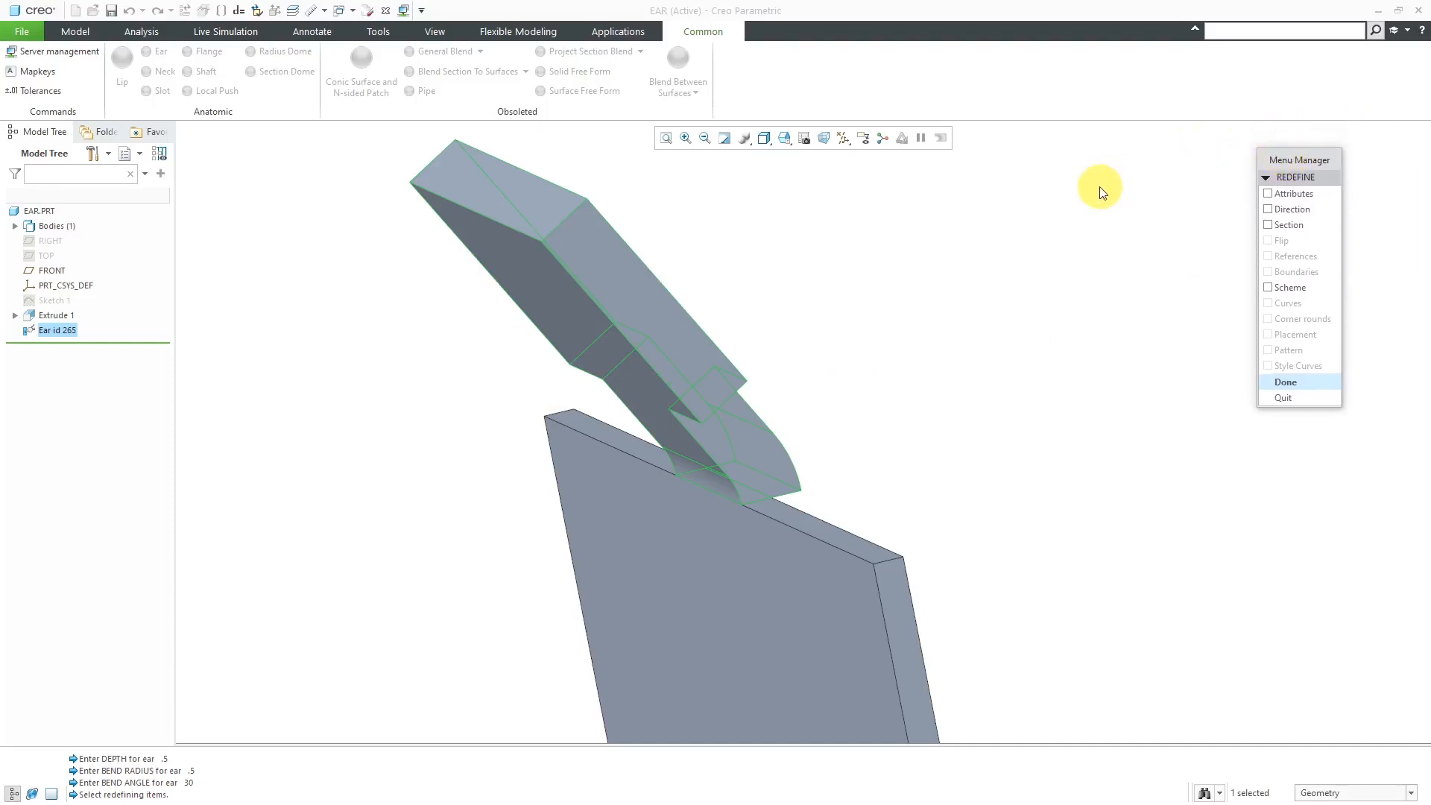
{"action": "mouse_move", "coordinate": [1091, 216]}
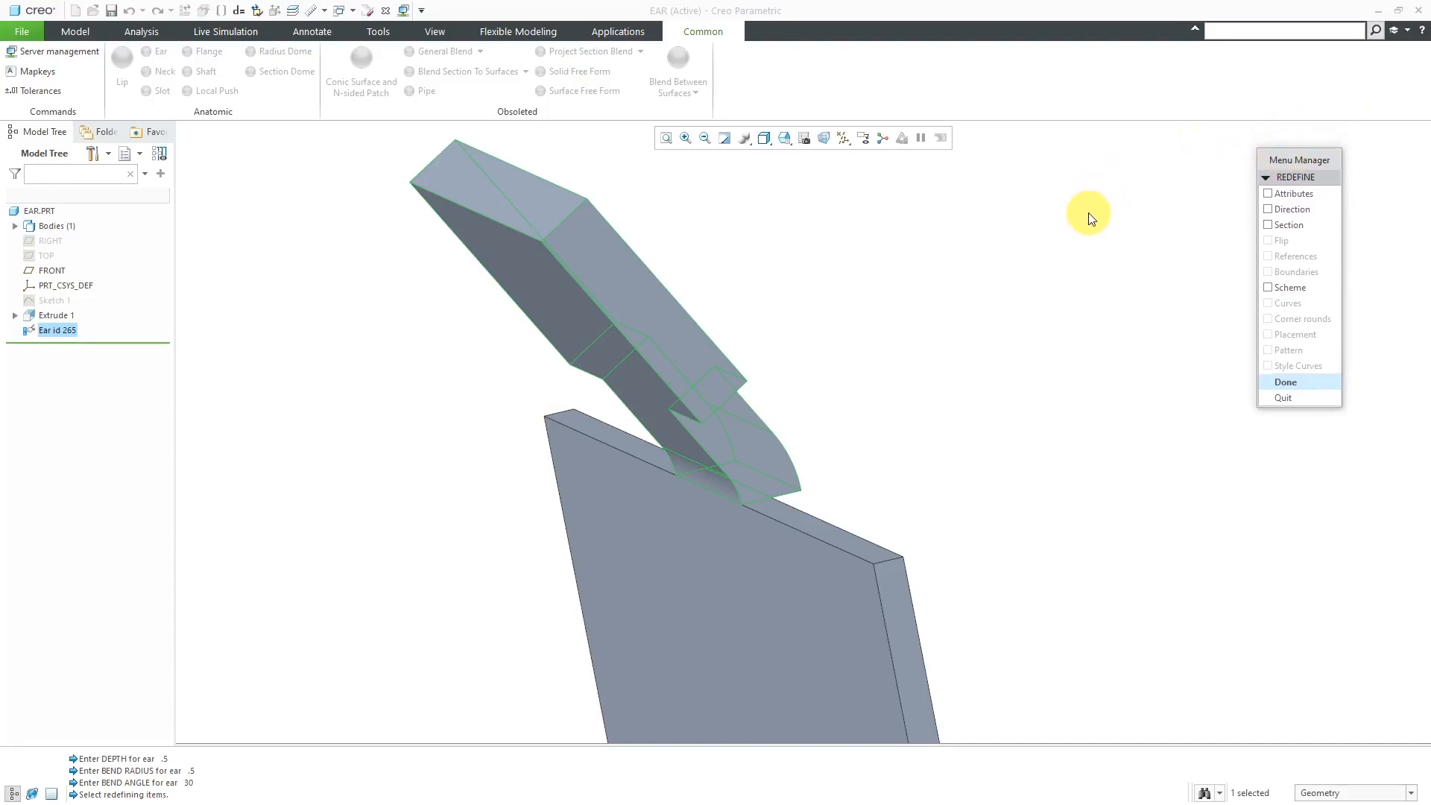
{"action": "mouse_move", "coordinate": [1112, 225]}
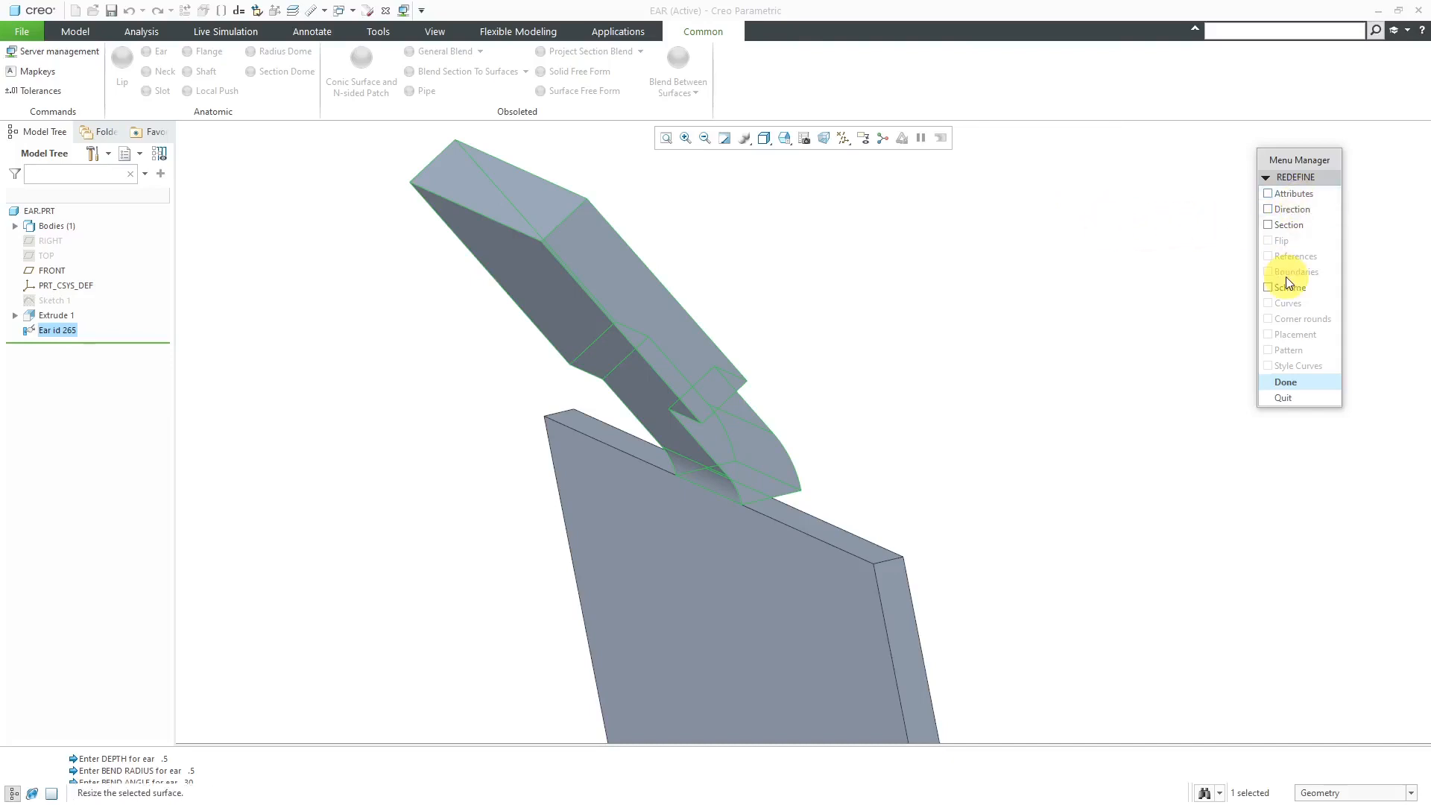
{"action": "left_click", "coordinate": [1285, 382]}
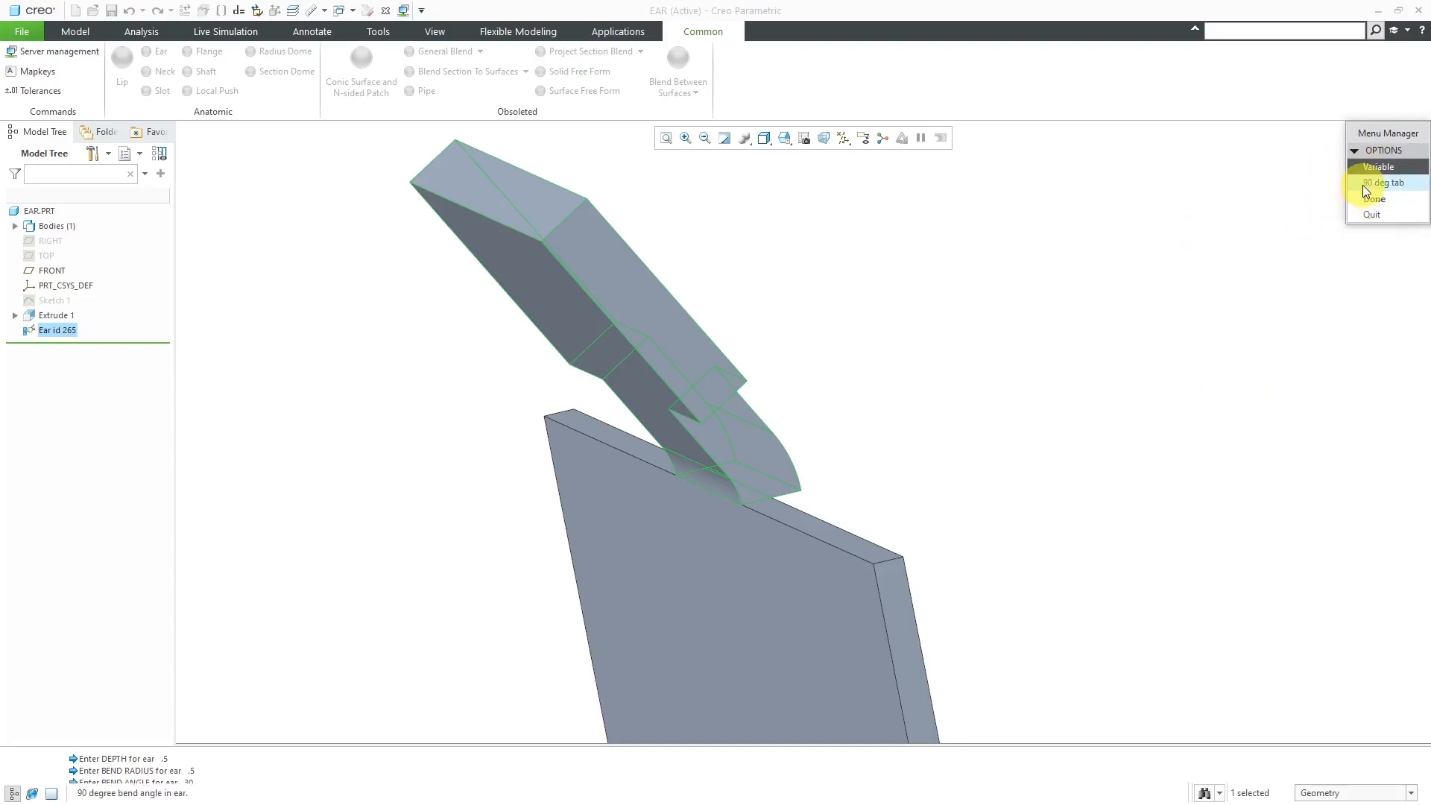
{"action": "left_click", "coordinate": [1373, 198]}
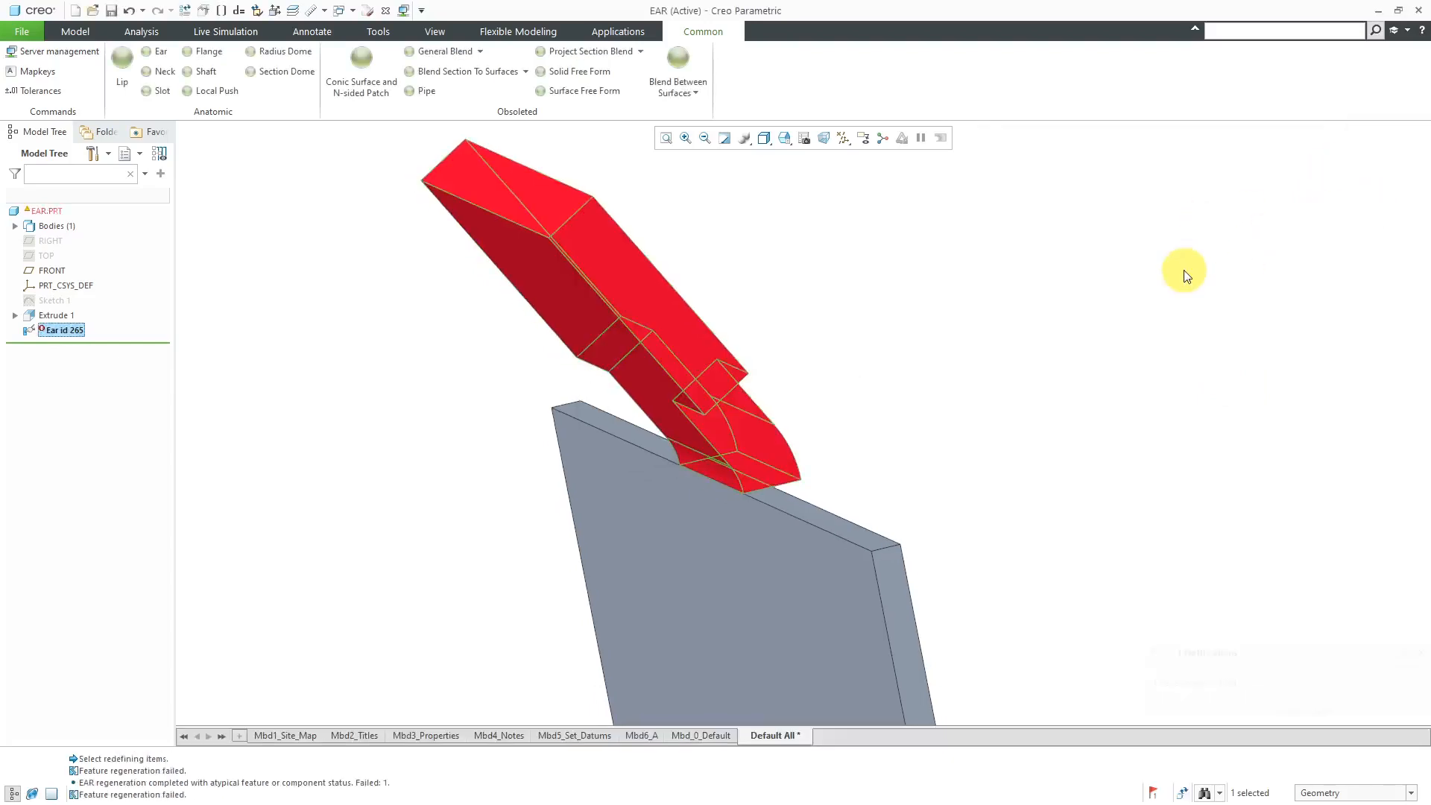
Edit the failed Ear's .50 dimension toward 0.25 so the part regenerates.
{"action": "right_click", "coordinate": [61, 329]}
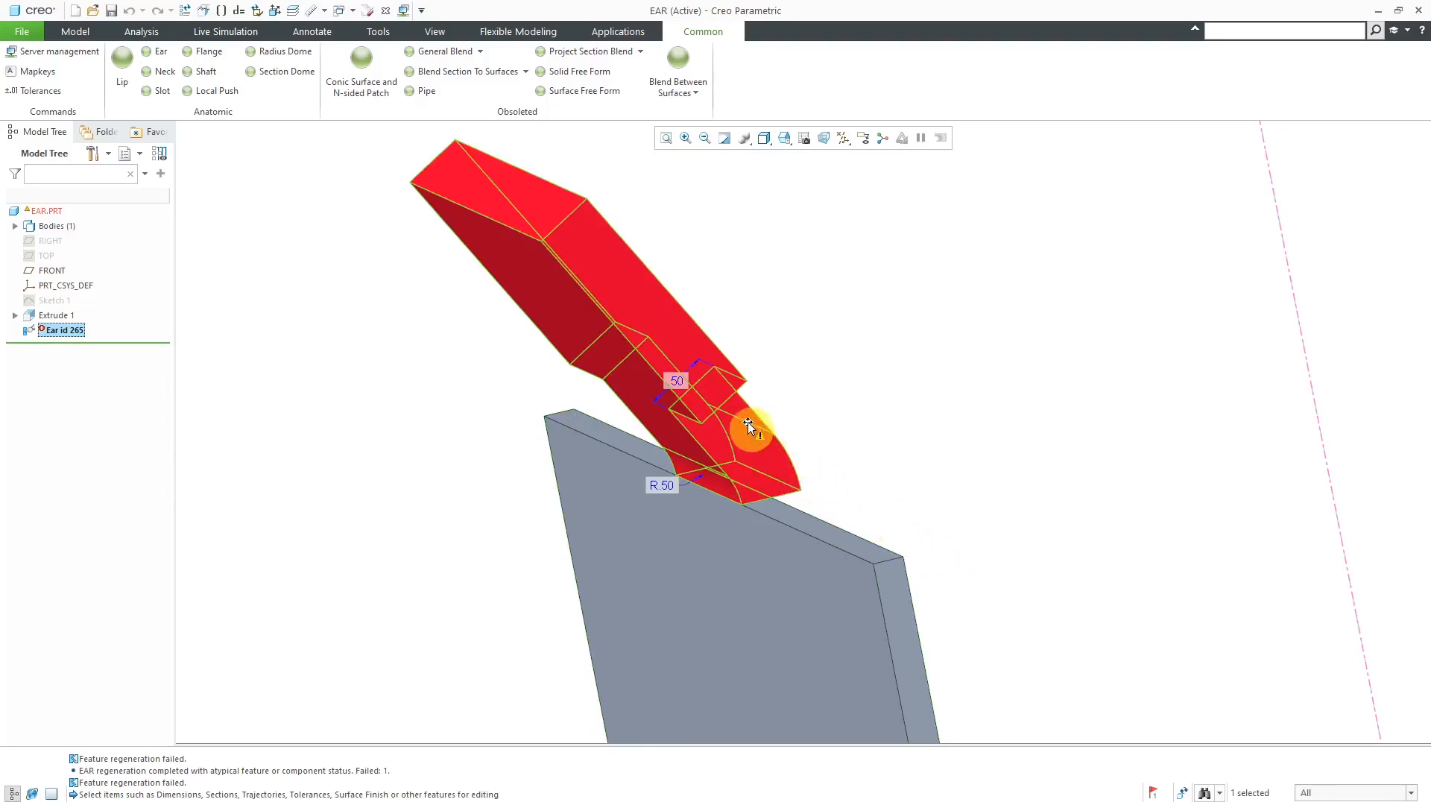
{"action": "double_click", "coordinate": [677, 380]}
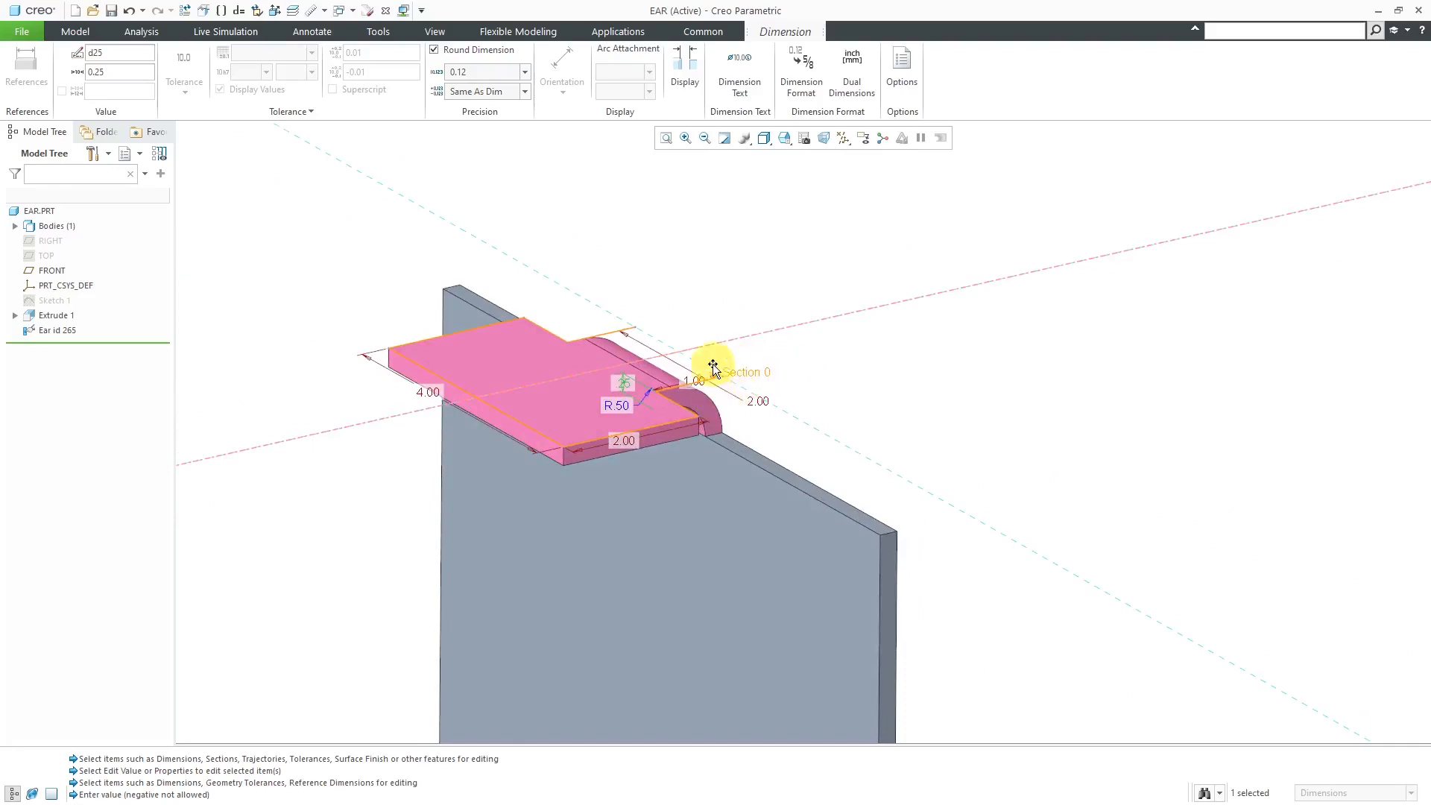
{"action": "mouse_move", "coordinate": [664, 276]}
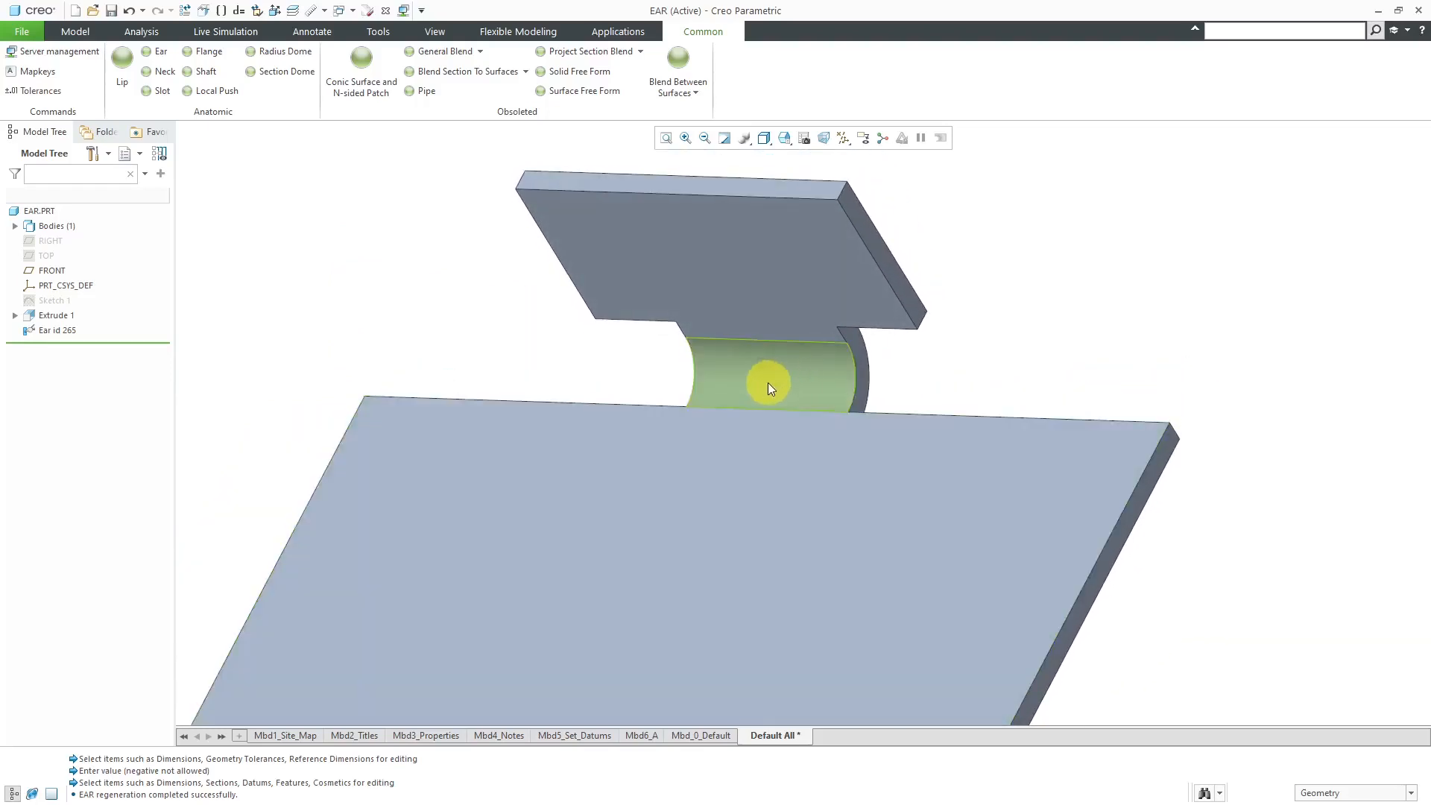
{"action": "mouse_move", "coordinate": [508, 355]}
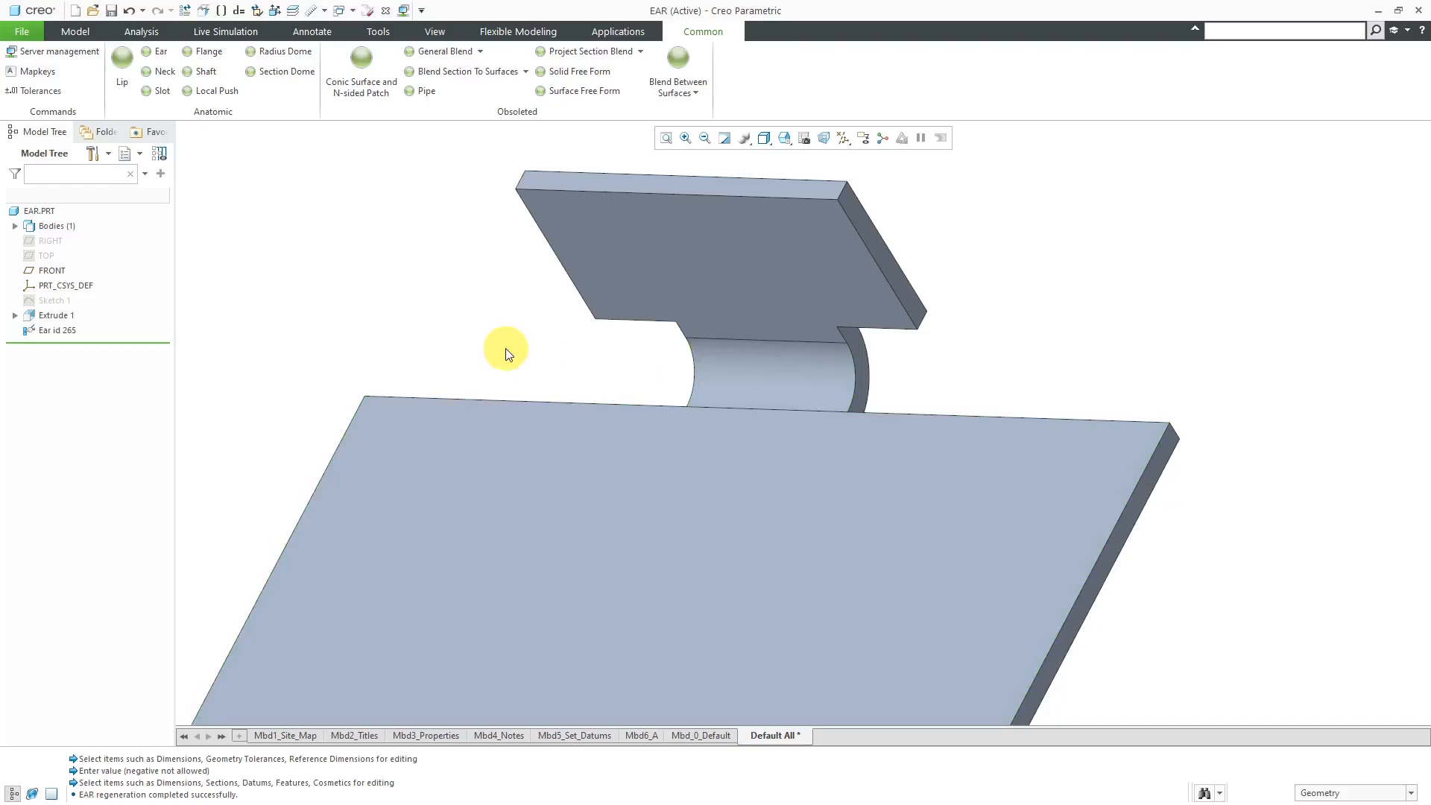
{"action": "mouse_move", "coordinate": [505, 356]}
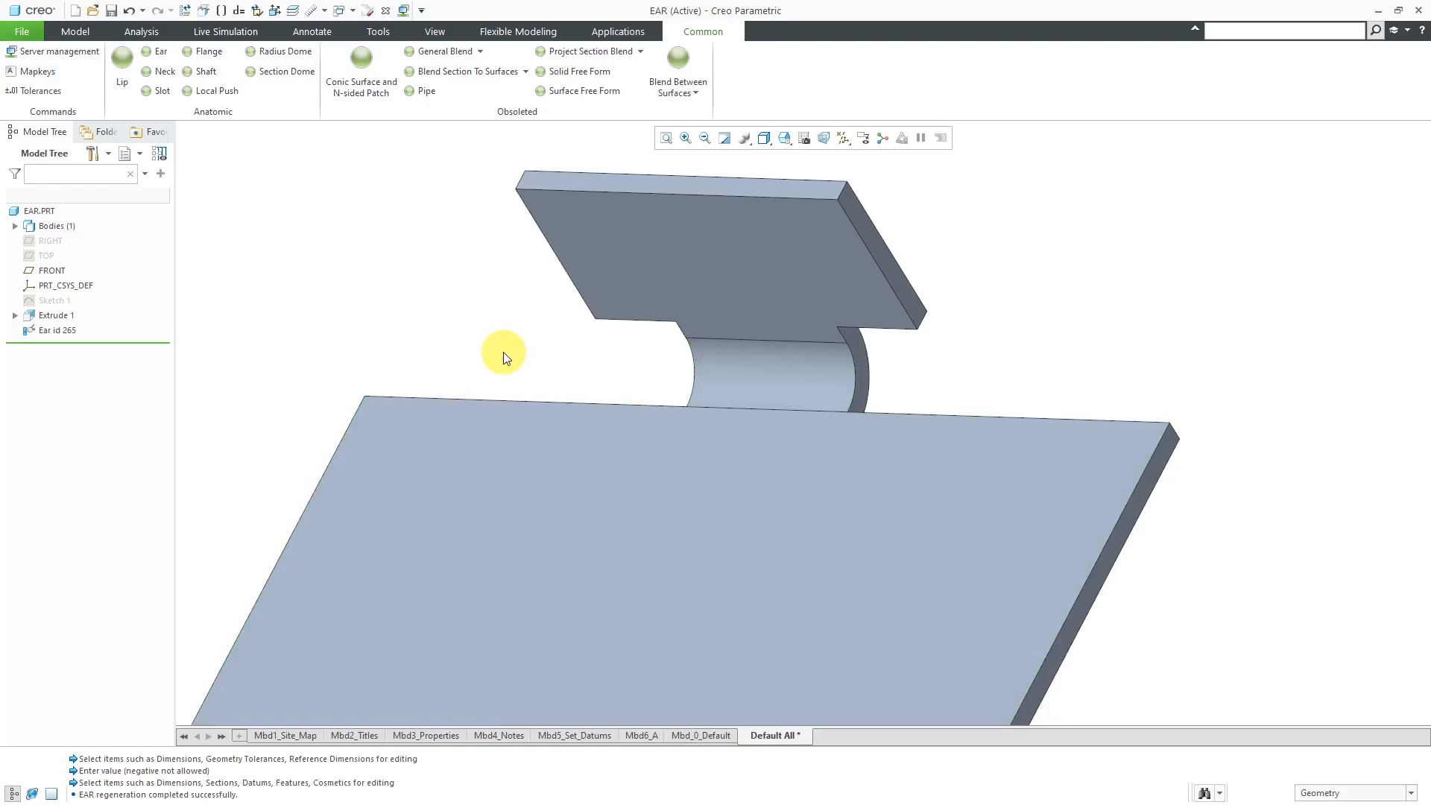
{"action": "mouse_move", "coordinate": [510, 353]}
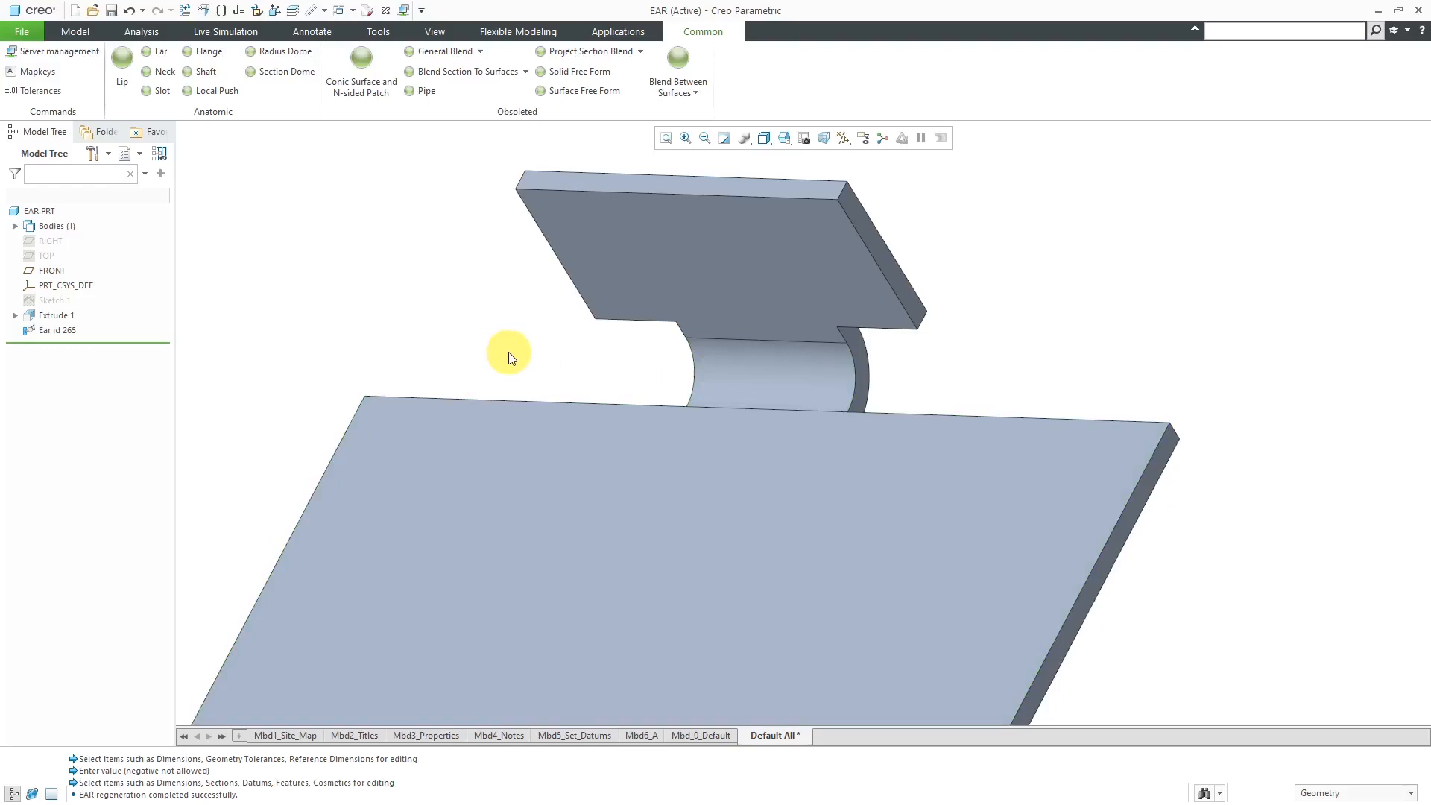
Select the Ear feature and rotate the view to see its bend.
{"action": "left_click", "coordinate": [58, 330]}
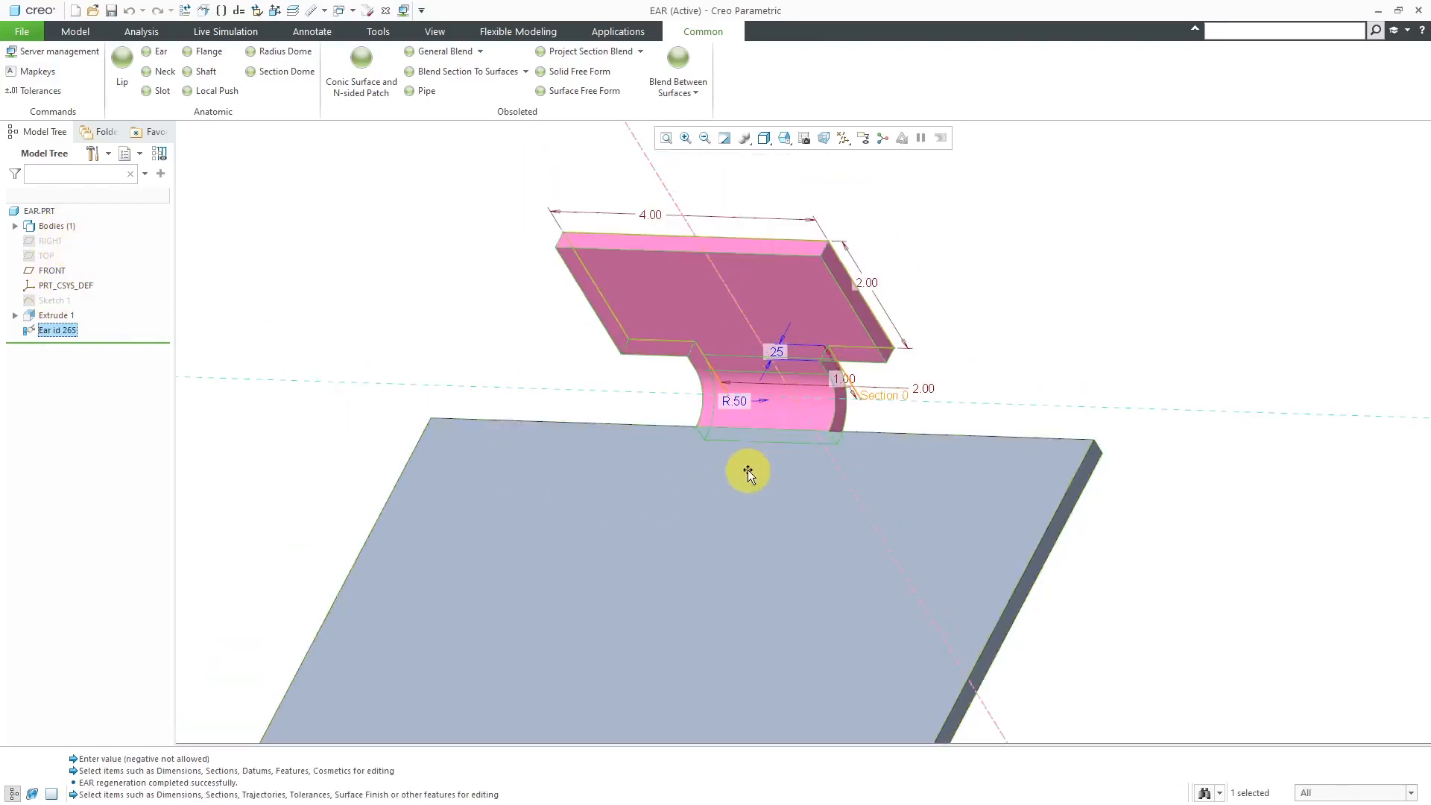
{"action": "left_click_drag", "start_coordinate": [748, 472], "coordinate": [765, 410]}
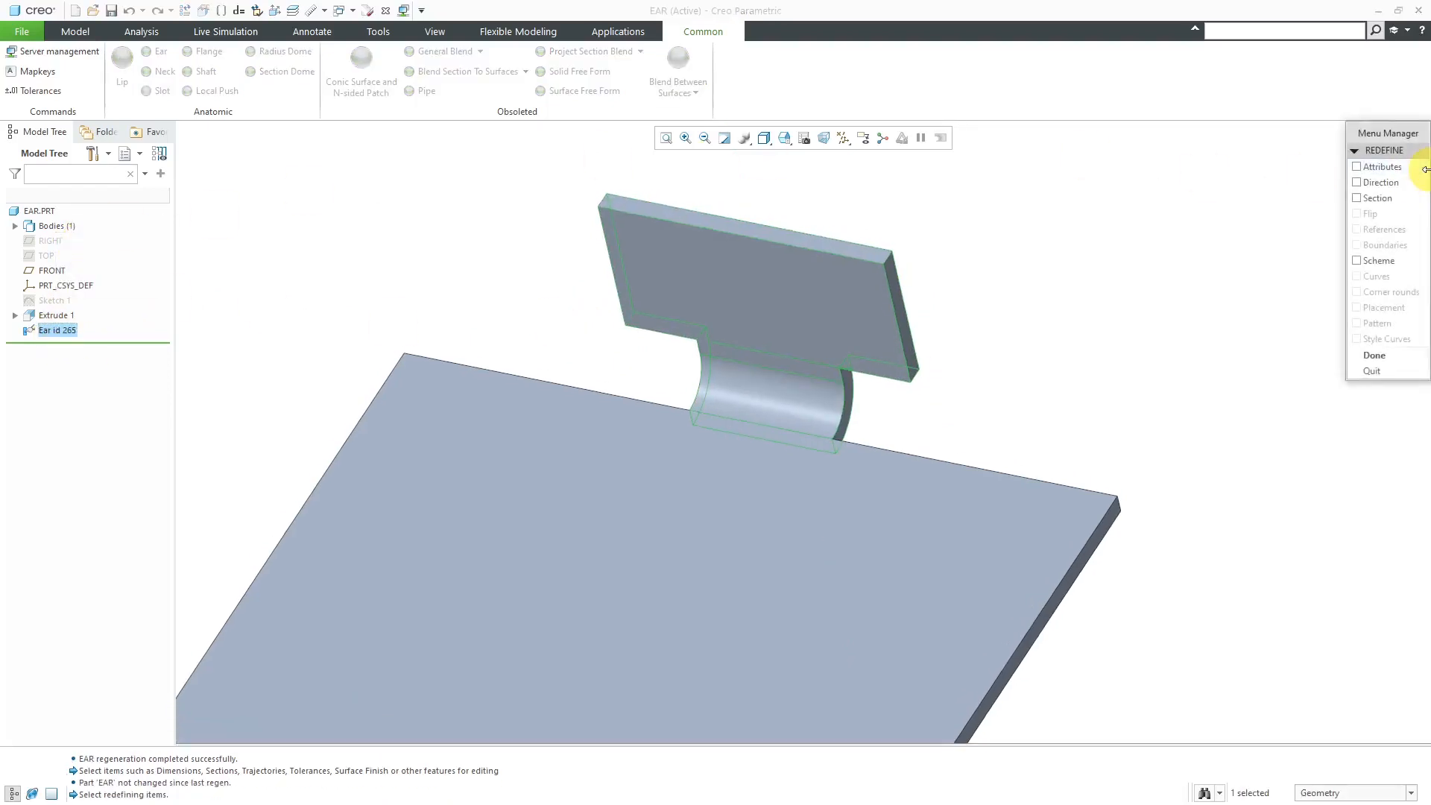
Finish redefining the Ear with Done, leaving the 90° bend and R.50 radius unchanged.
{"action": "left_click", "coordinate": [1356, 166]}
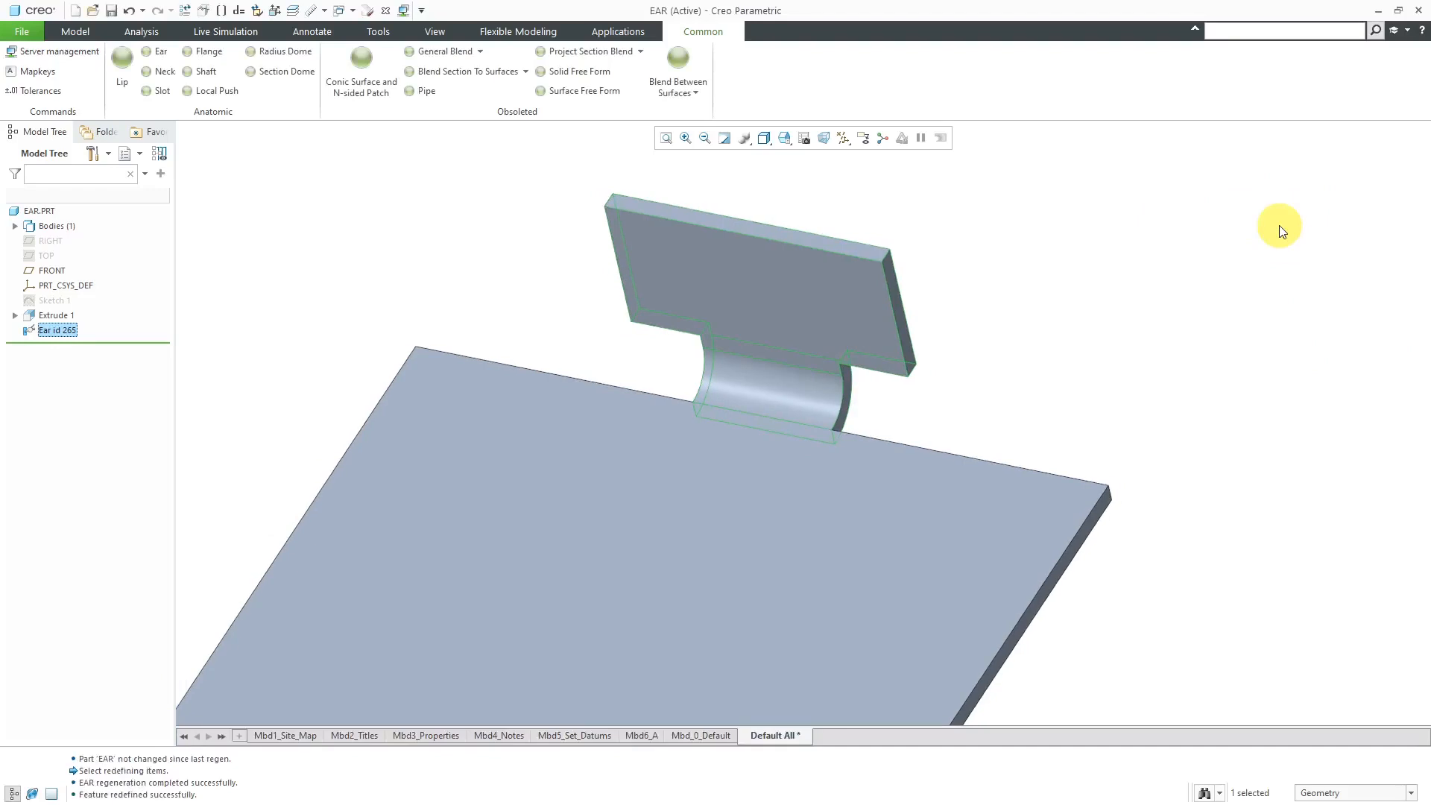
{"action": "mouse_move", "coordinate": [222, 314]}
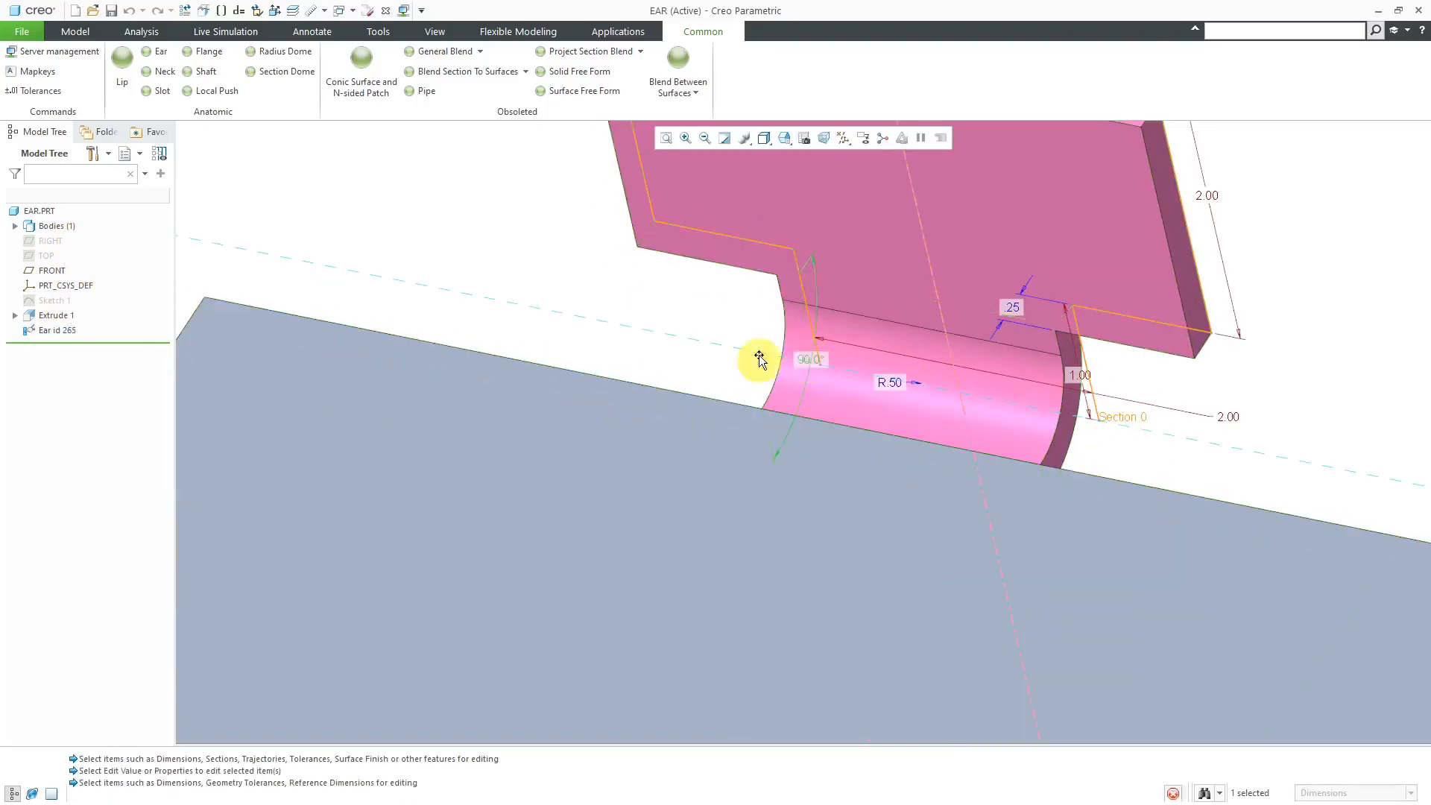
Change the Ear's bend angle from 90° to 45° and begin editing the R.50 radius.
{"action": "double_click", "coordinate": [807, 359]}
{"action": "type", "text": "45"}
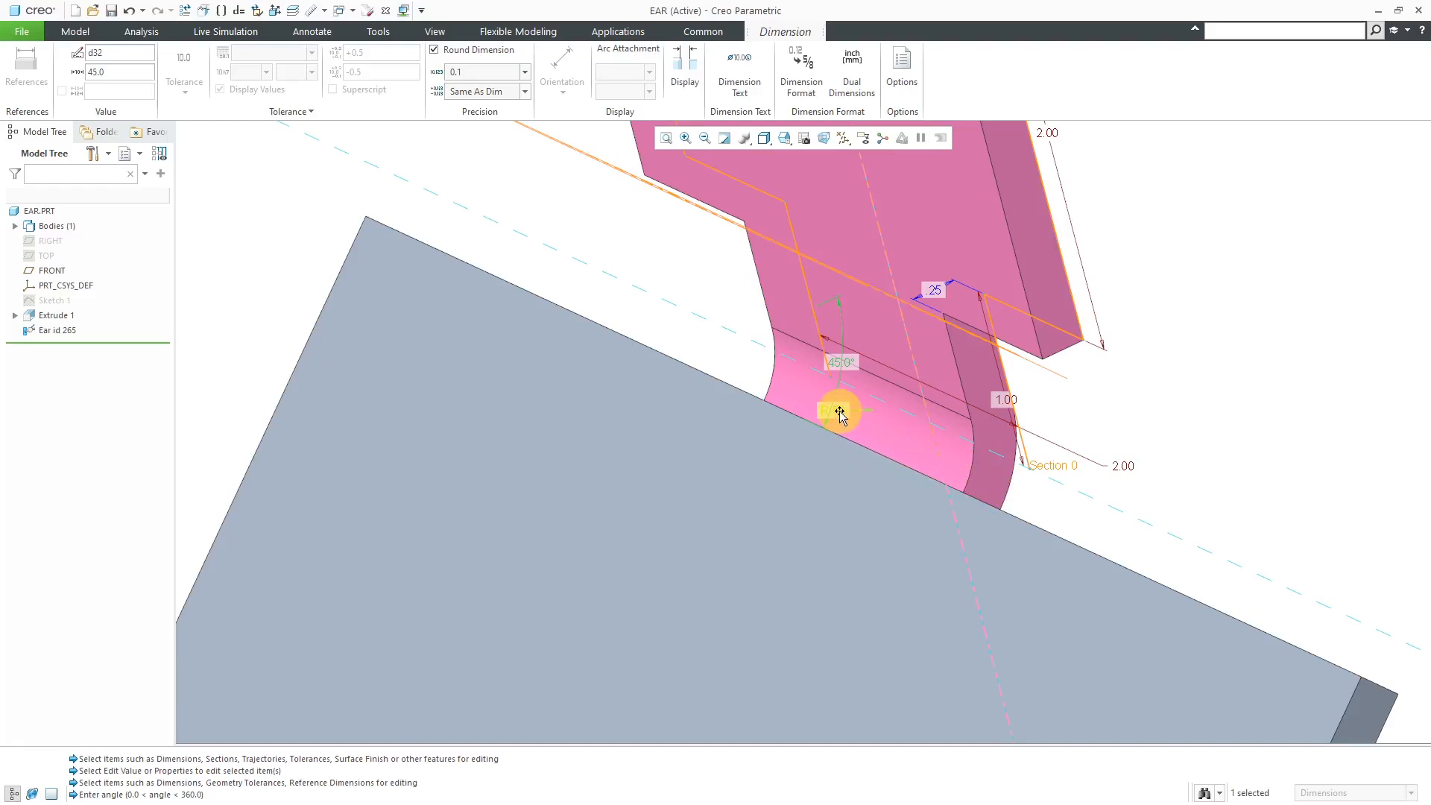
{"action": "left_click", "coordinate": [839, 412]}
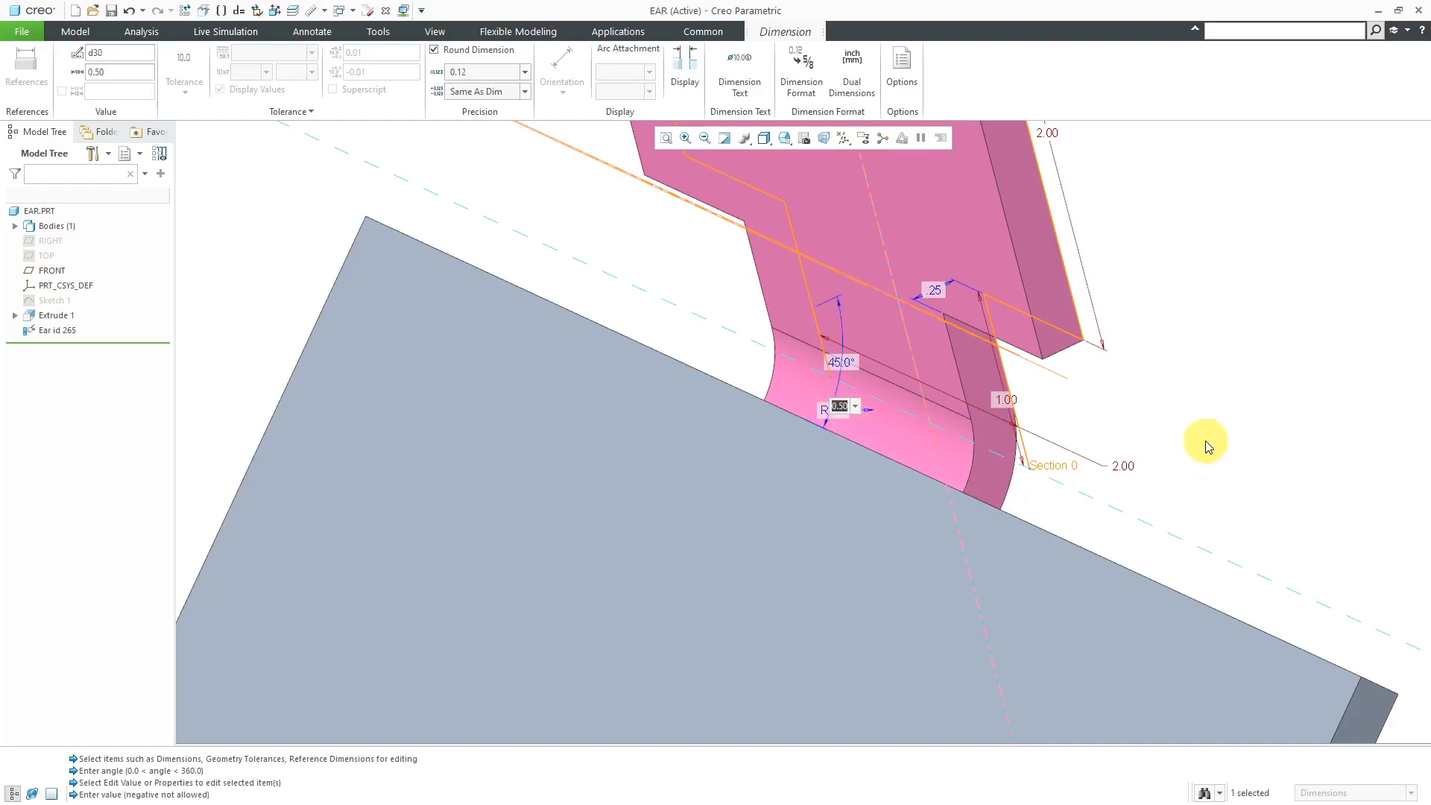
{"action": "type", "text": "1"}
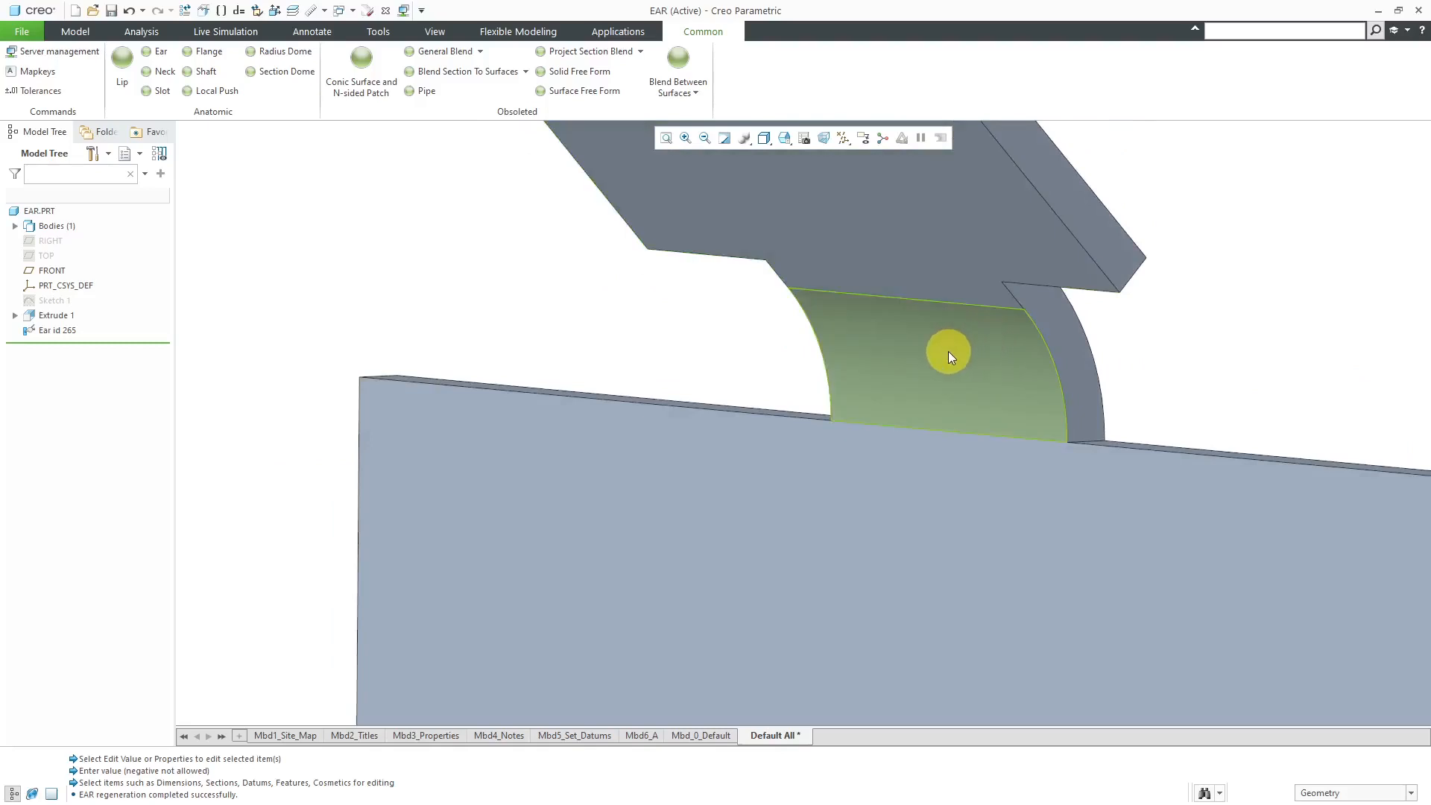
Set the Ear's bend radius to 1.25 alongside the 45° angle.
{"action": "left_click", "coordinate": [949, 357]}
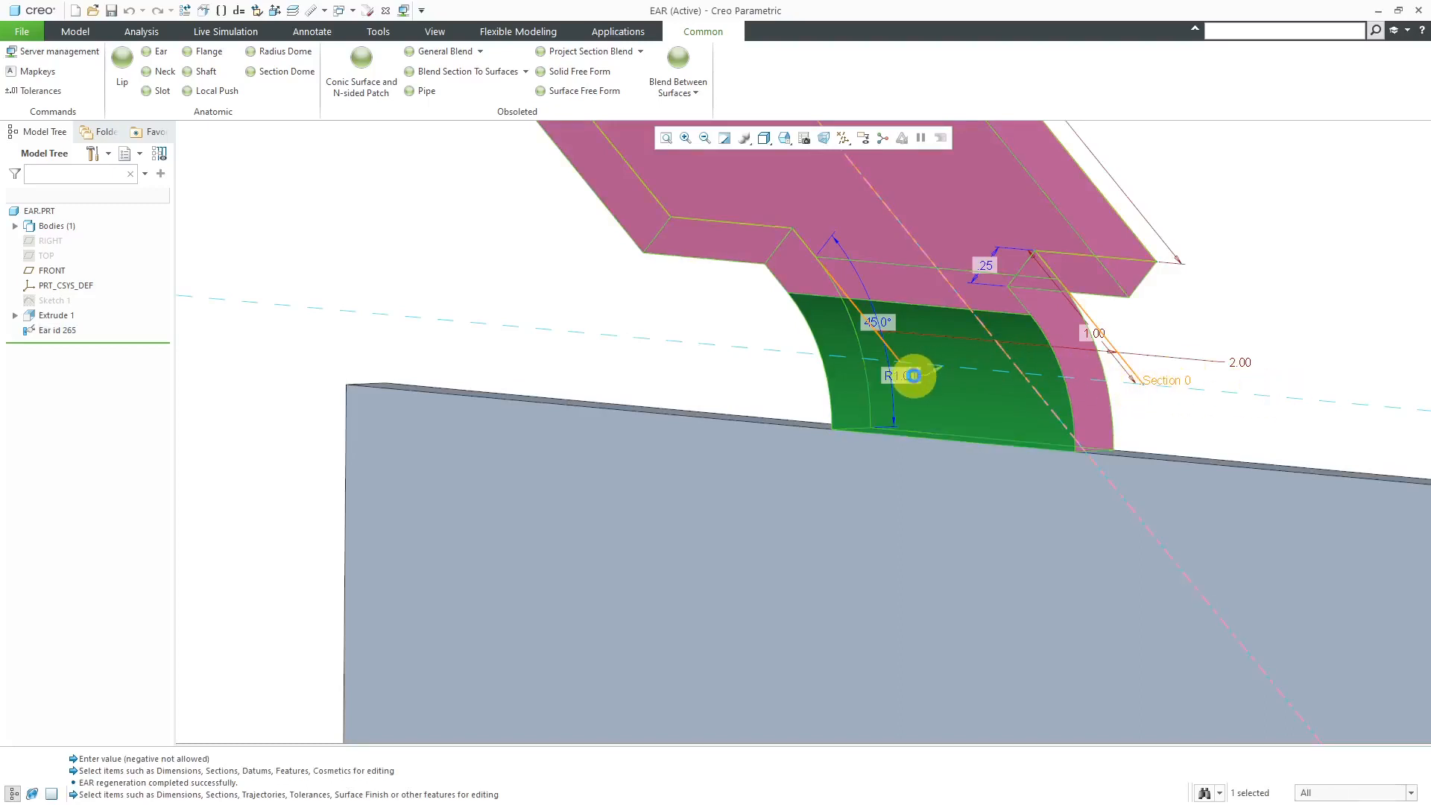
{"action": "double_click", "coordinate": [905, 376]}
{"action": "type", "text": "1.25"}
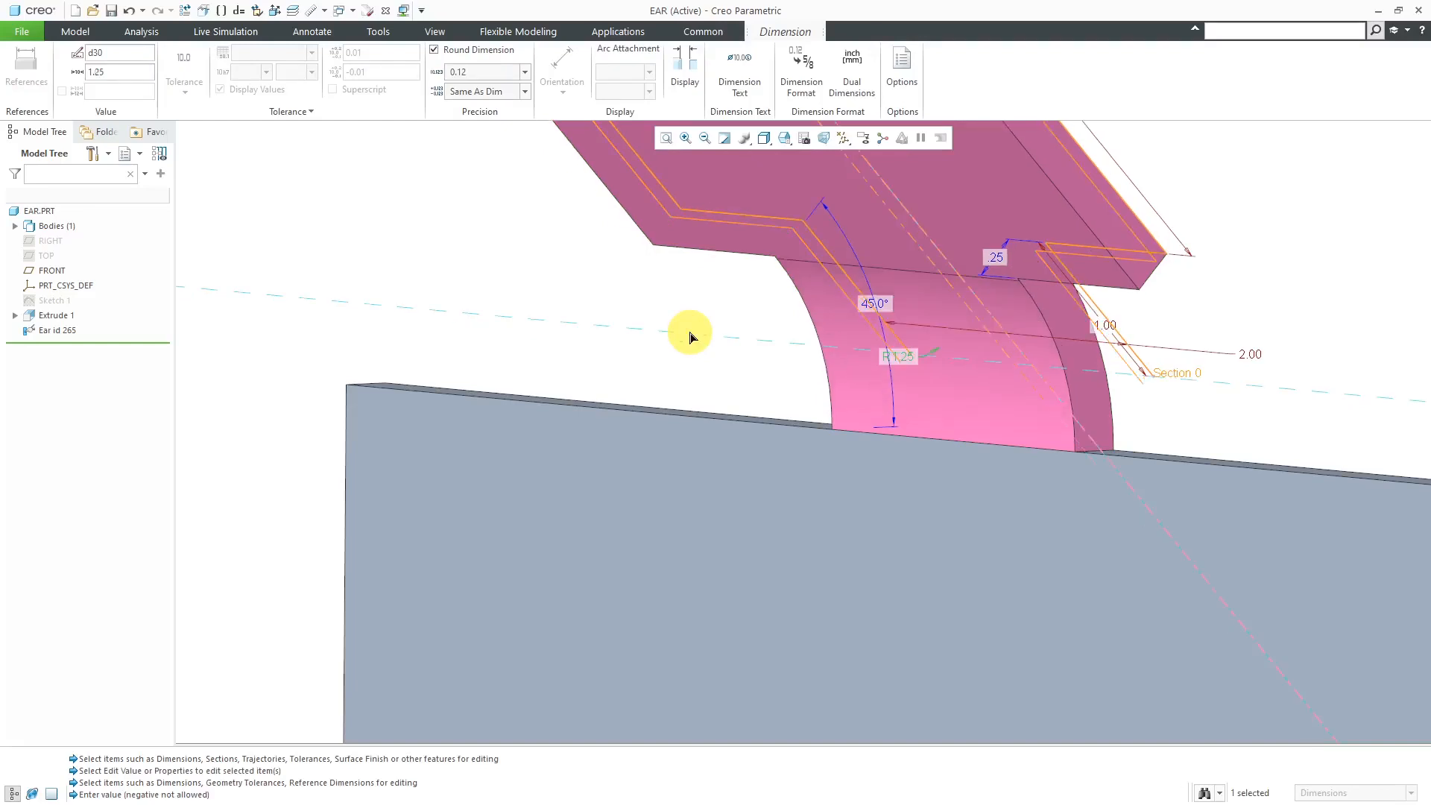
{"action": "left_click", "coordinate": [702, 31]}
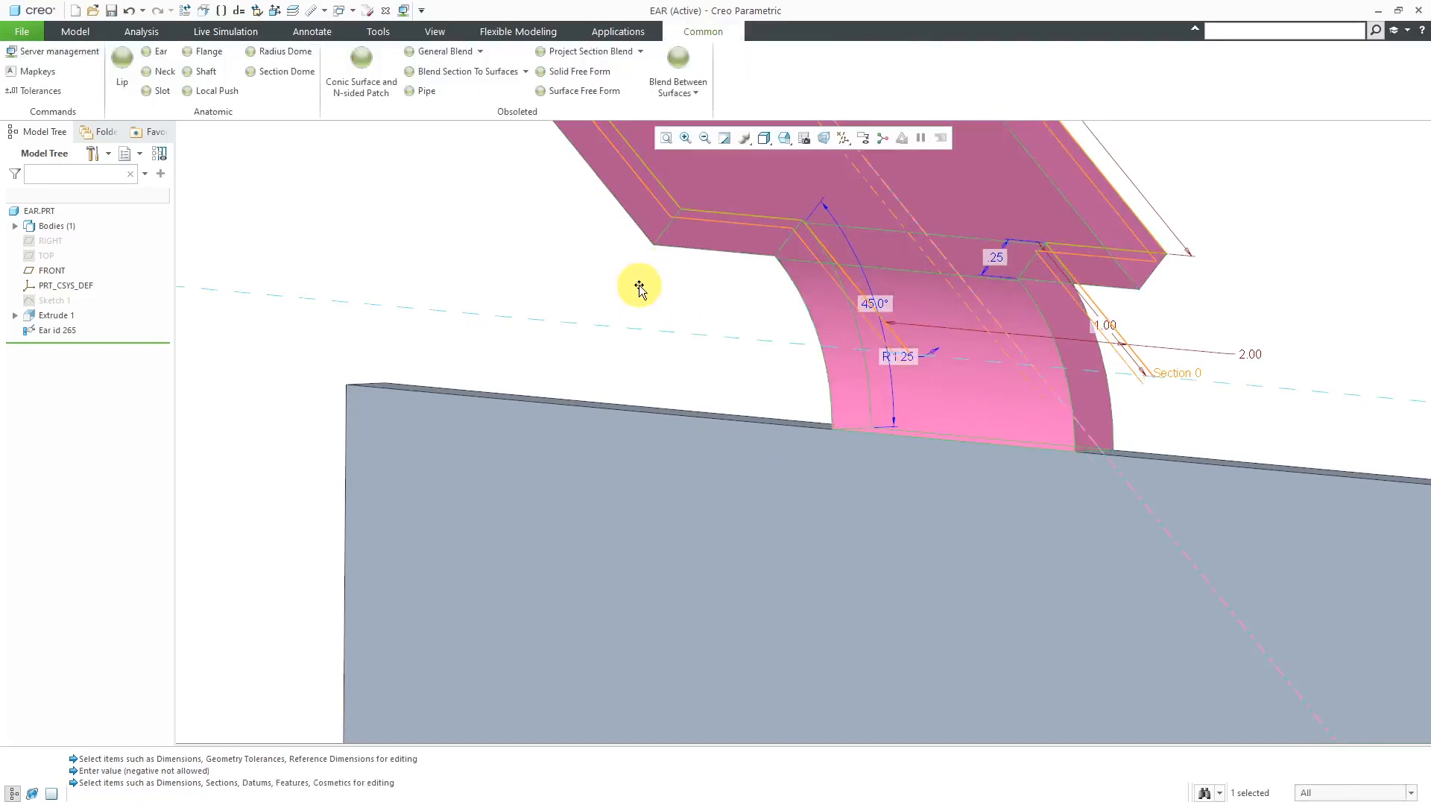